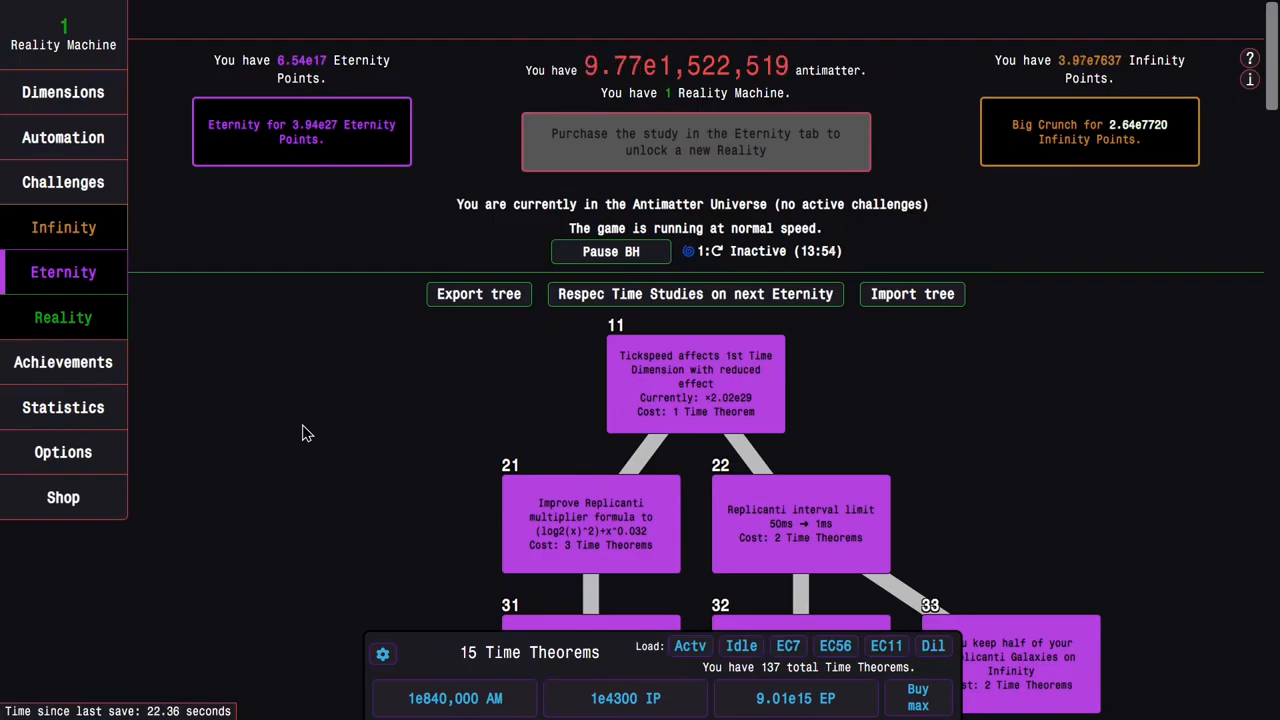
mouse_move(63, 362)
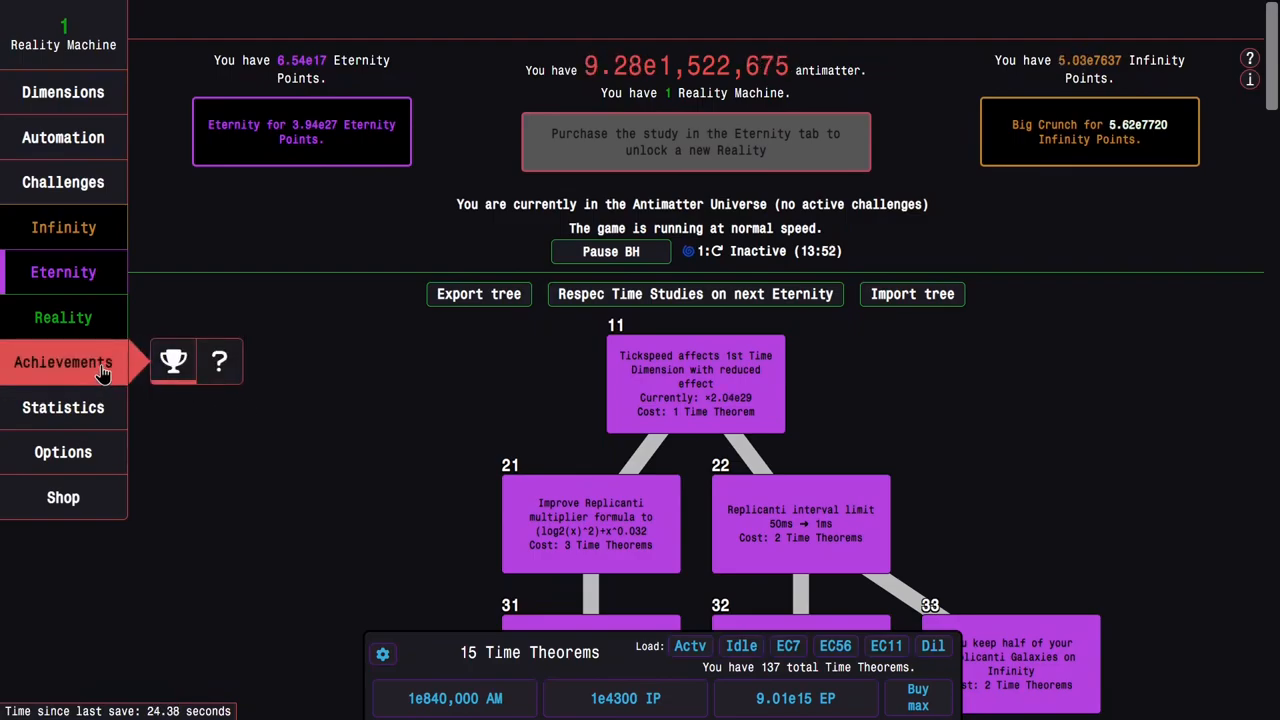
Step: View the Eternity Challenges list and confirm EC1 and EC2 at 5 completions each
click(63, 362)
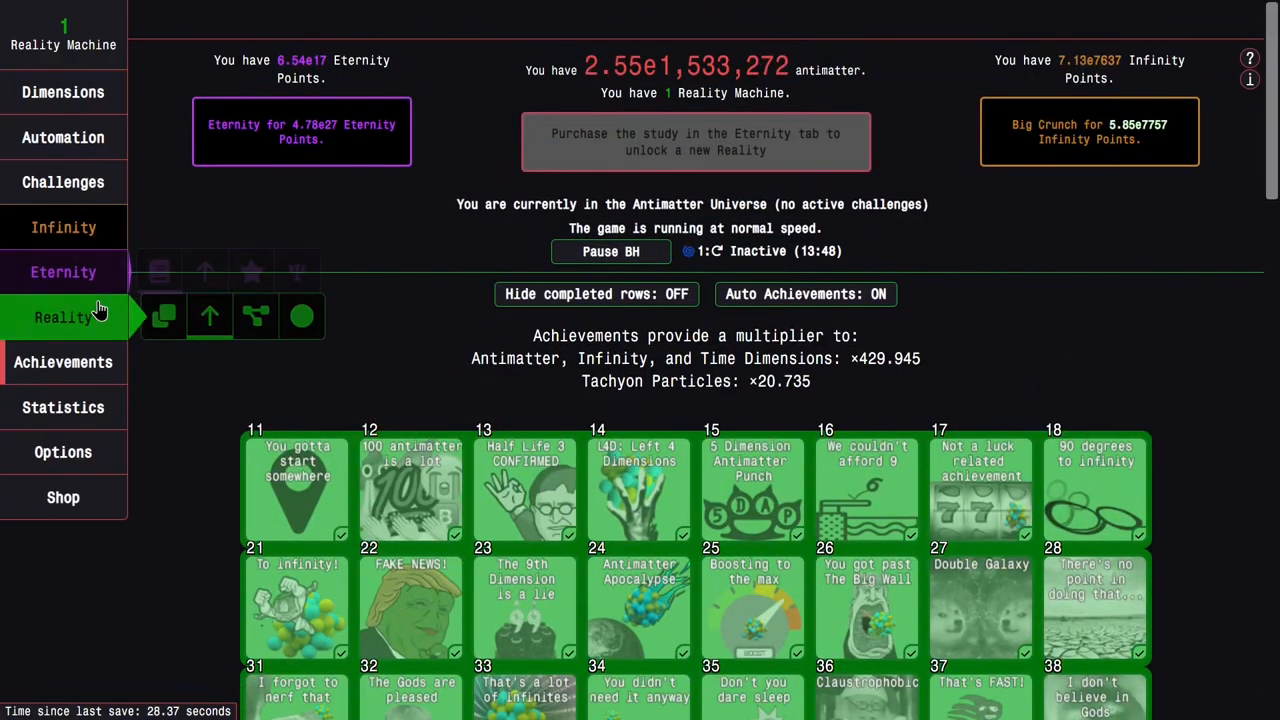
click(63, 182)
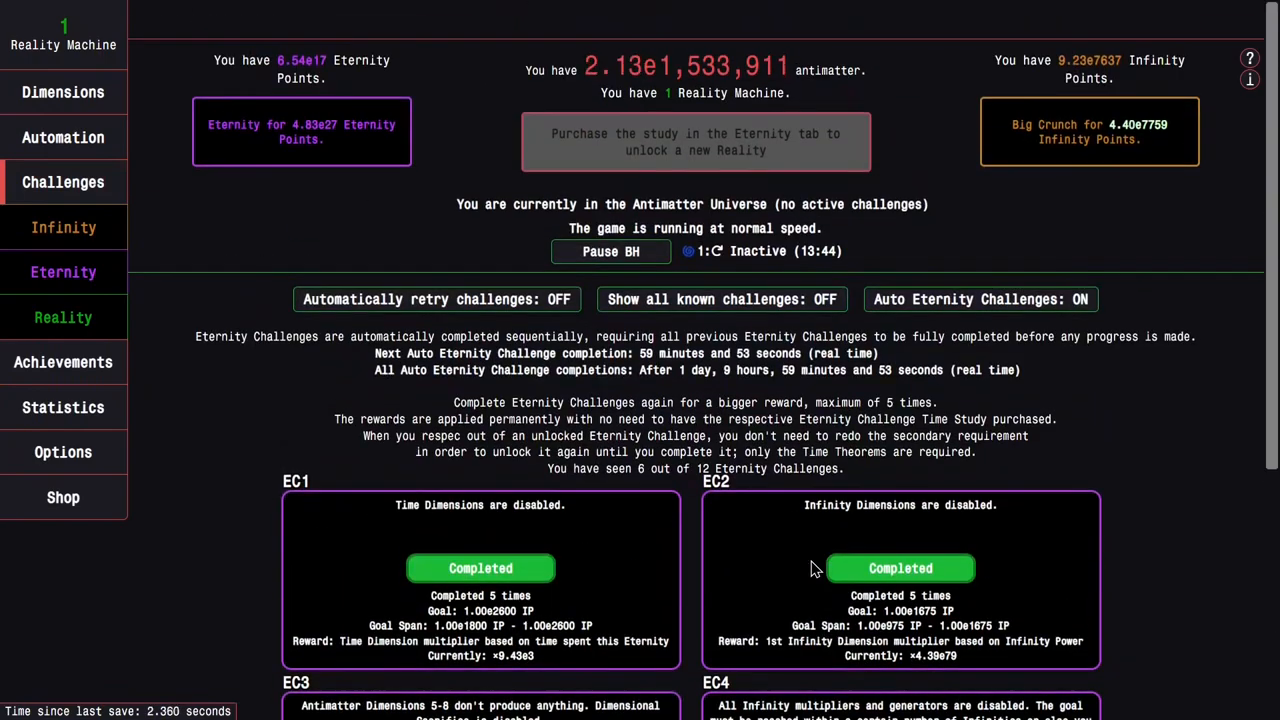
scroll(down, 3)
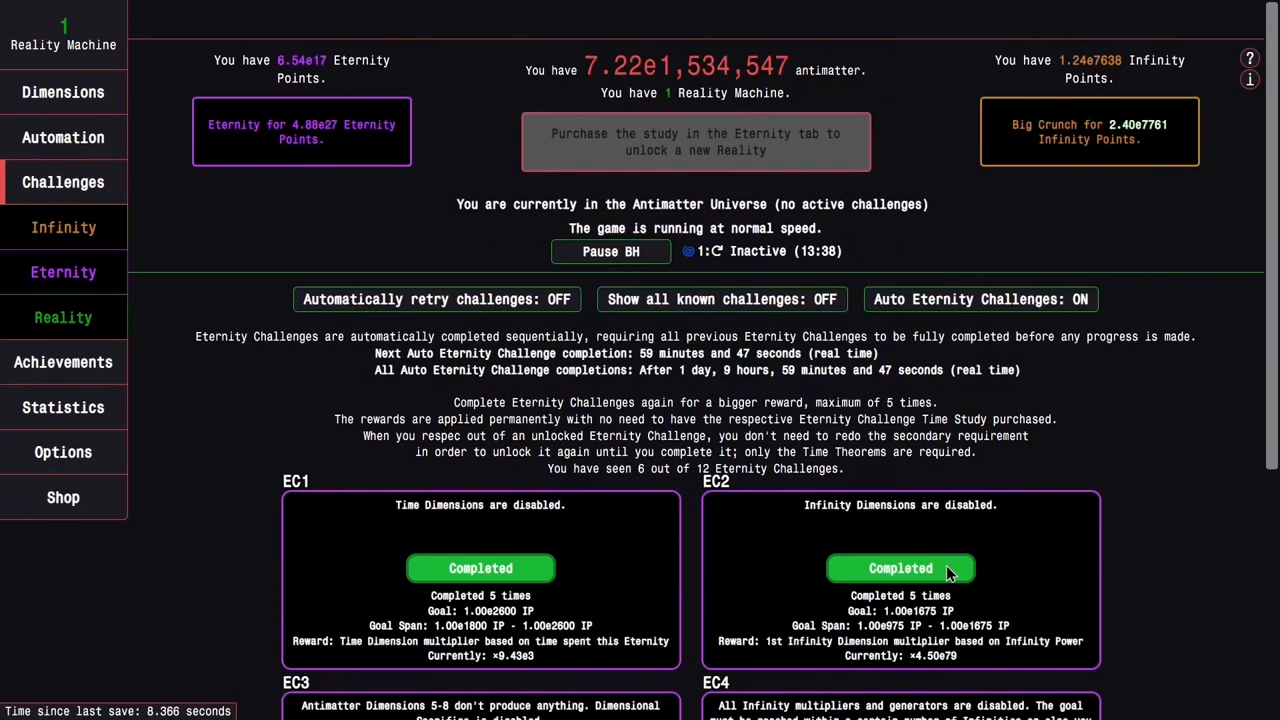
scroll(down, 3)
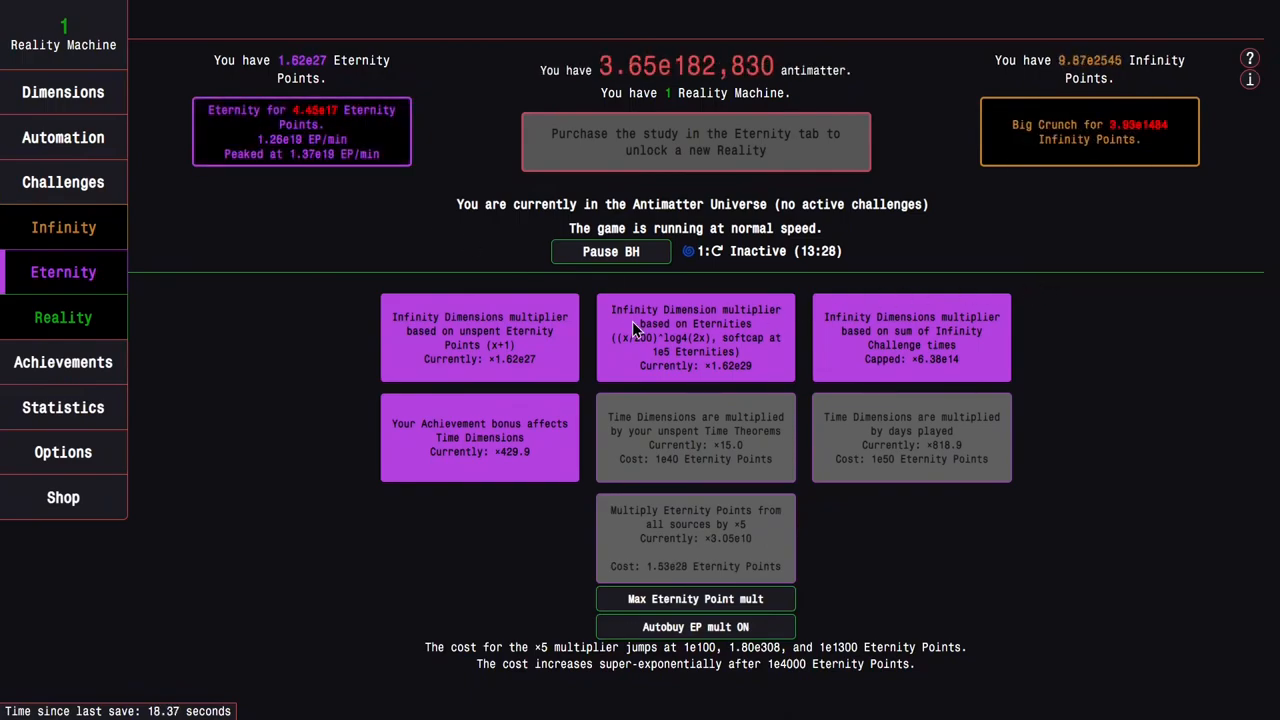
mouse_move(418, 344)
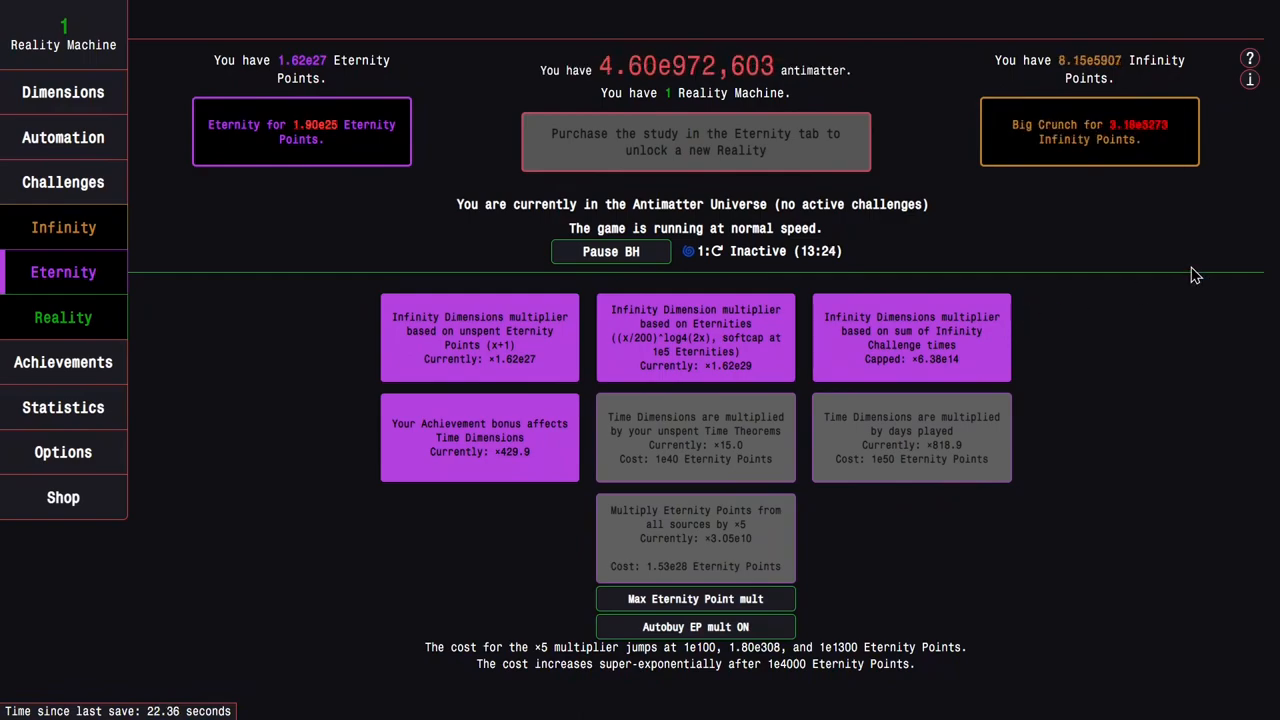
mouse_move(63, 361)
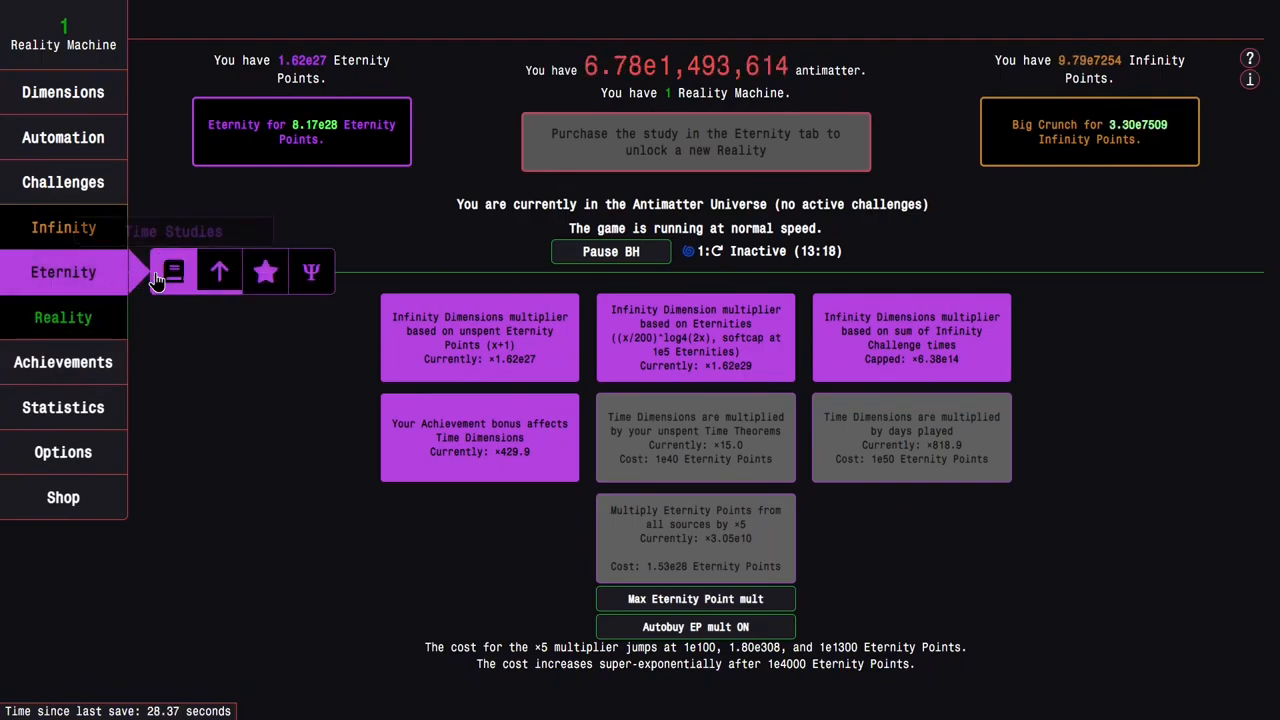
Step: Visit Replicanti and Eternity again, raising Eternity Points to 3.70e29
click(63, 362)
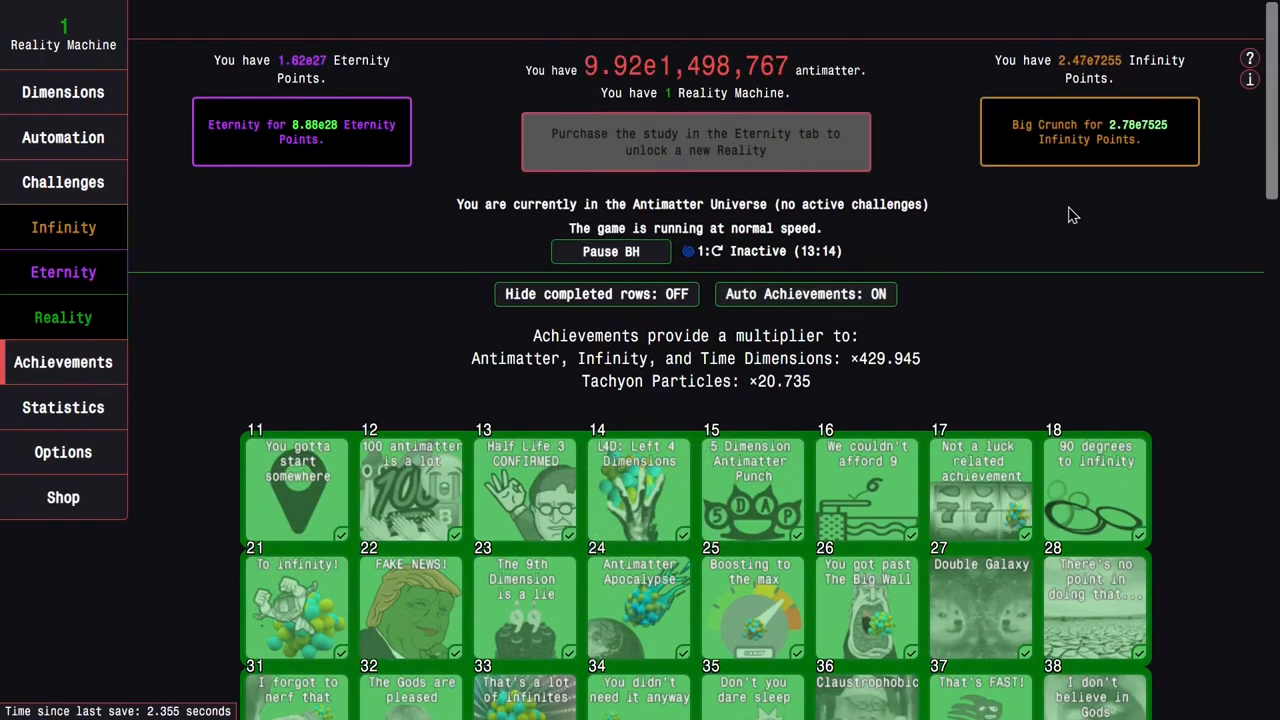
click(63, 227)
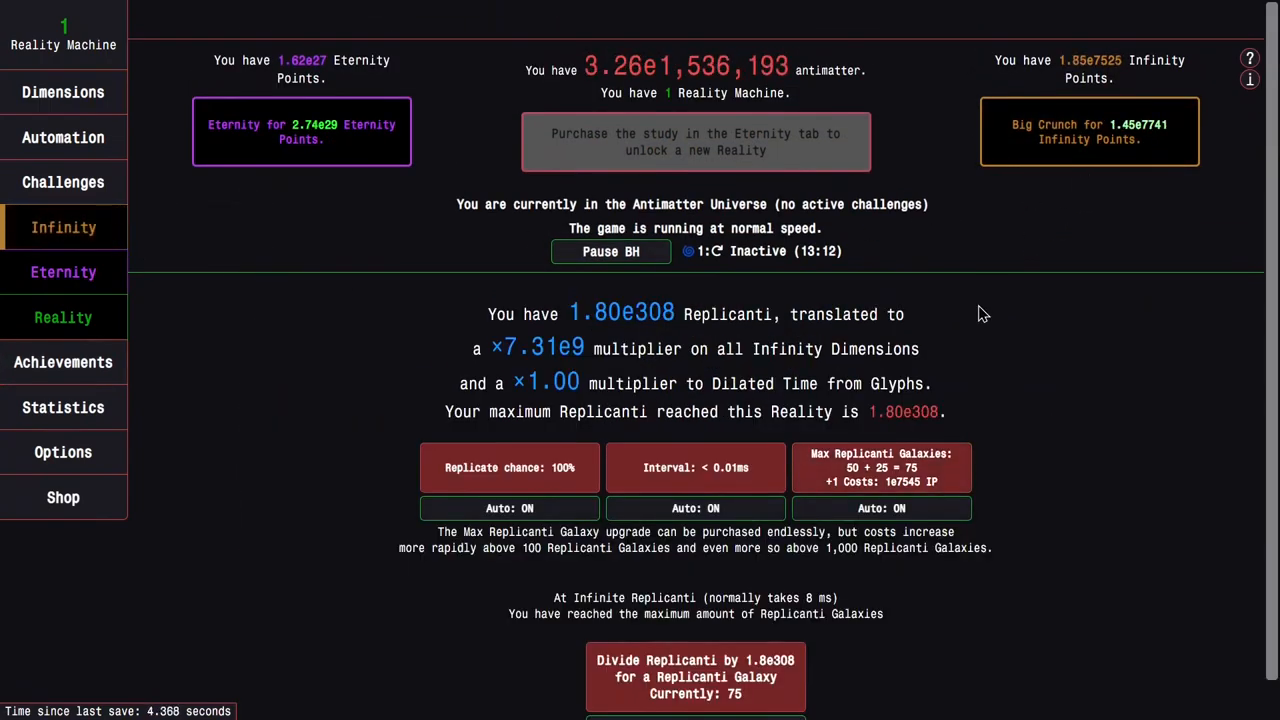
click(1089, 131)
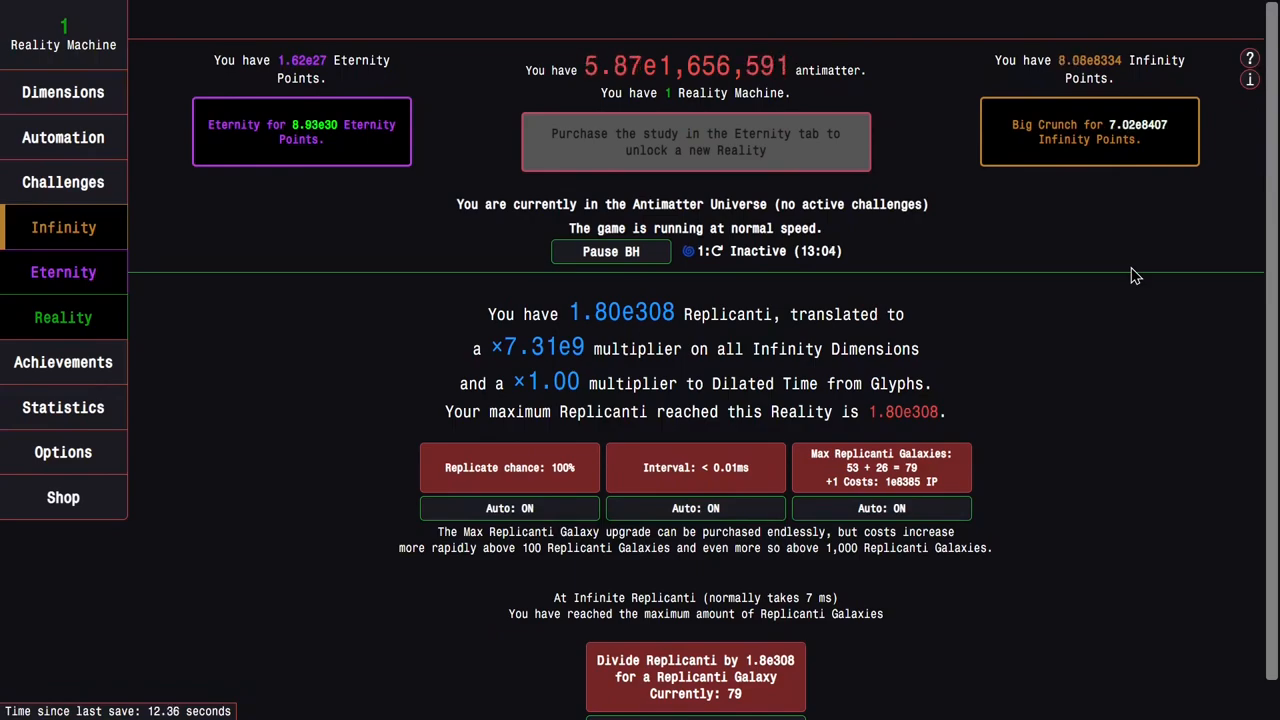
click(63, 272)
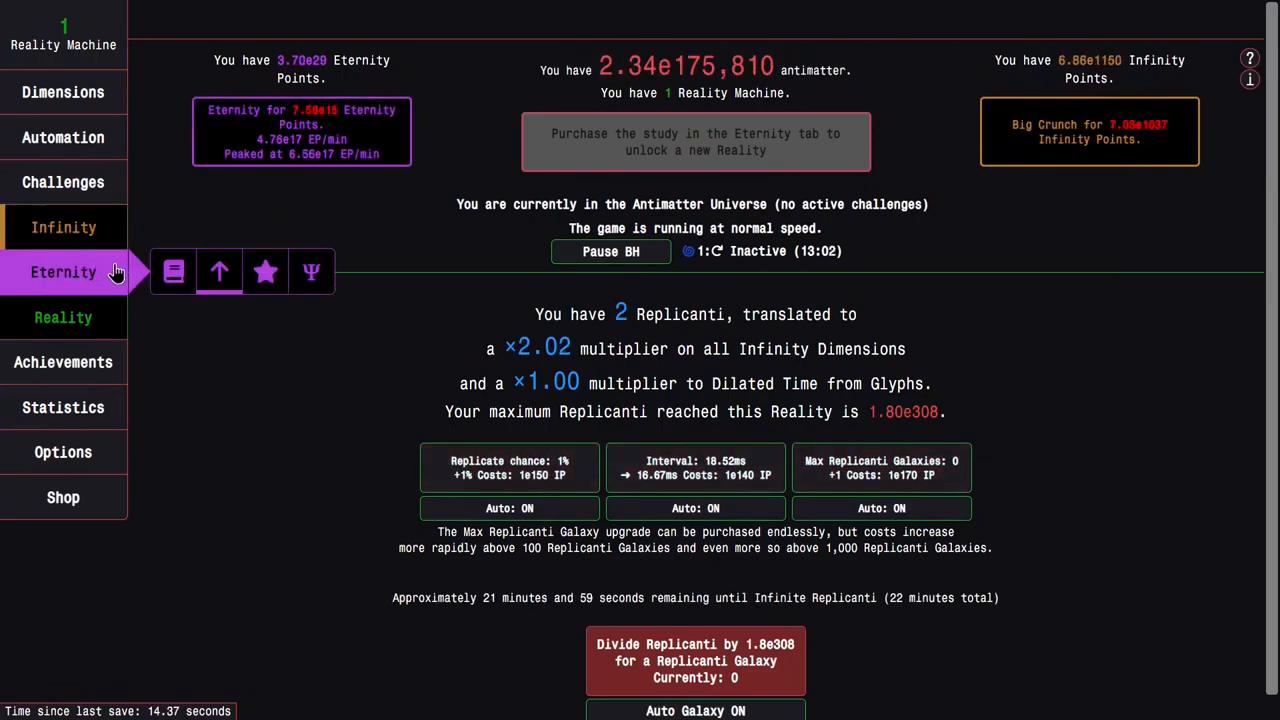
Step: Buy max Time Theorems twice from the time study tree
click(173, 271)
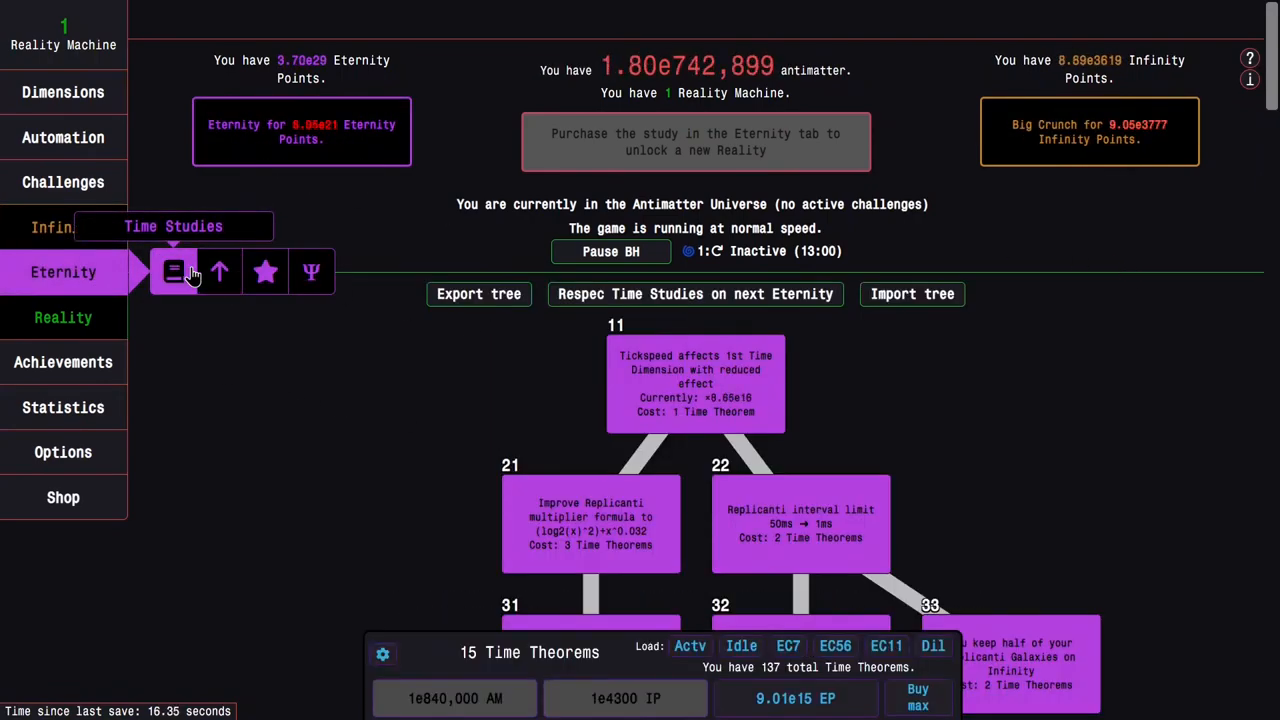
scroll(down, 3)
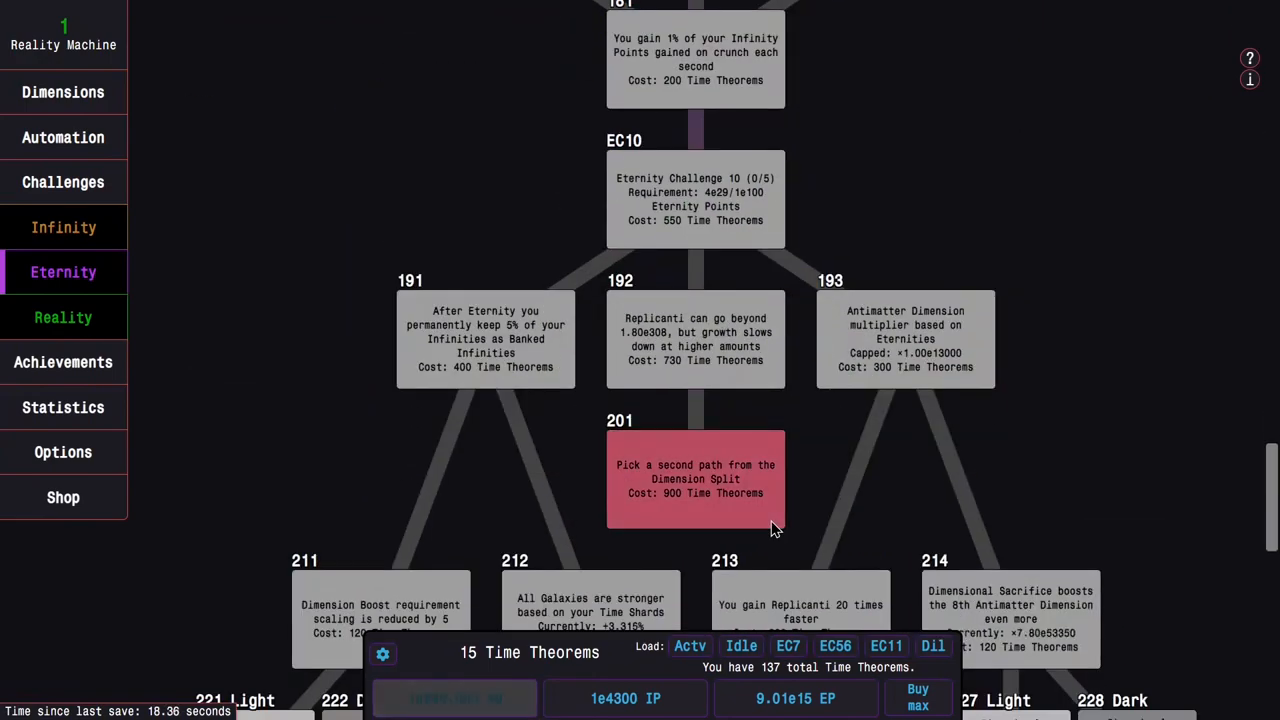
click(917, 697)
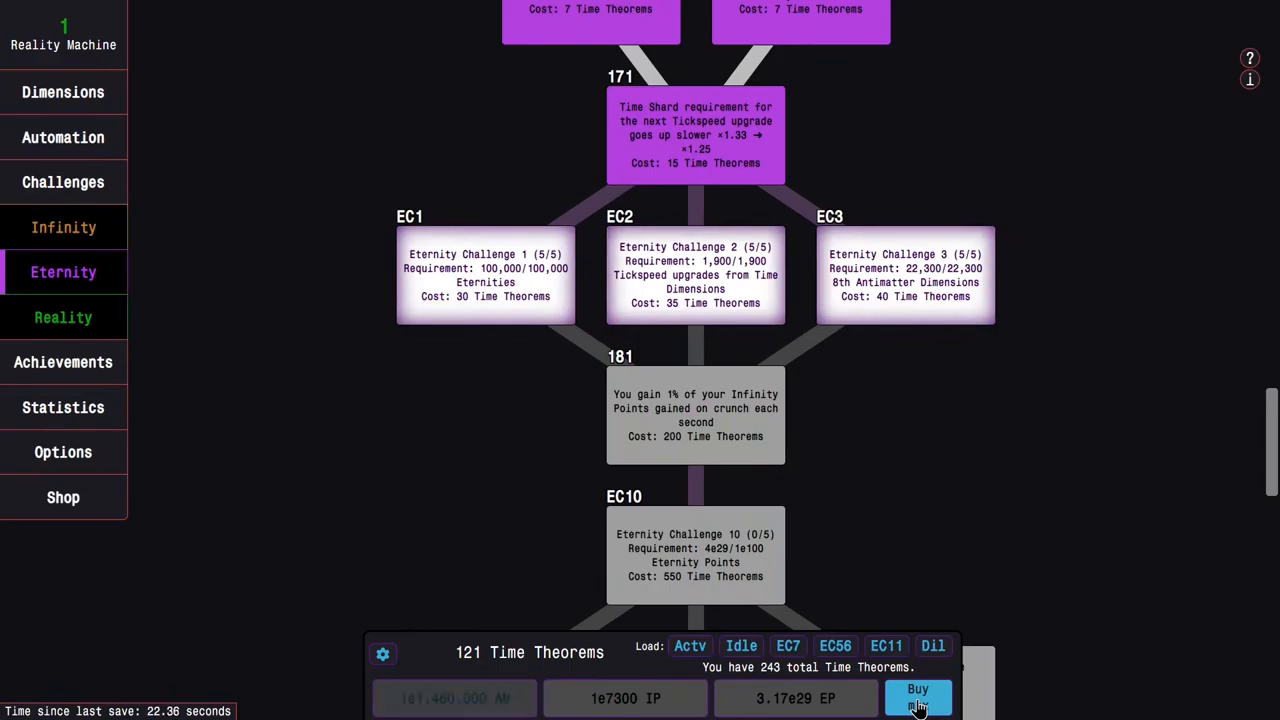
click(916, 695)
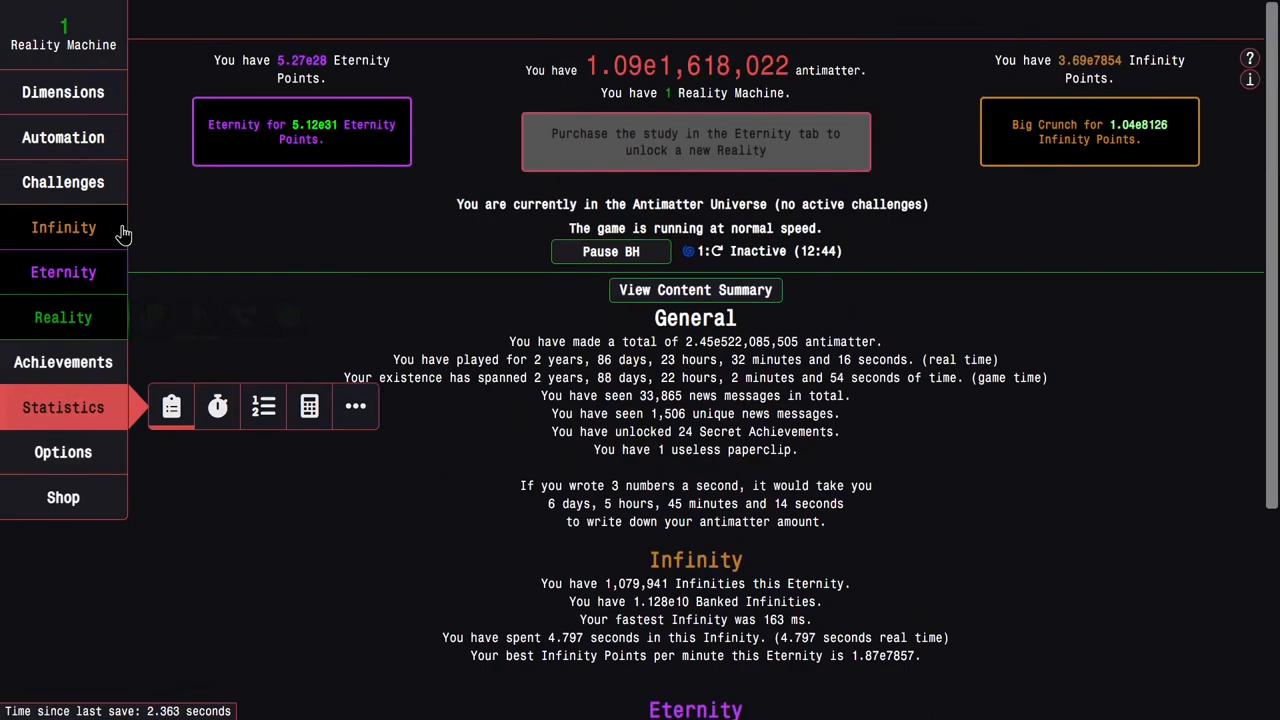
Step: Big Crunch from the Dimensions page for Infinity Points, then buy max Time Theorems again
click(63, 92)
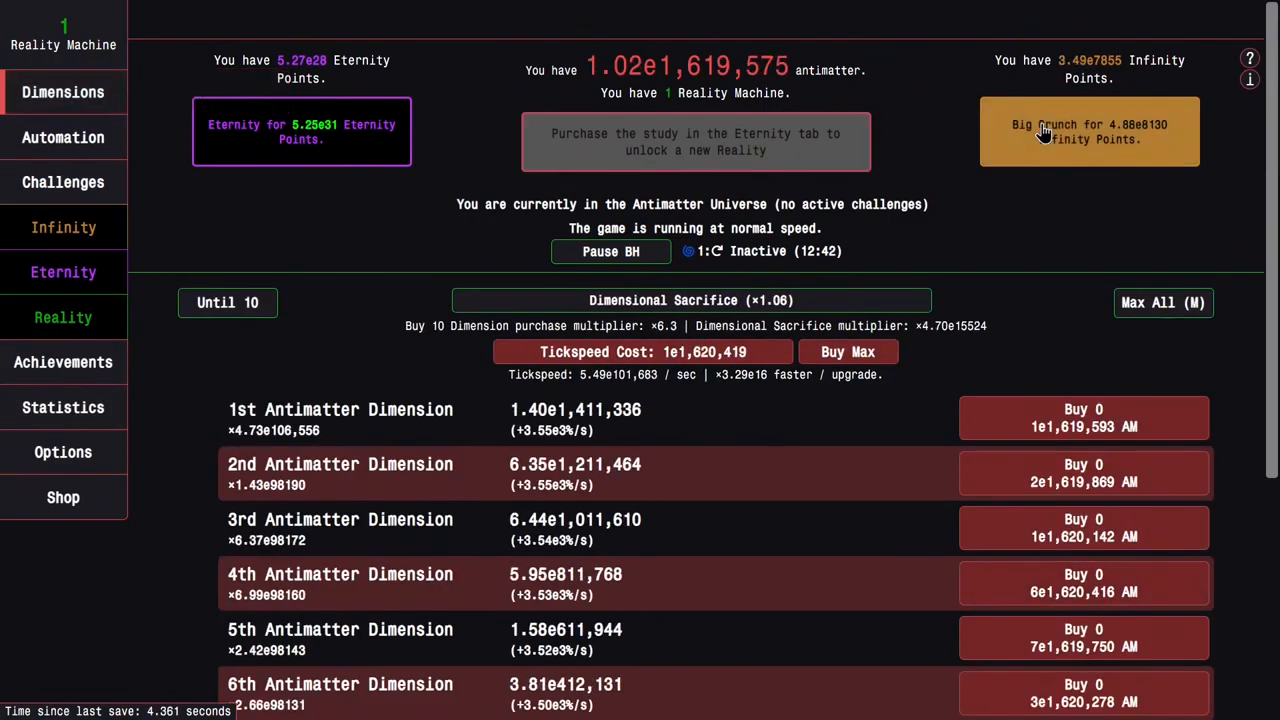
click(63, 272)
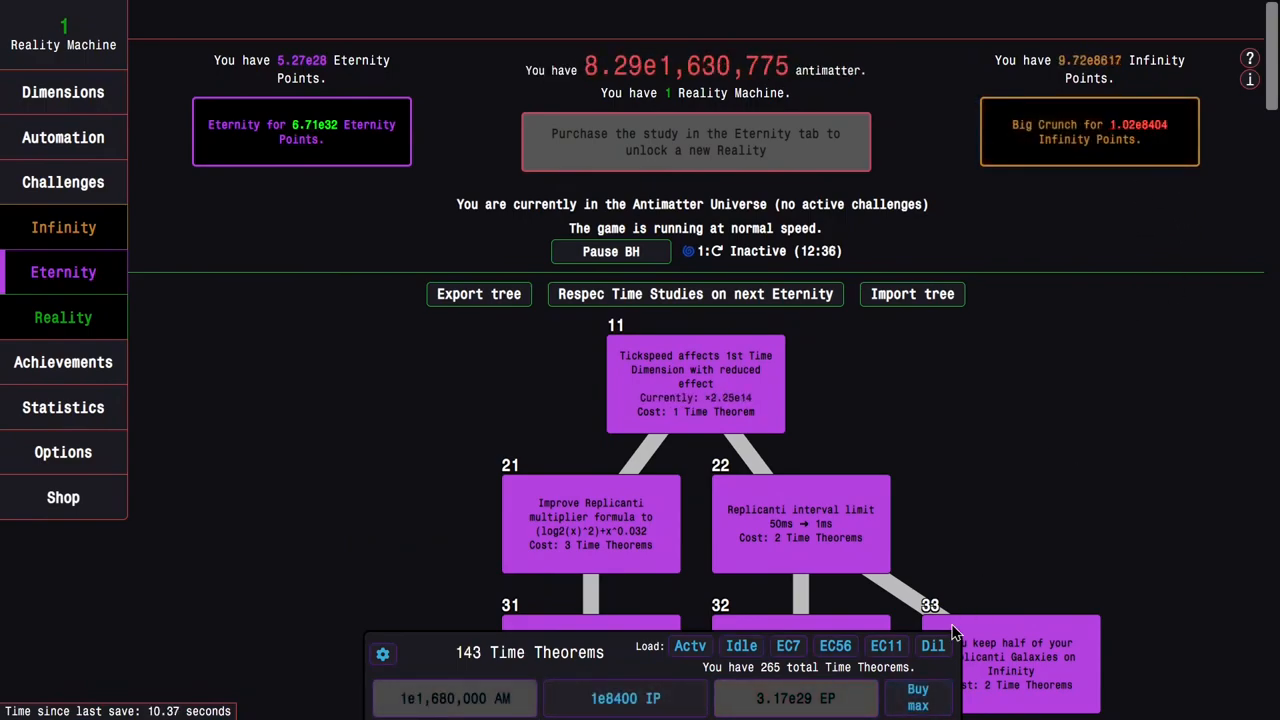
click(917, 697)
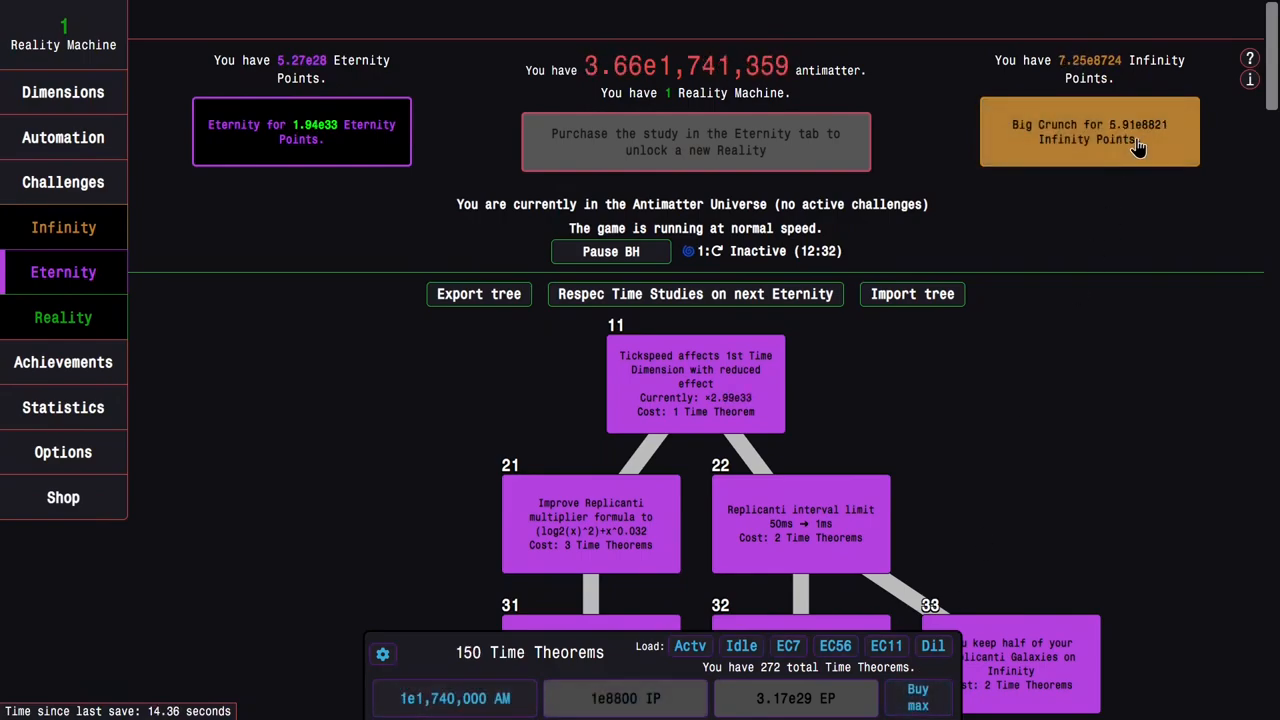
scroll(down, 3)
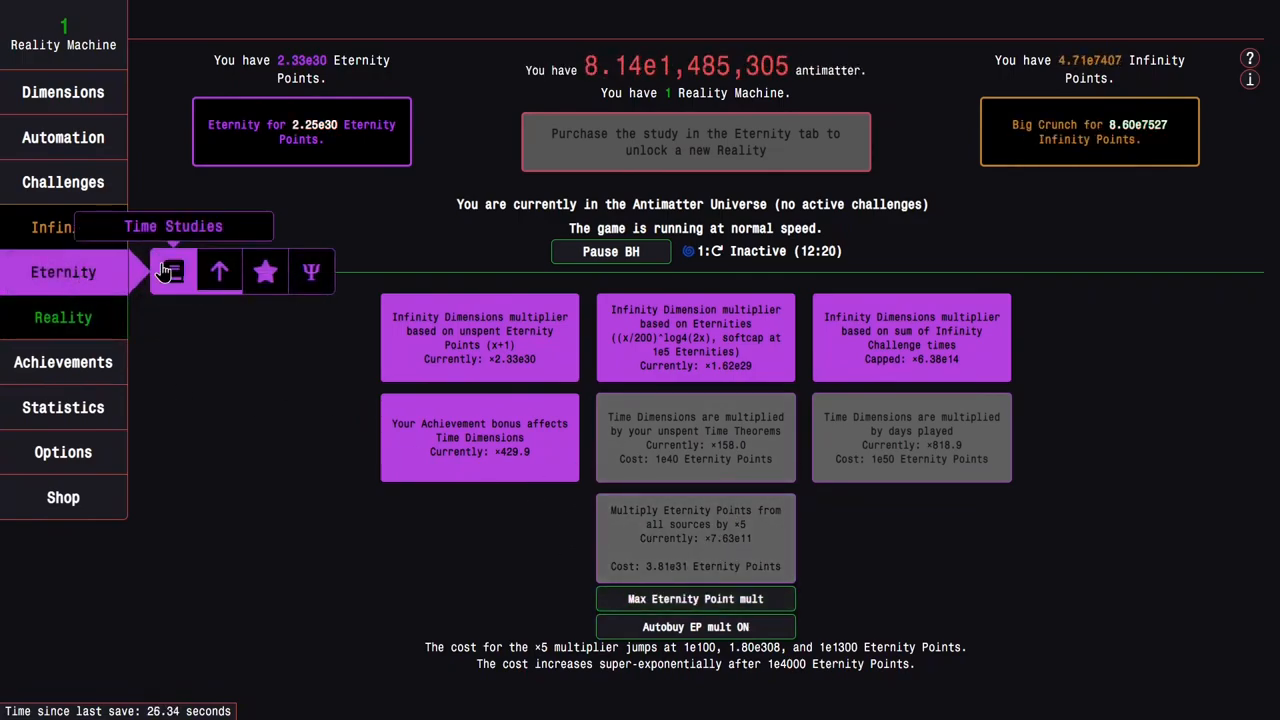
Step: Eternity repeatedly from the time study tree, reaching 289 total Time Theorems
click(173, 271)
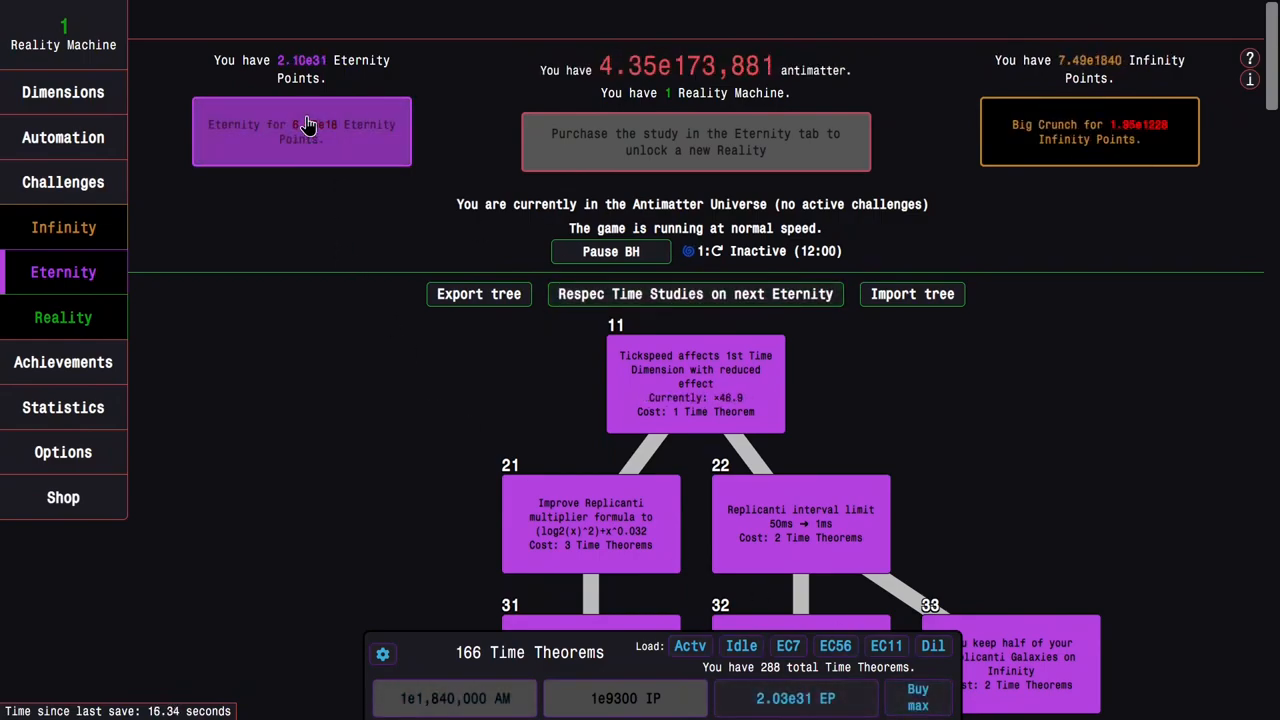
scroll(down, 3)
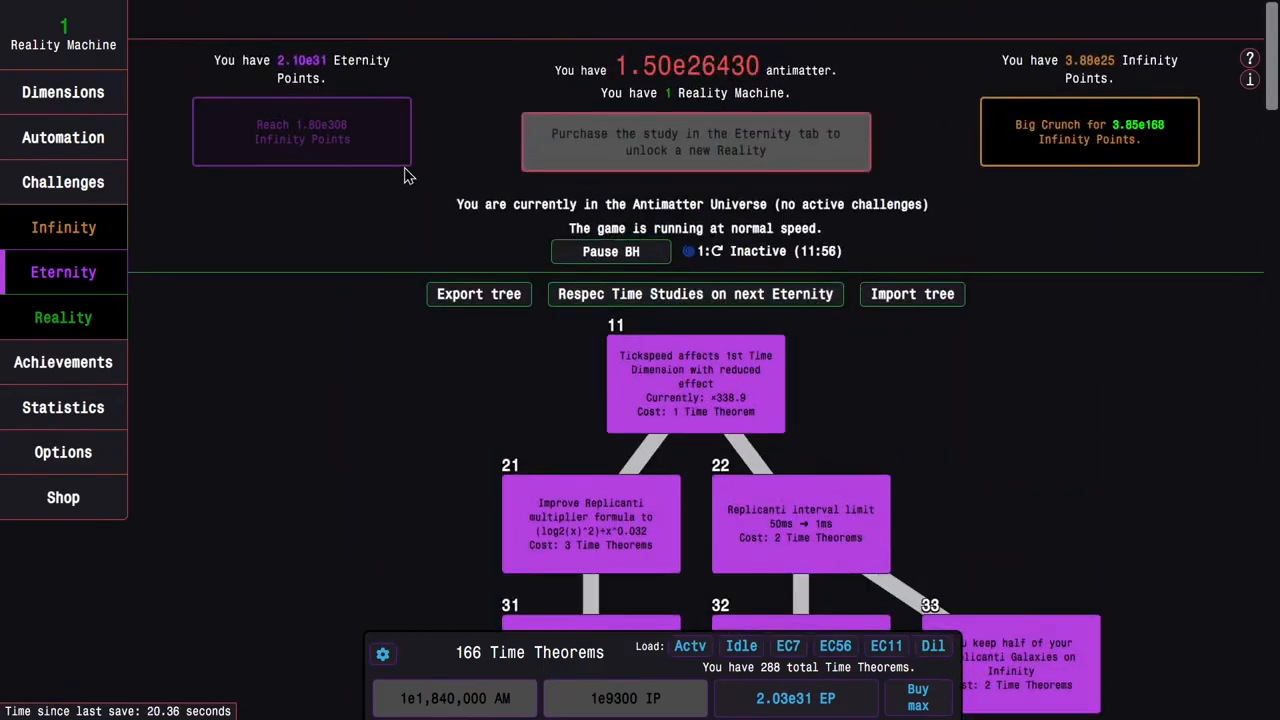
scroll(down, 3)
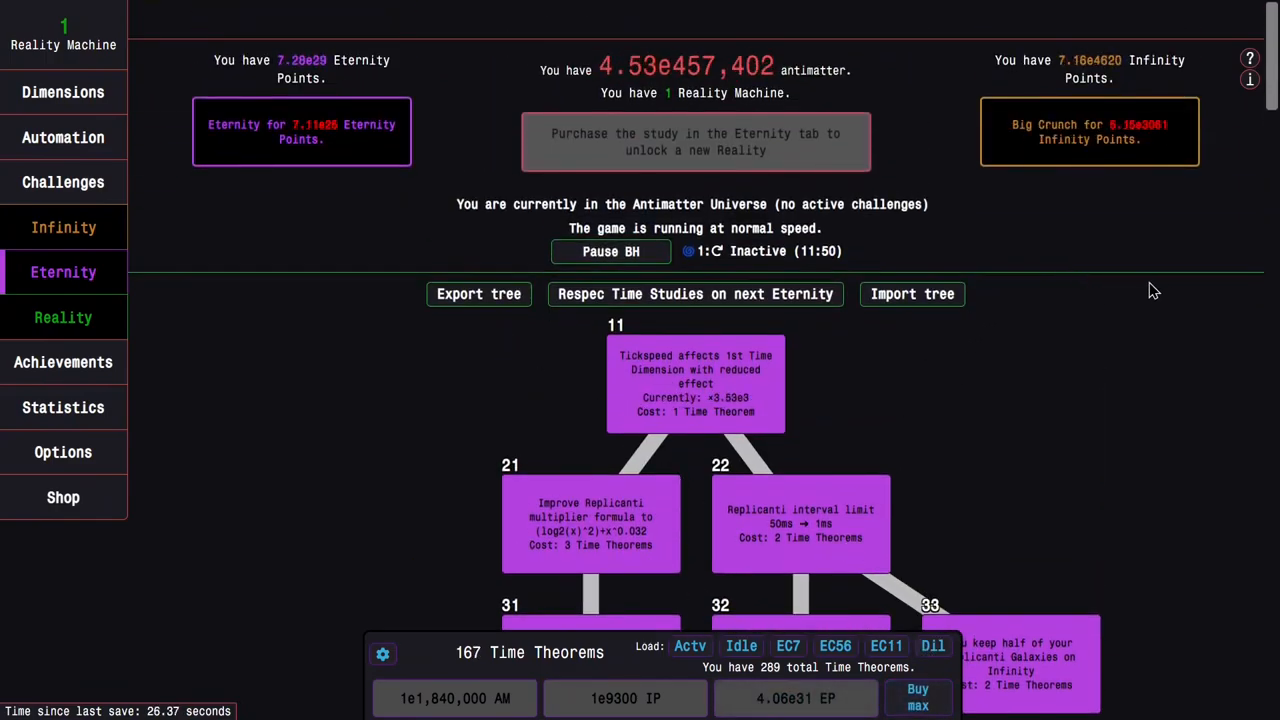
mouse_move(756, 309)
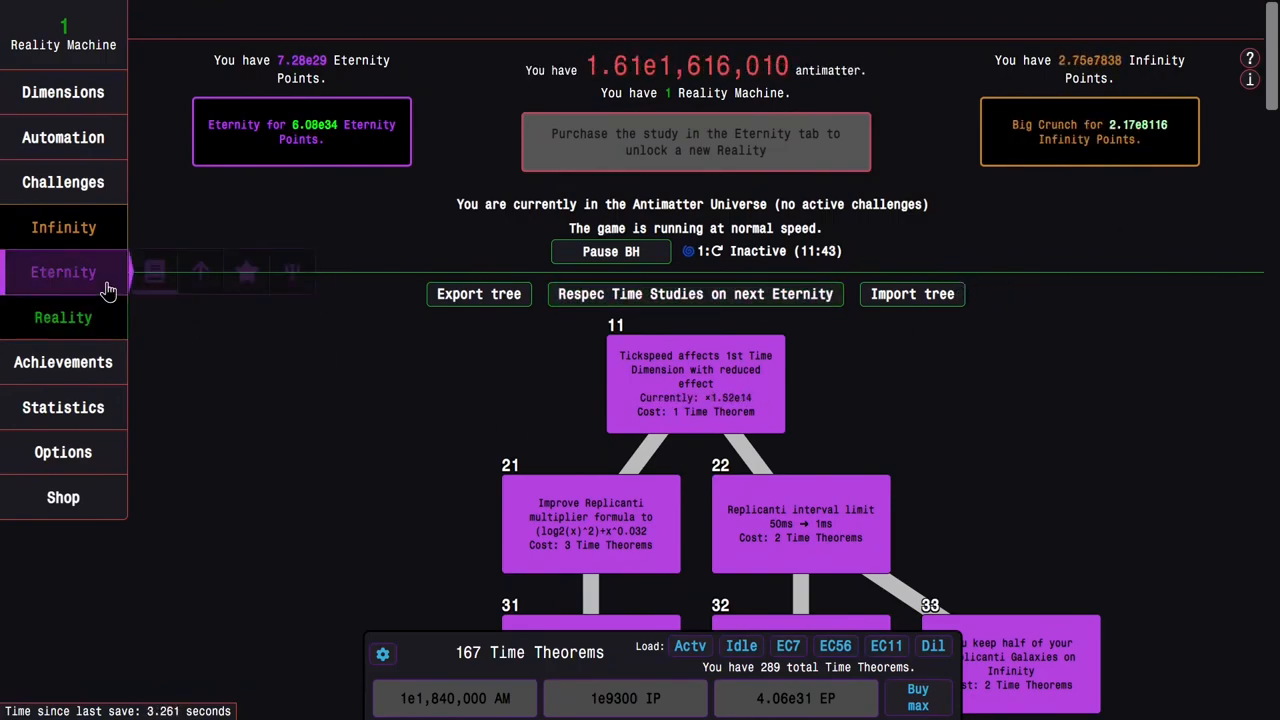
click(63, 272)
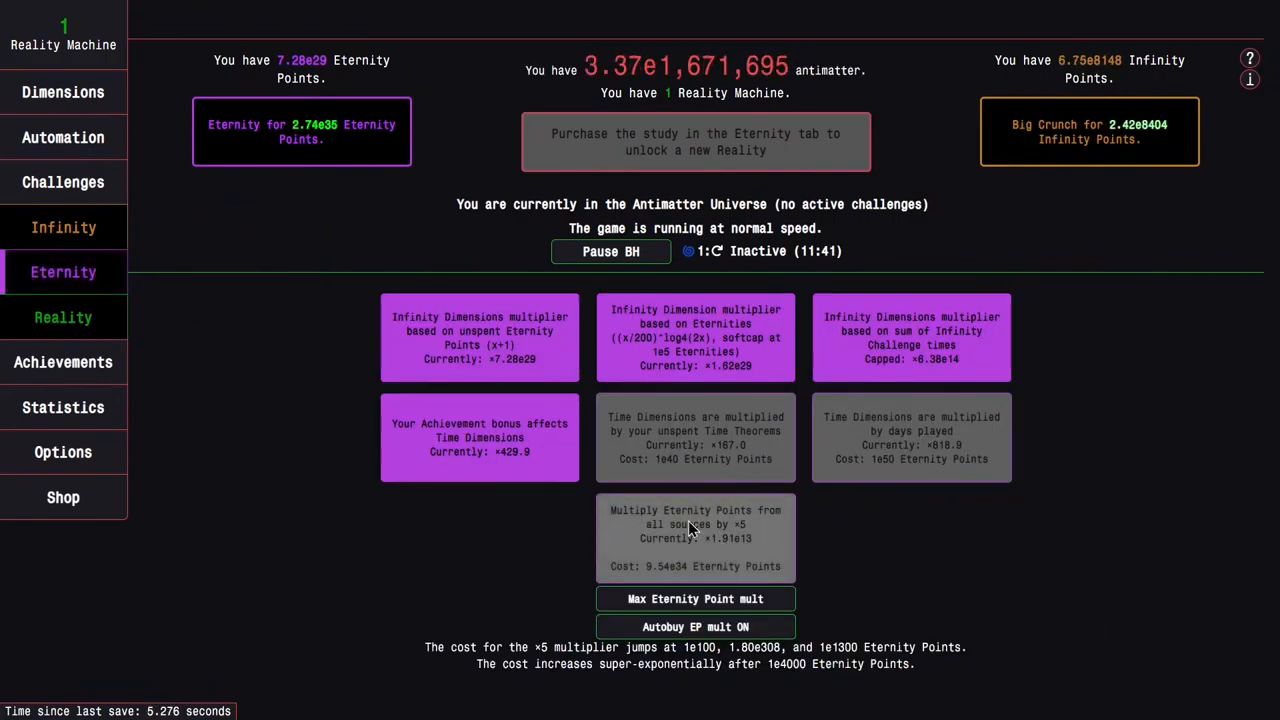
click(173, 271)
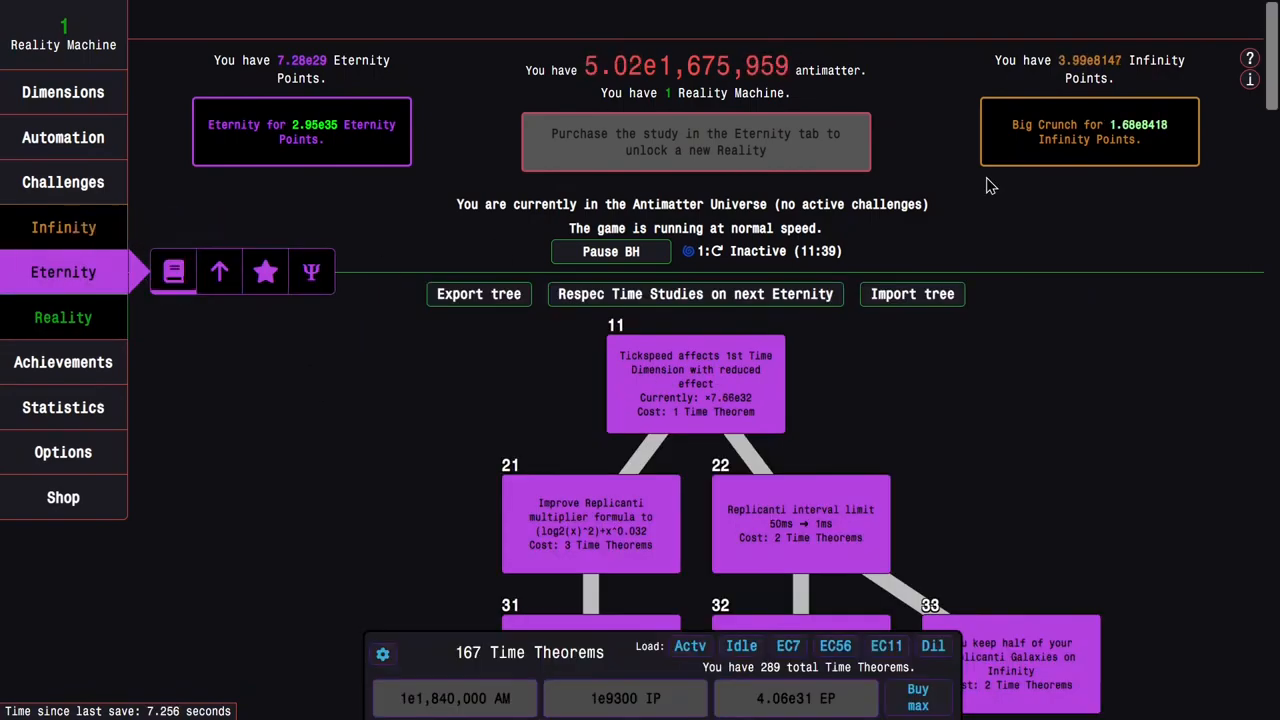
mouse_move(1155, 274)
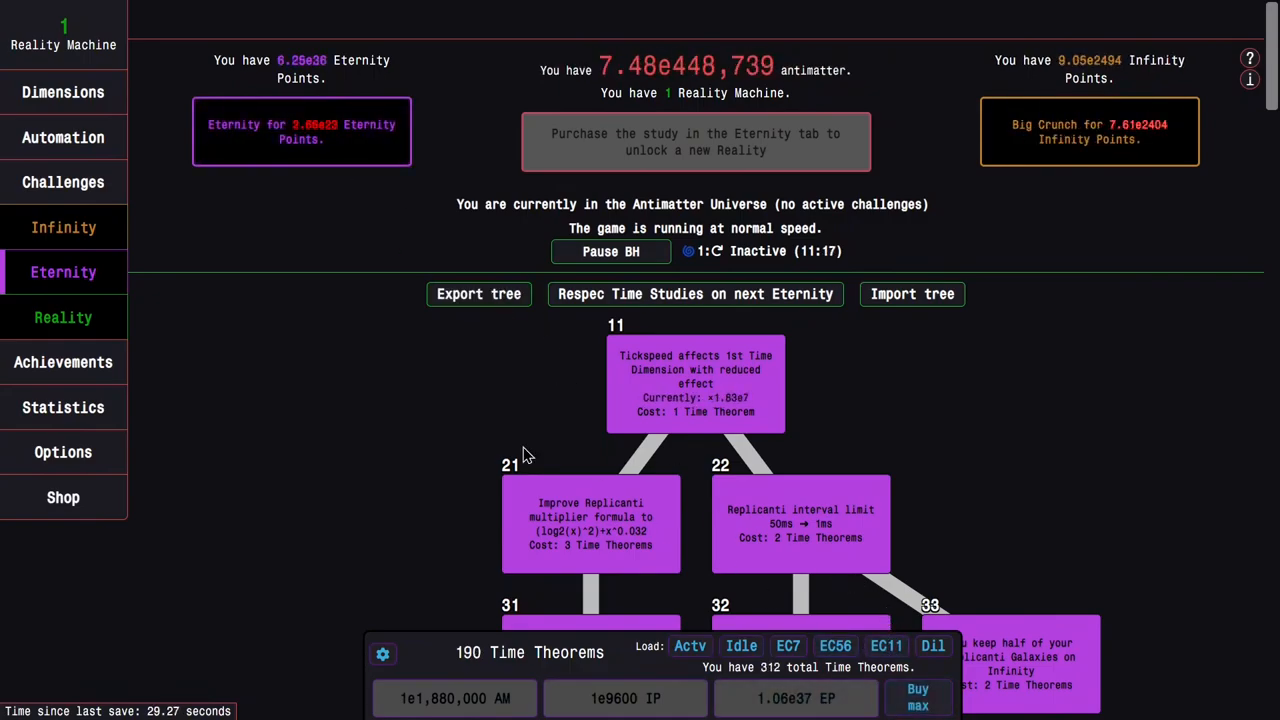
Step: Load the EC56 study preset and start Eternity Challenge 6 at 3/5 completions
click(175, 271)
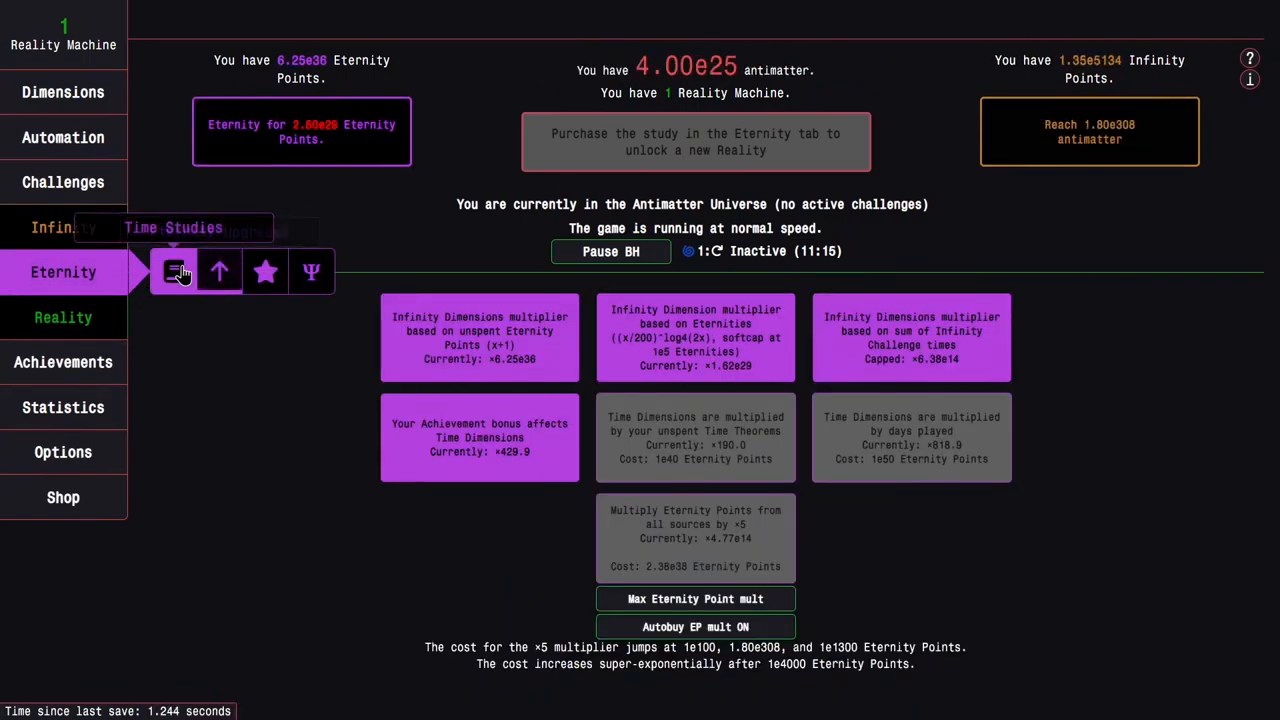
click(174, 271)
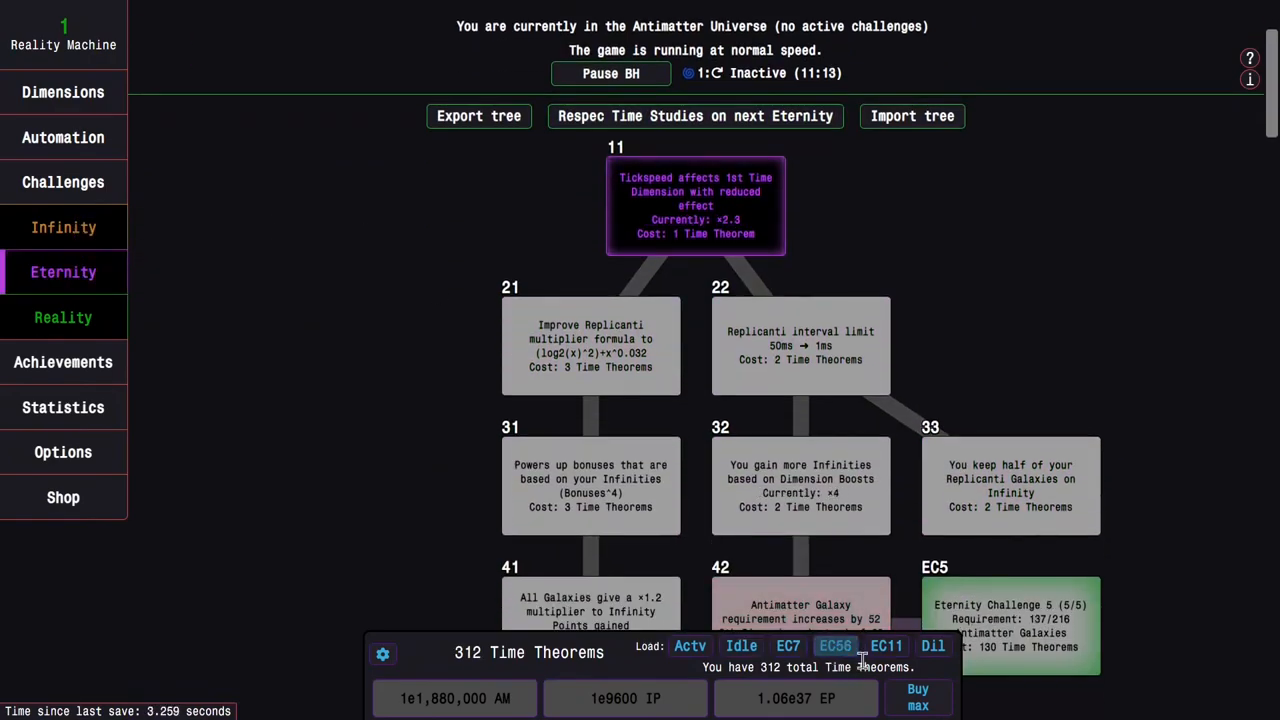
click(835, 645)
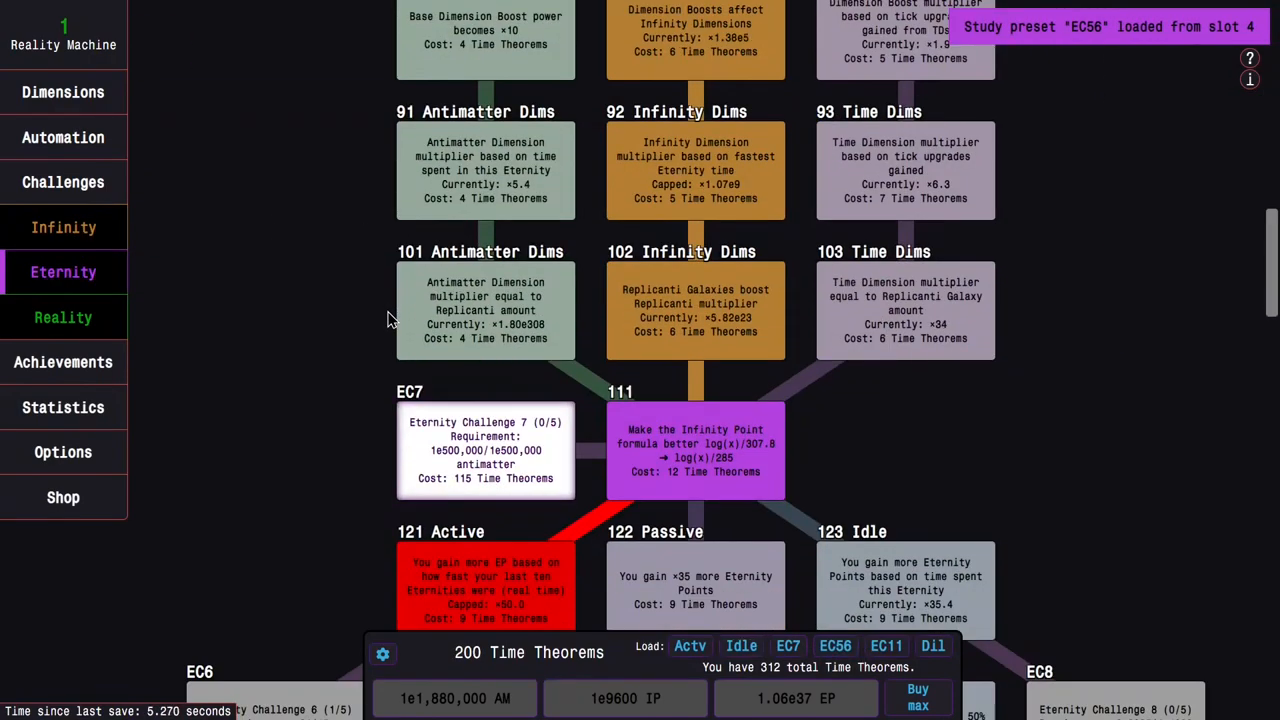
scroll(down, 3)
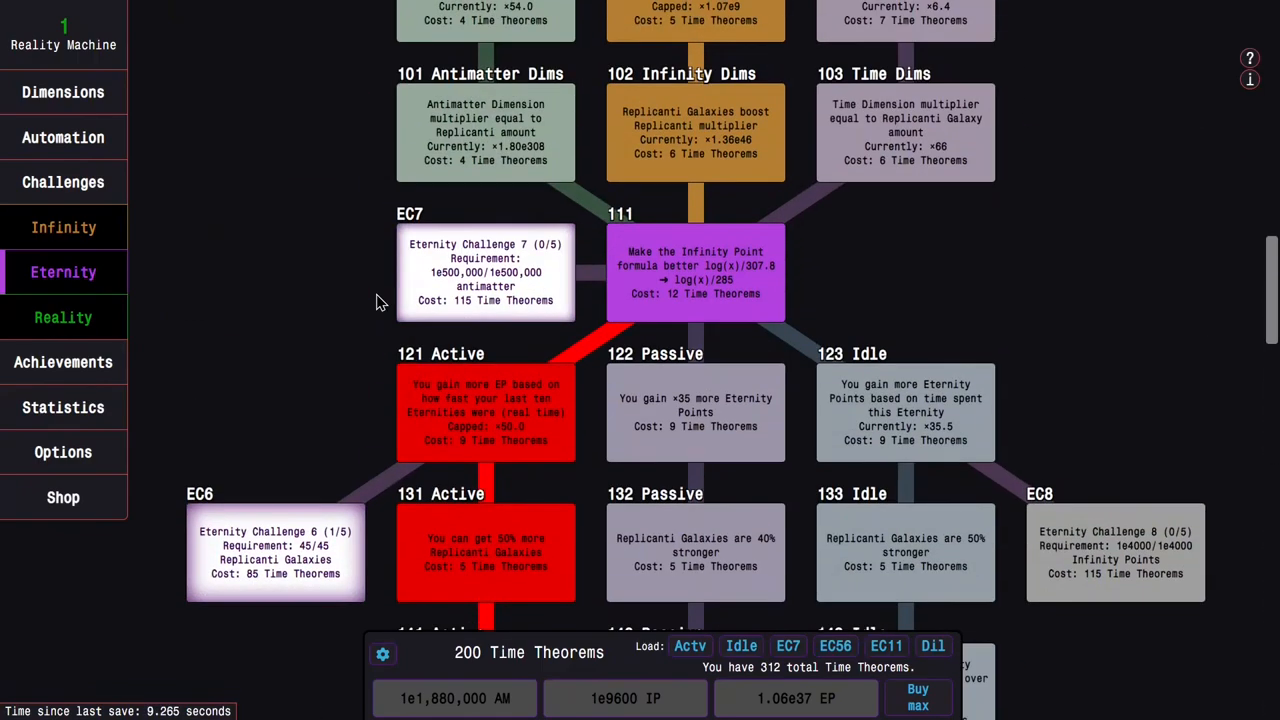
scroll(down, 3)
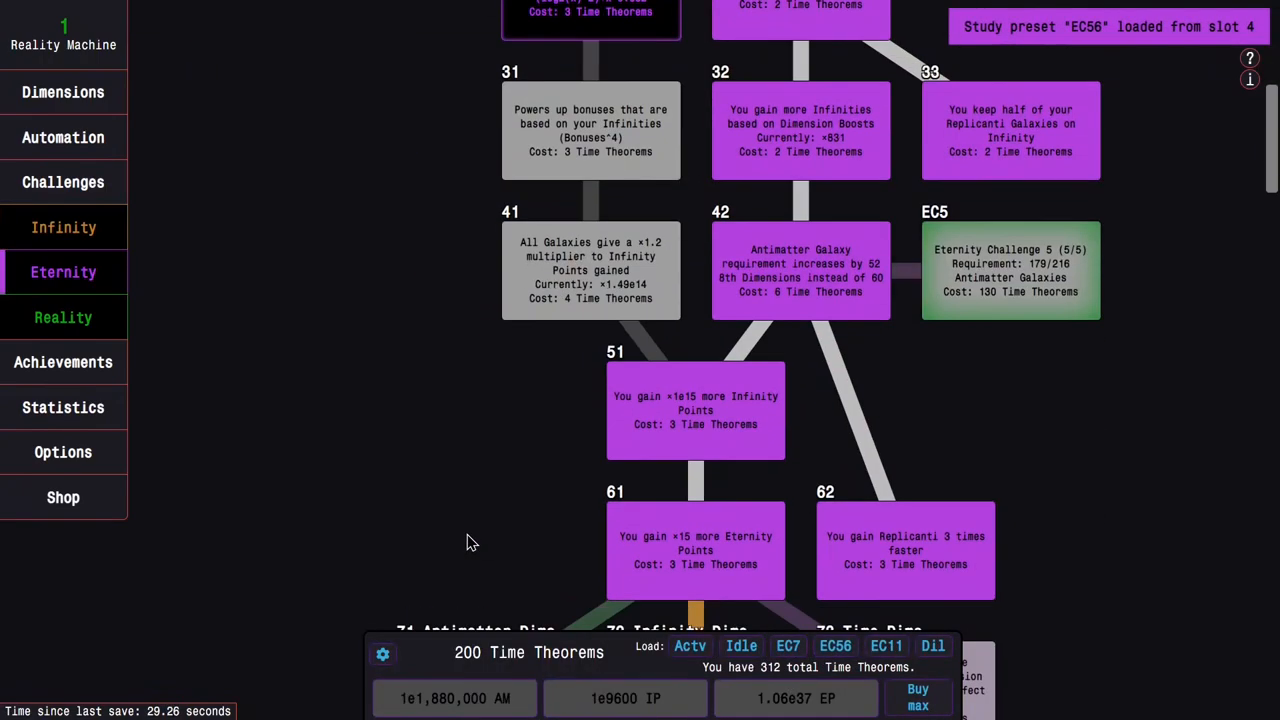
scroll(down, 3)
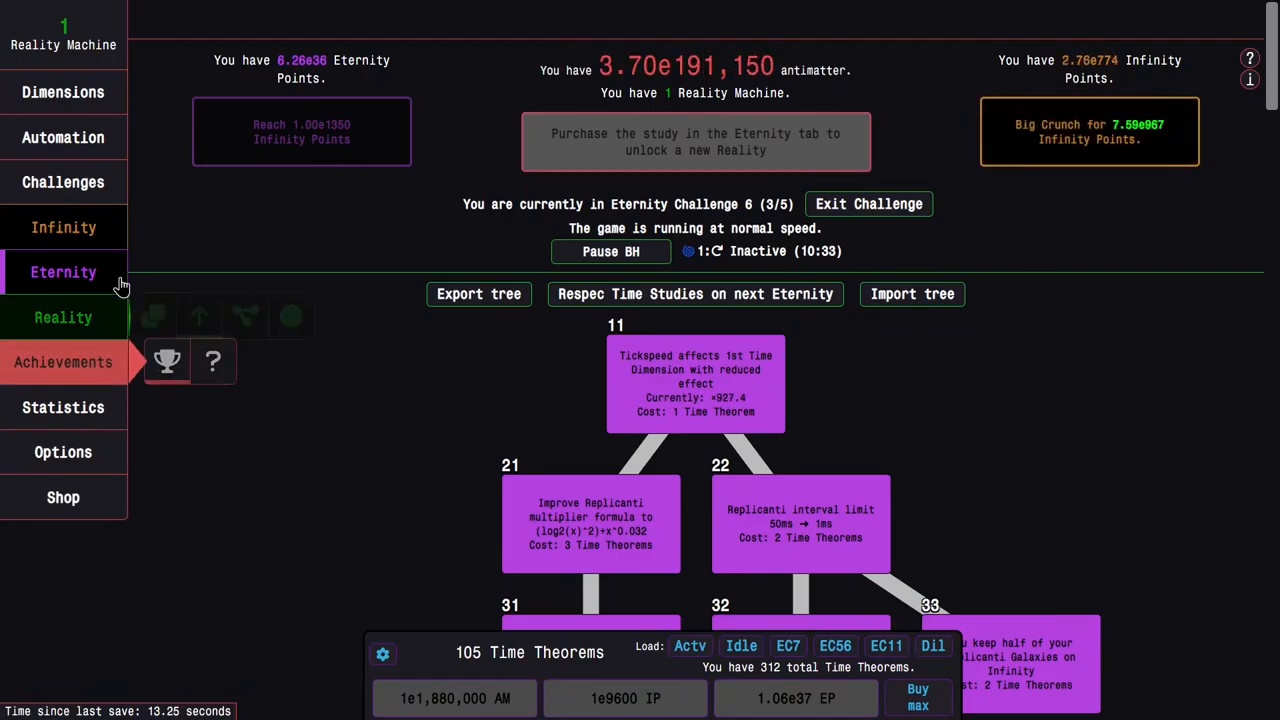
Step: Exit Eternity Challenge 6, leaving 312 of 542 Time Theorems unspent
click(63, 181)
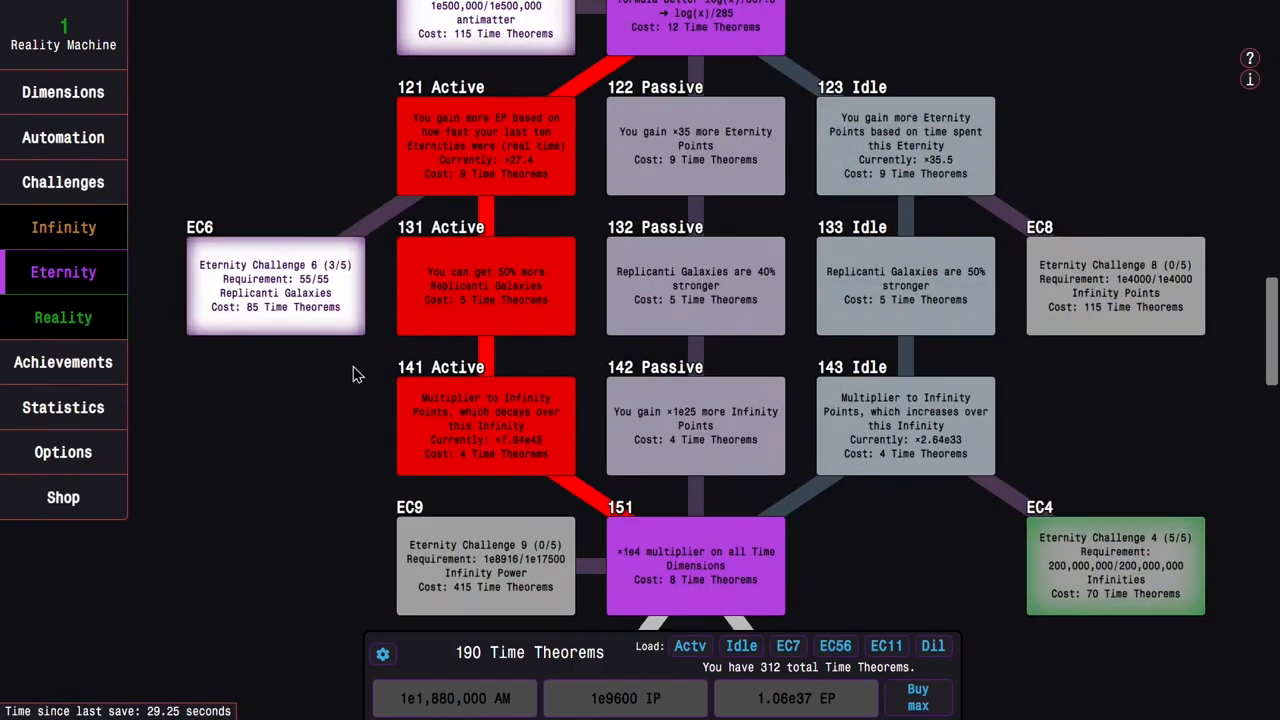
click(63, 182)
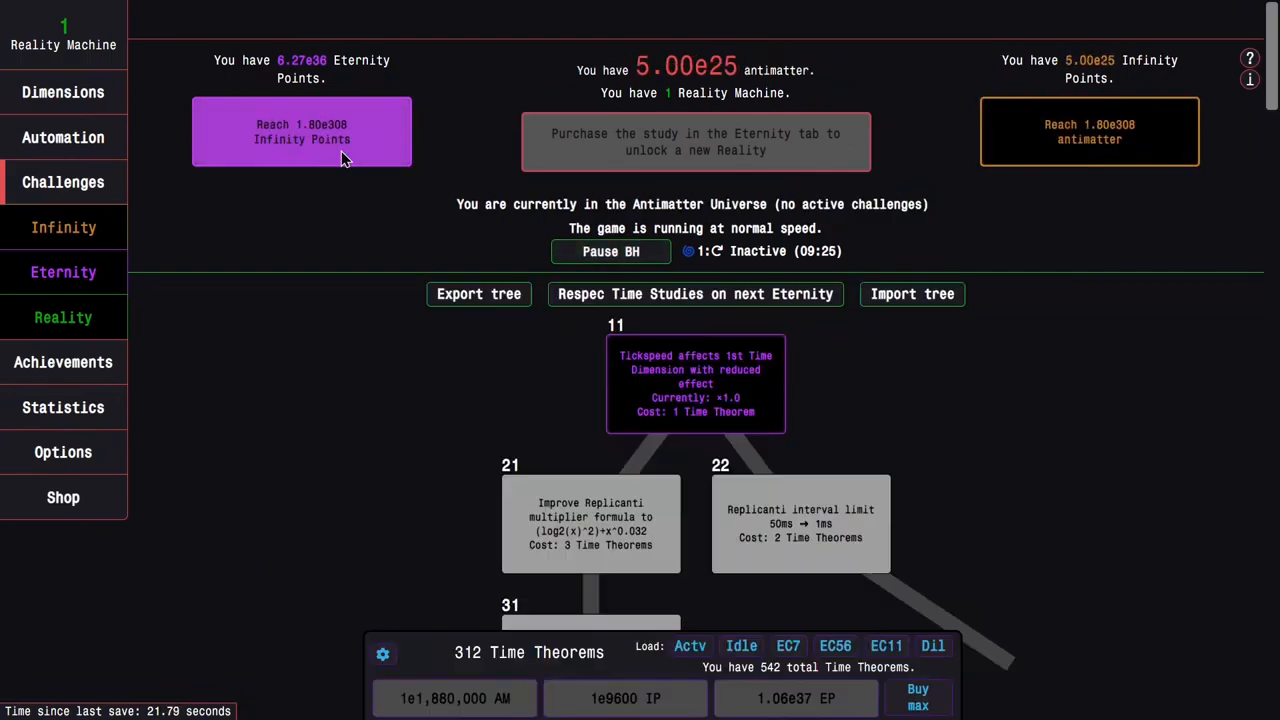
Step: Load the EC7 preset, start Eternity Challenge 7, and exit after completion
click(787, 645)
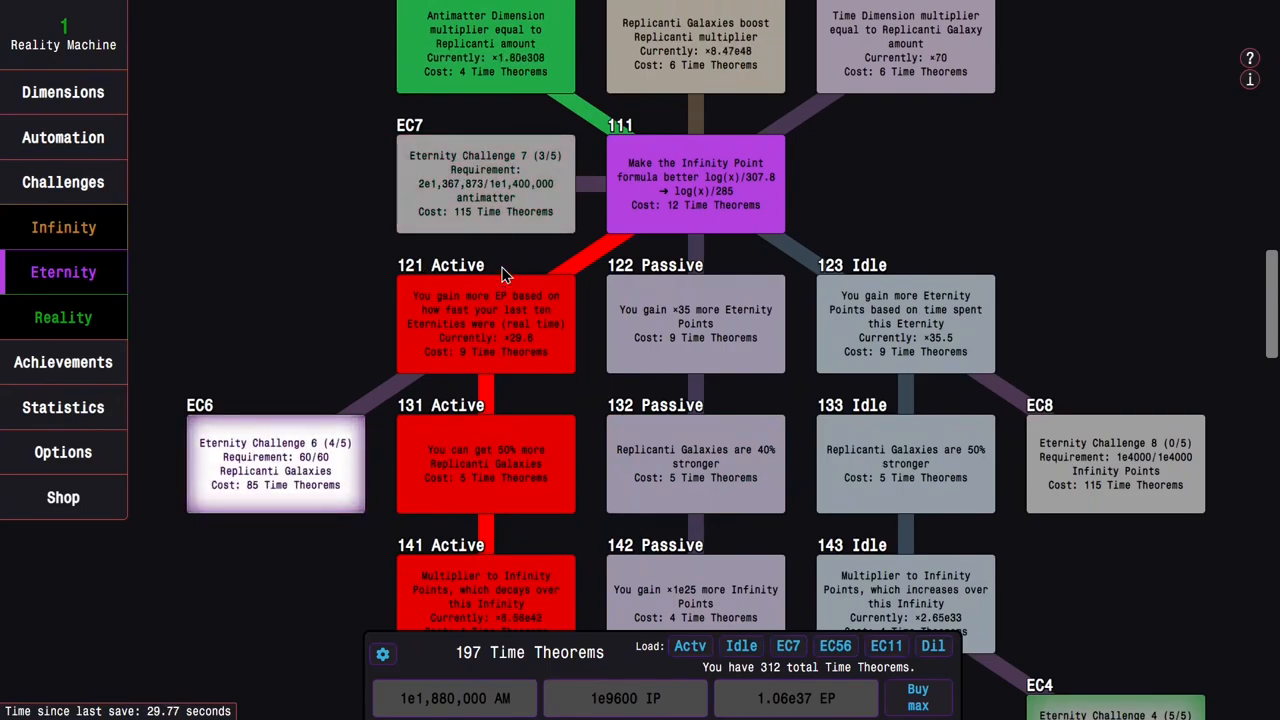
click(63, 182)
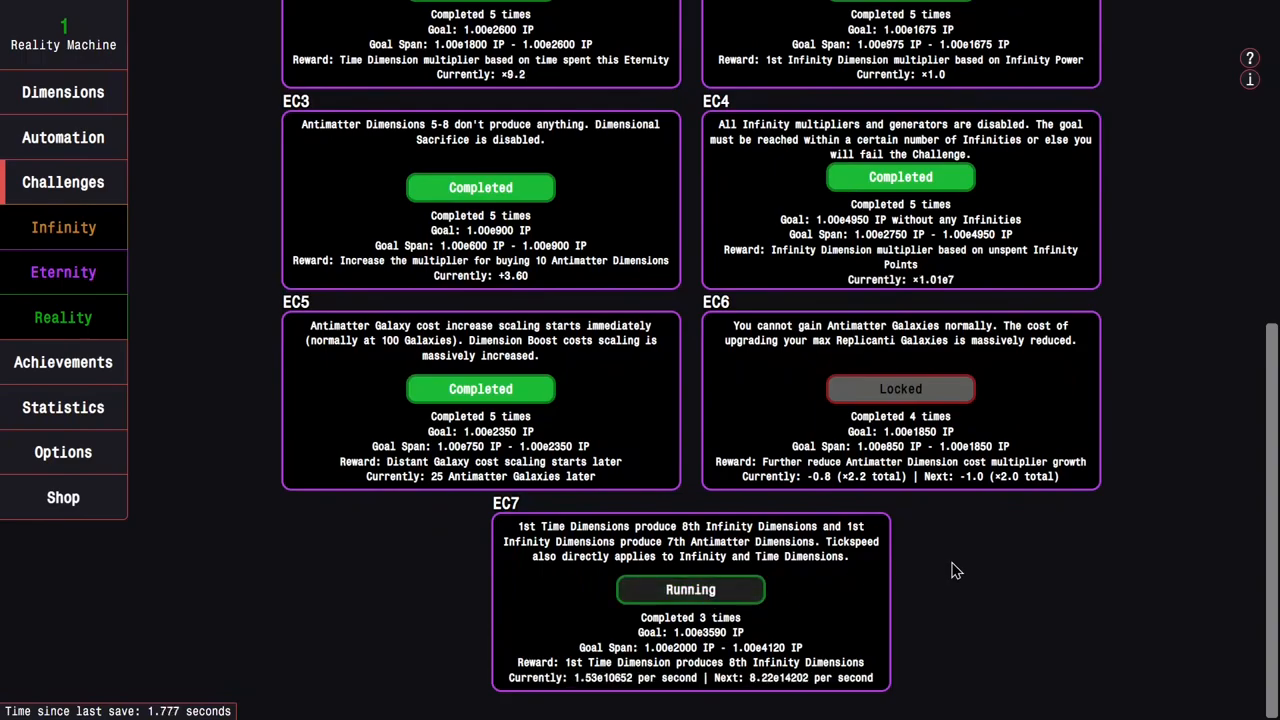
scroll(up, 3)
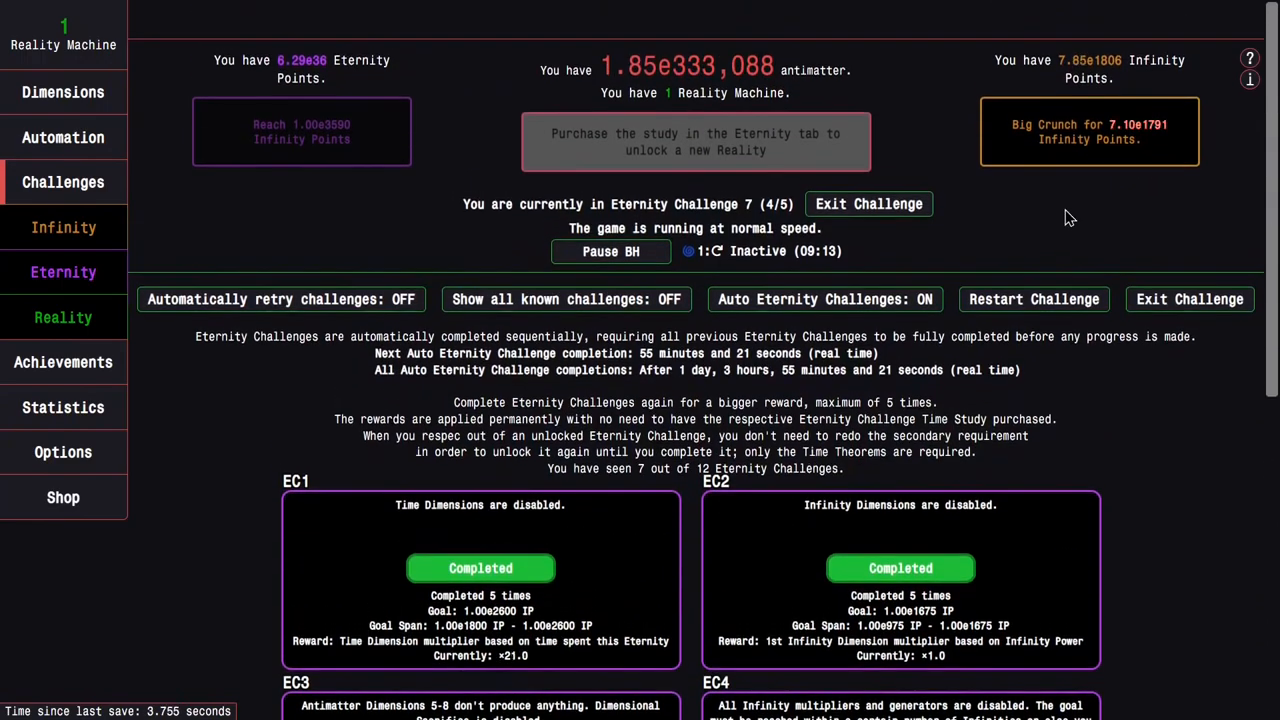
scroll(down, 3)
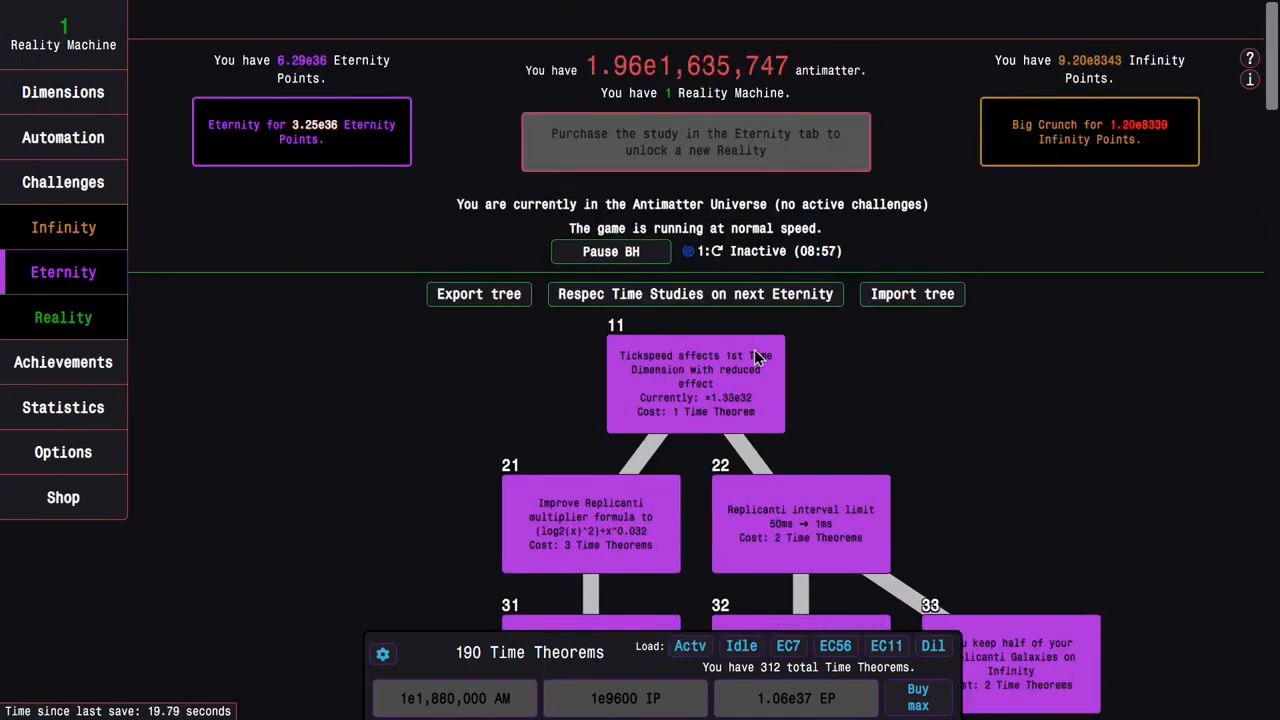
Step: Enable the Automatic Eternity autobuyer
scroll(down, 3)
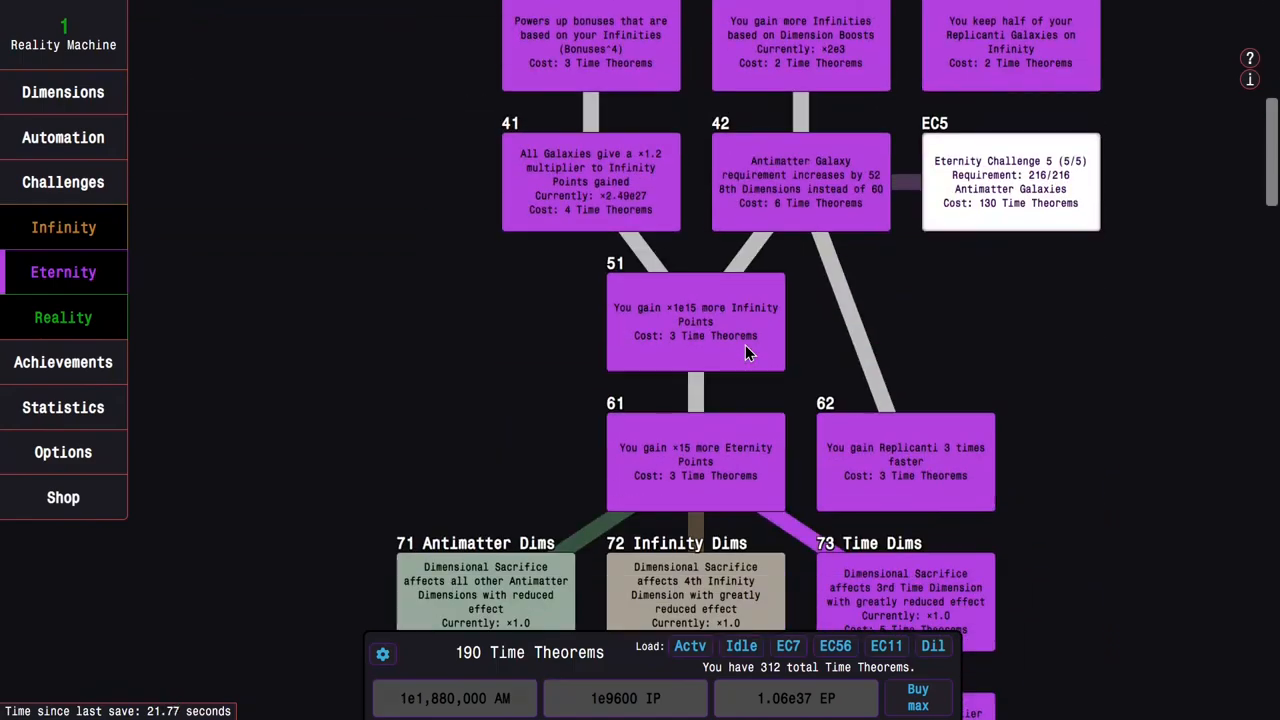
scroll(down, 3)
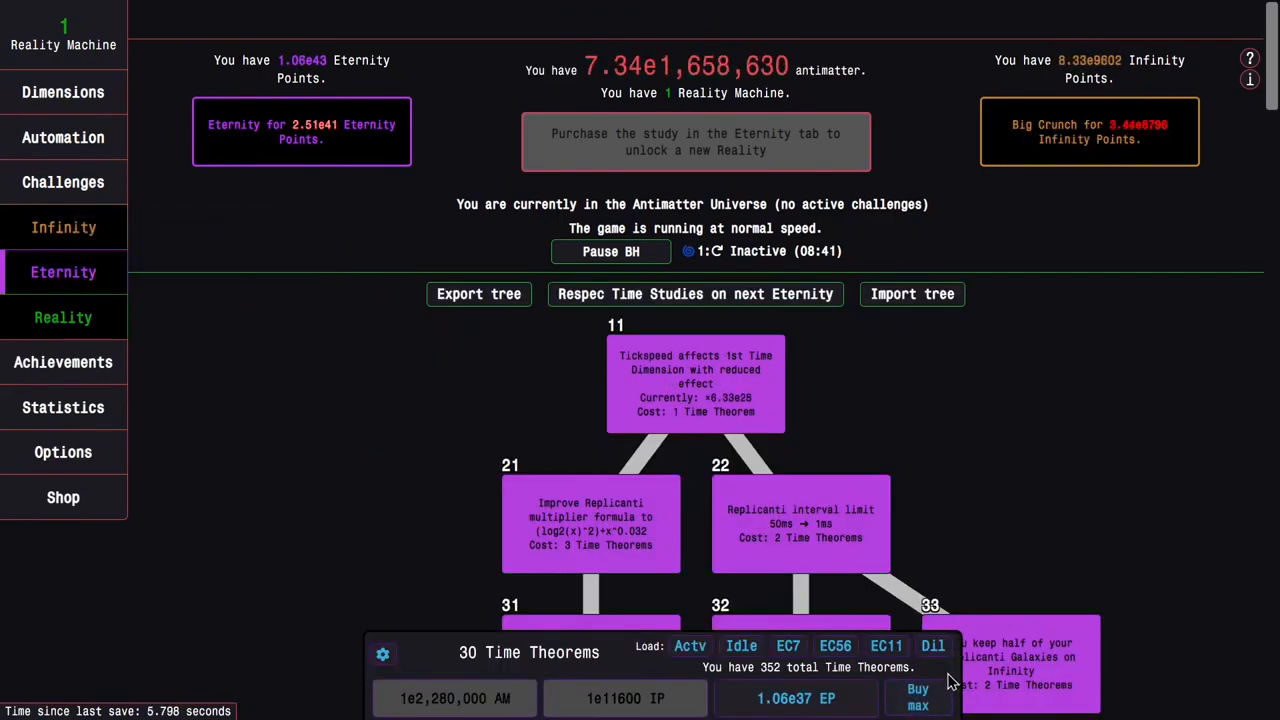
click(63, 137)
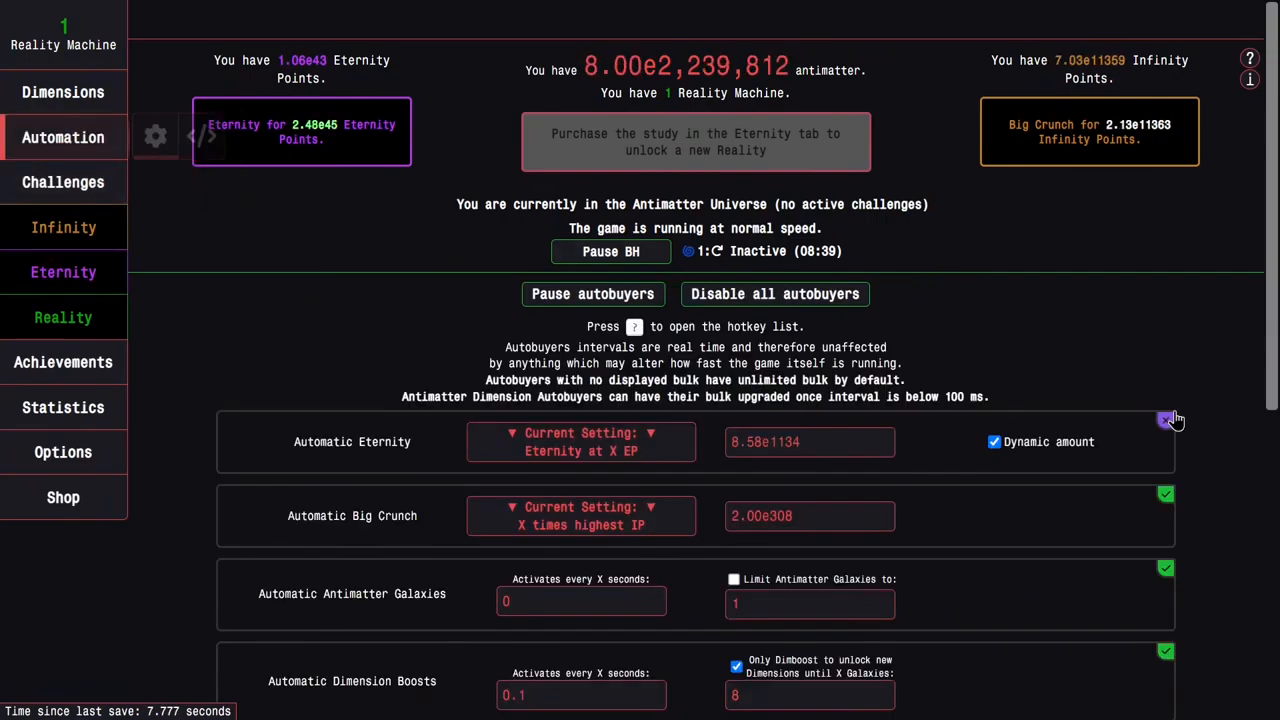
mouse_move(63, 272)
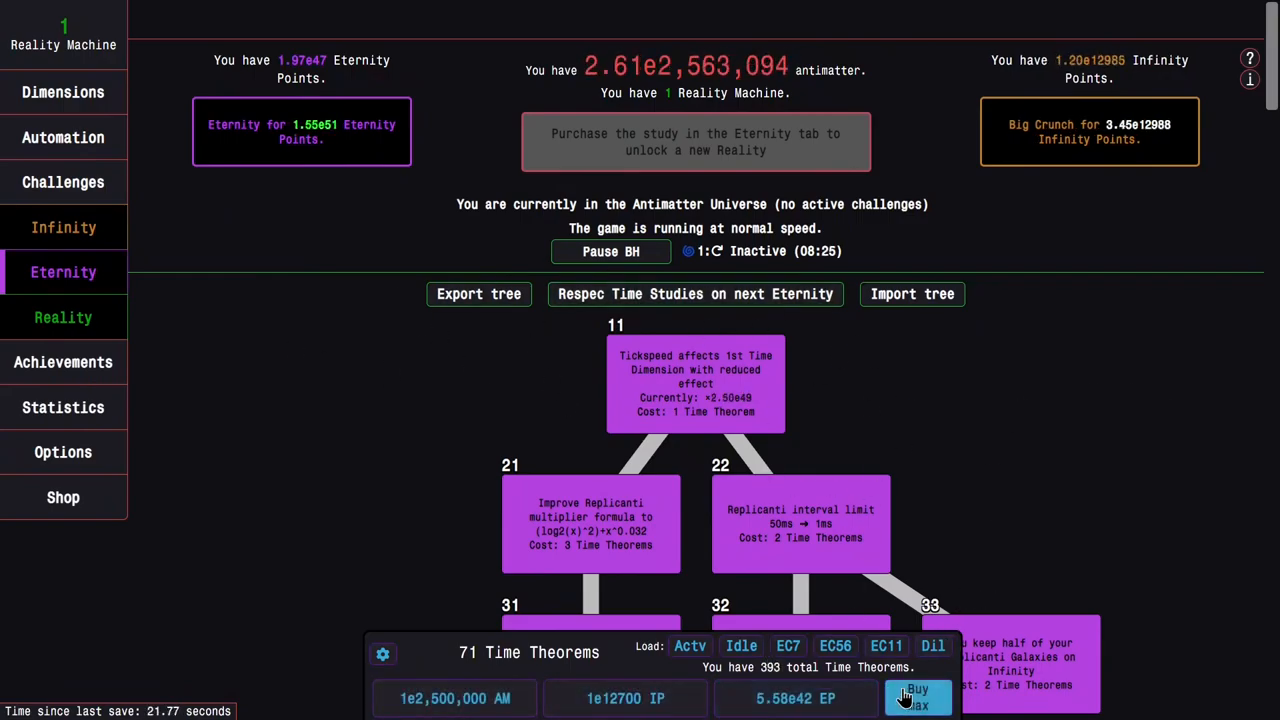
Step: Buy max Time Theorems twice, reaching 478 total
click(916, 698)
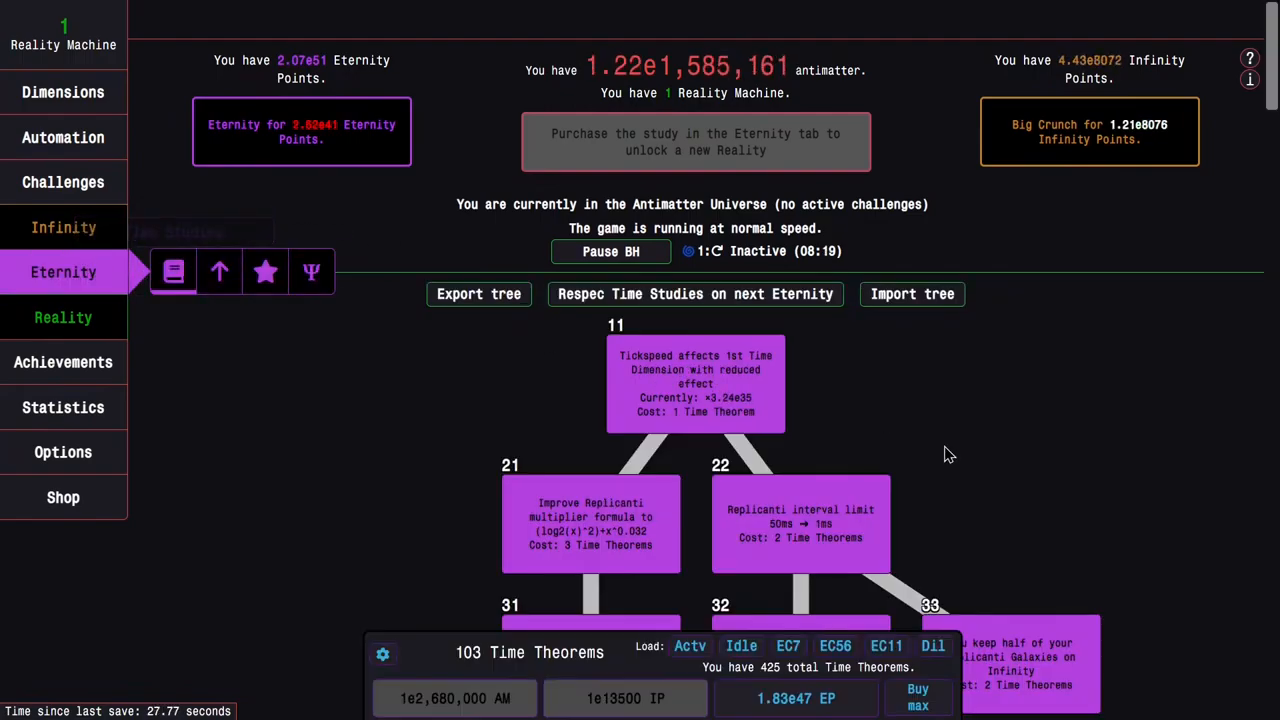
scroll(down, 3)
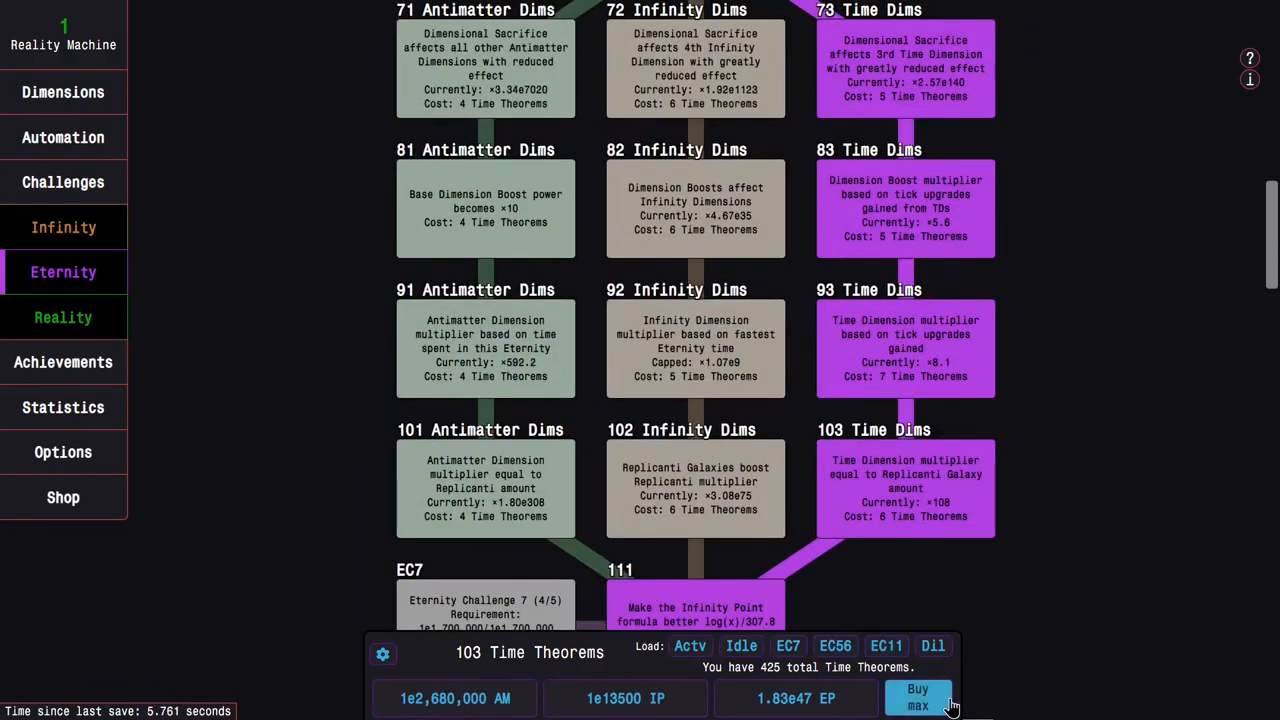
click(917, 697)
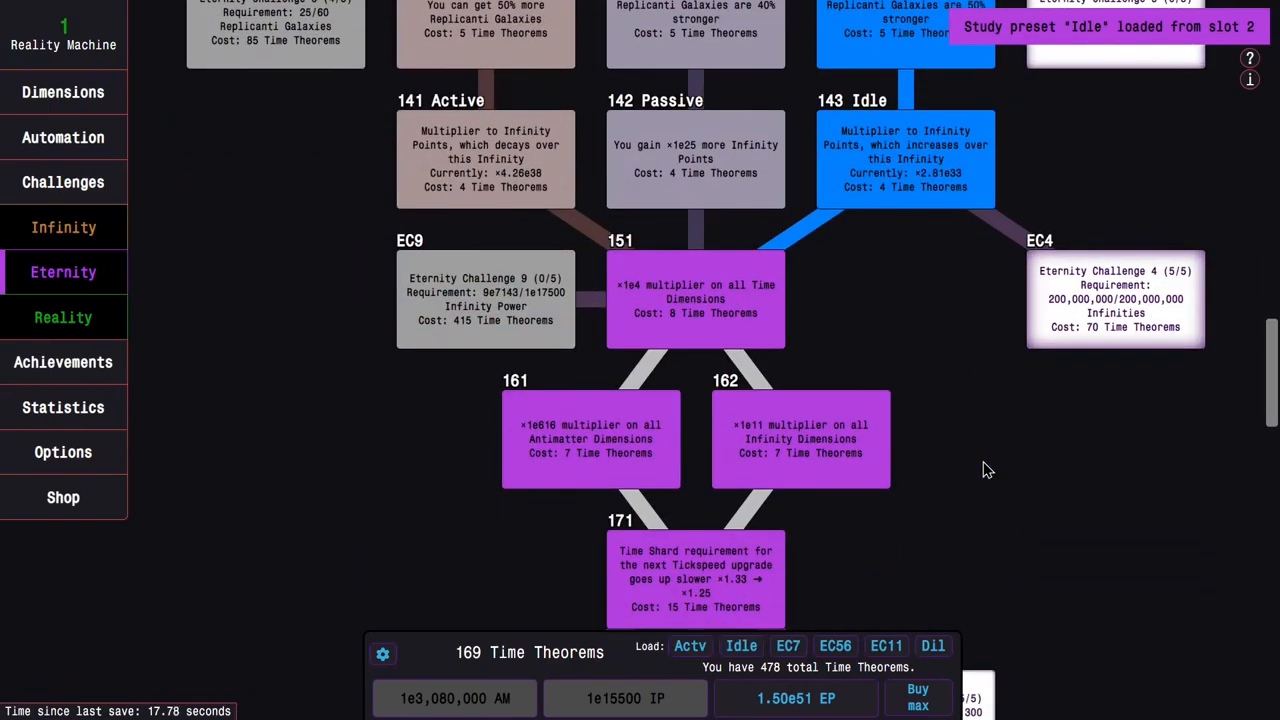
Step: Load the Idle preset, then the Actv preset, leaving 156 of 478 Time Theorems unspent
click(63, 182)
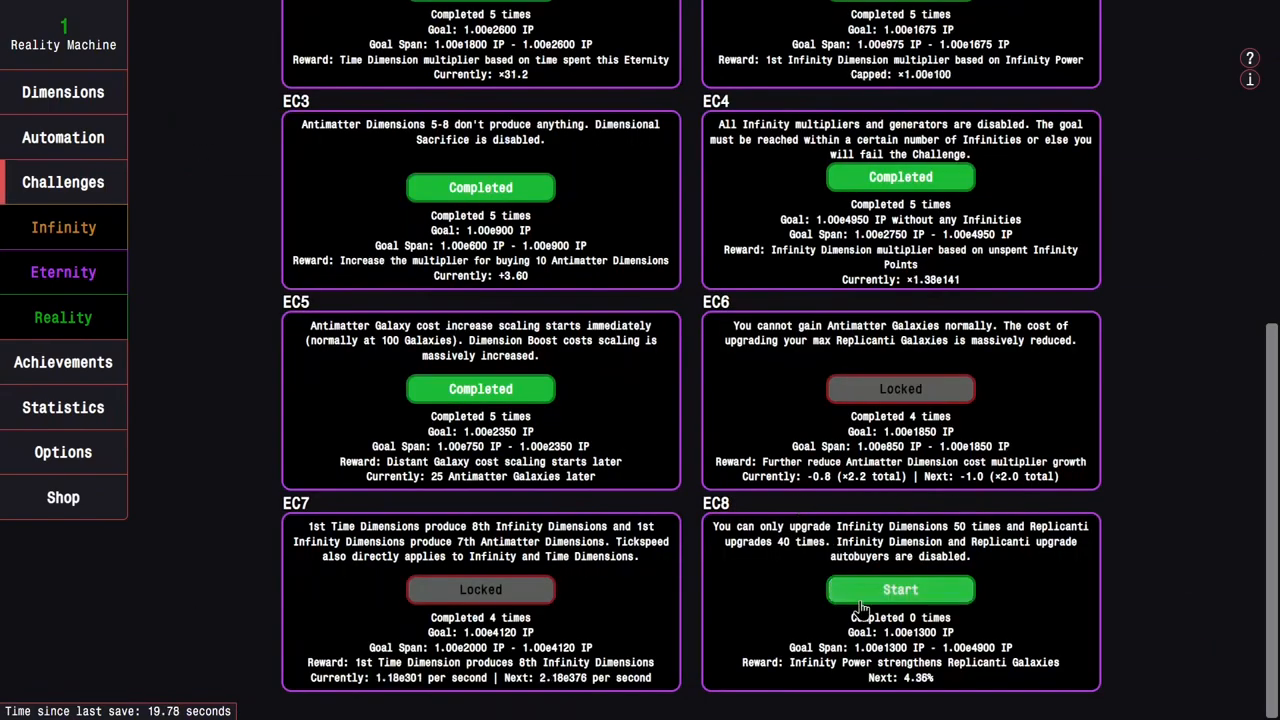
click(63, 272)
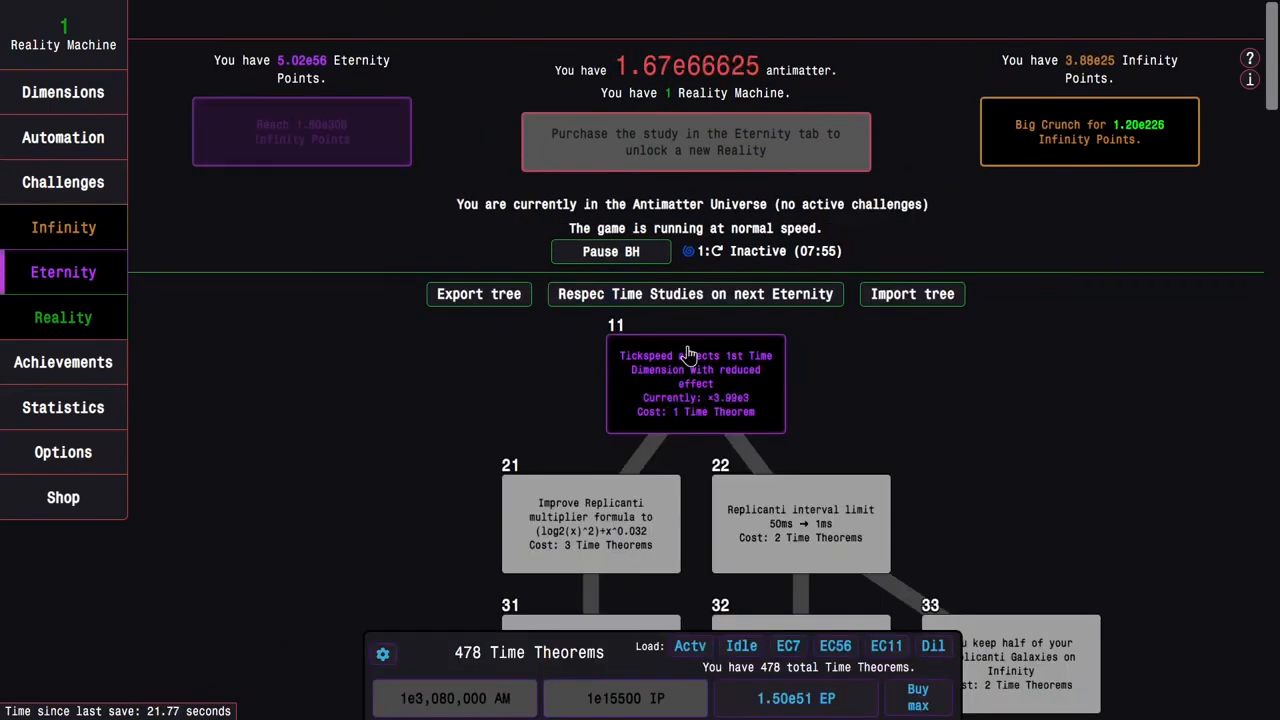
click(741, 645)
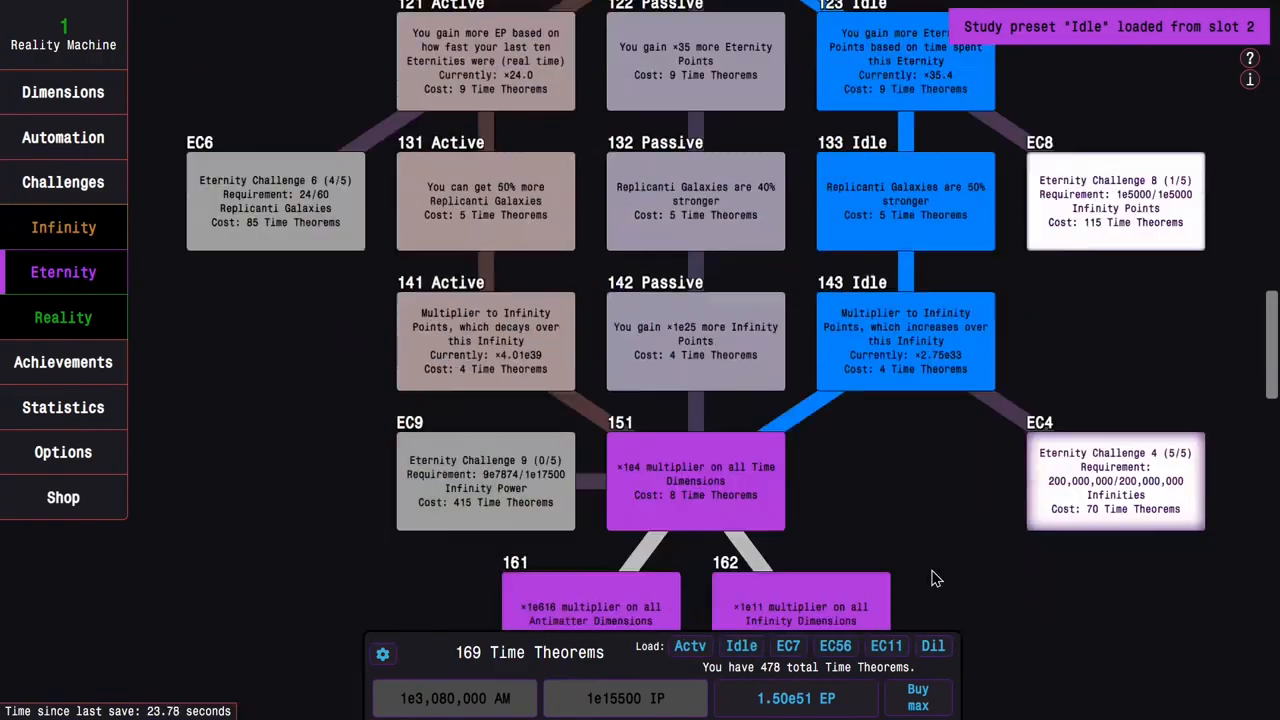
click(63, 181)
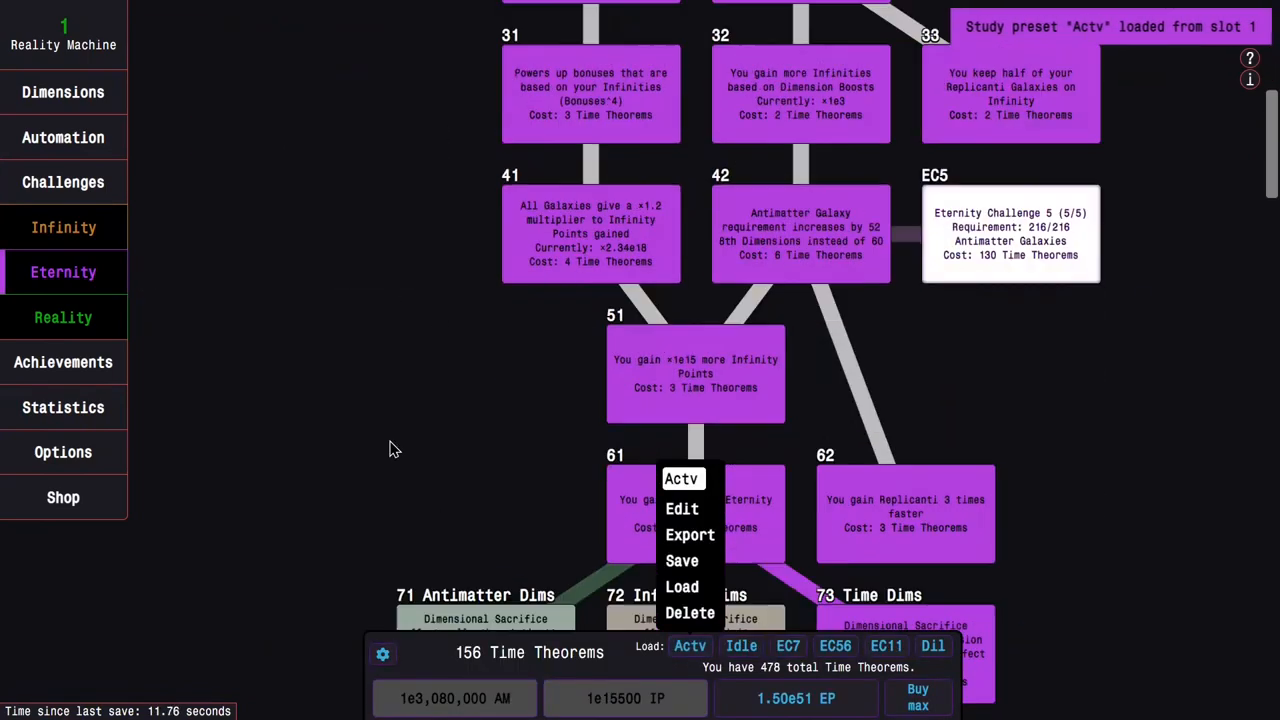
click(63, 272)
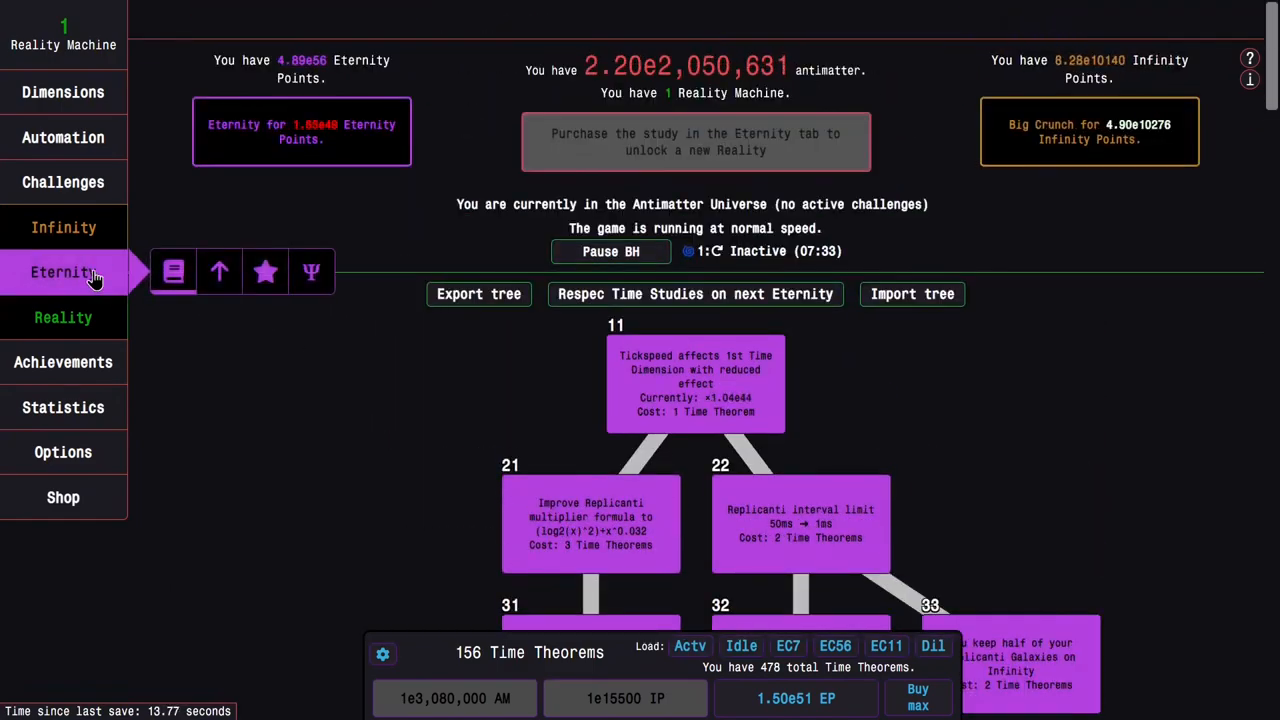
Step: Set automatic eternity to trigger at a multiple of highest EP and edit the amount
click(63, 181)
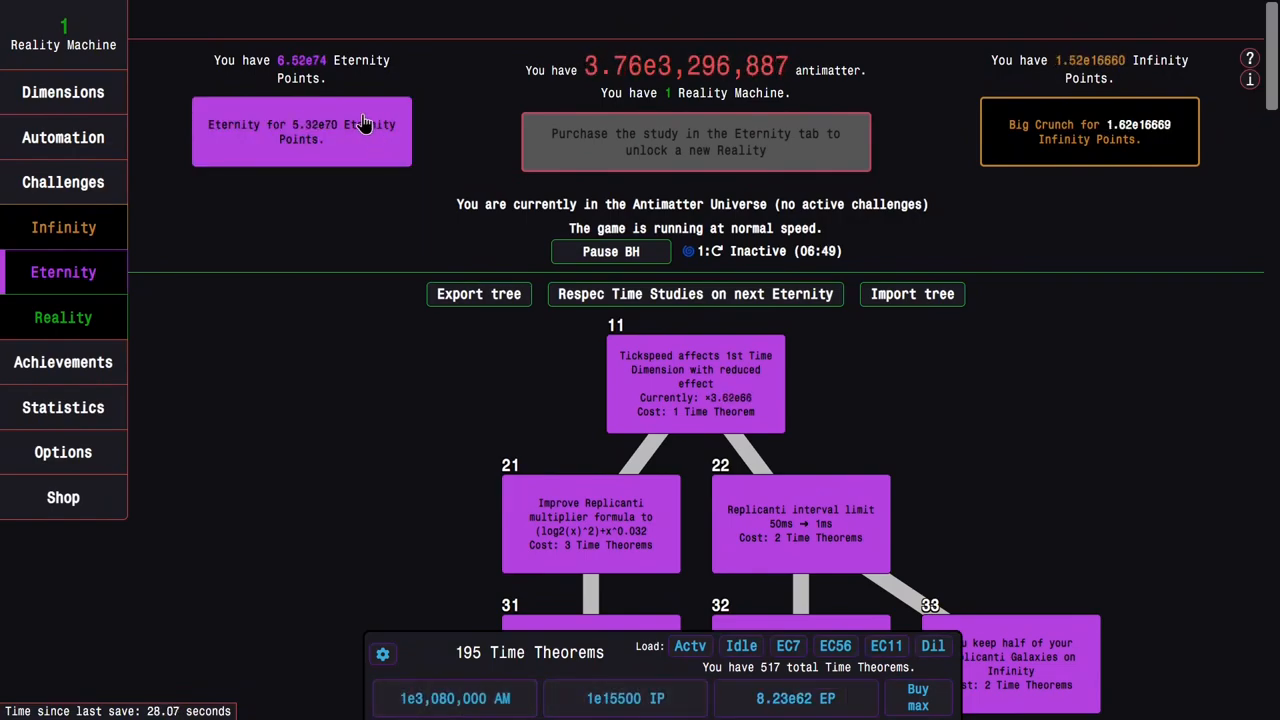
click(63, 137)
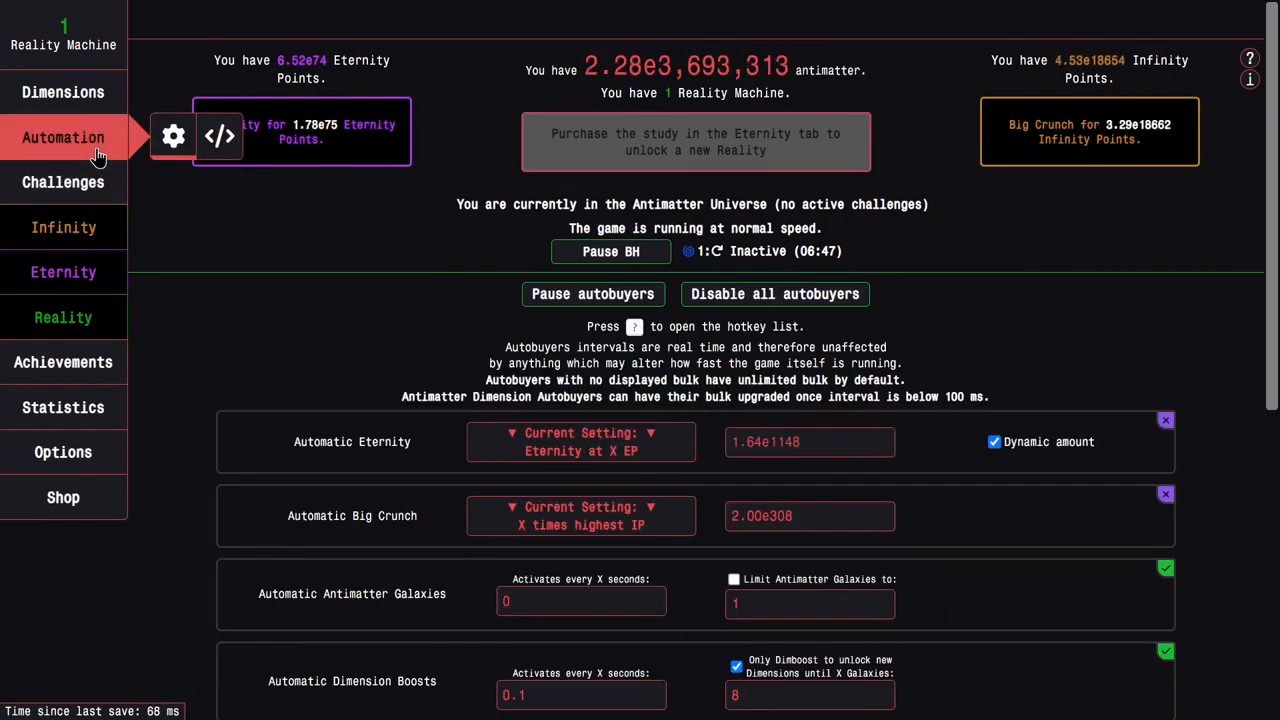
click(581, 441)
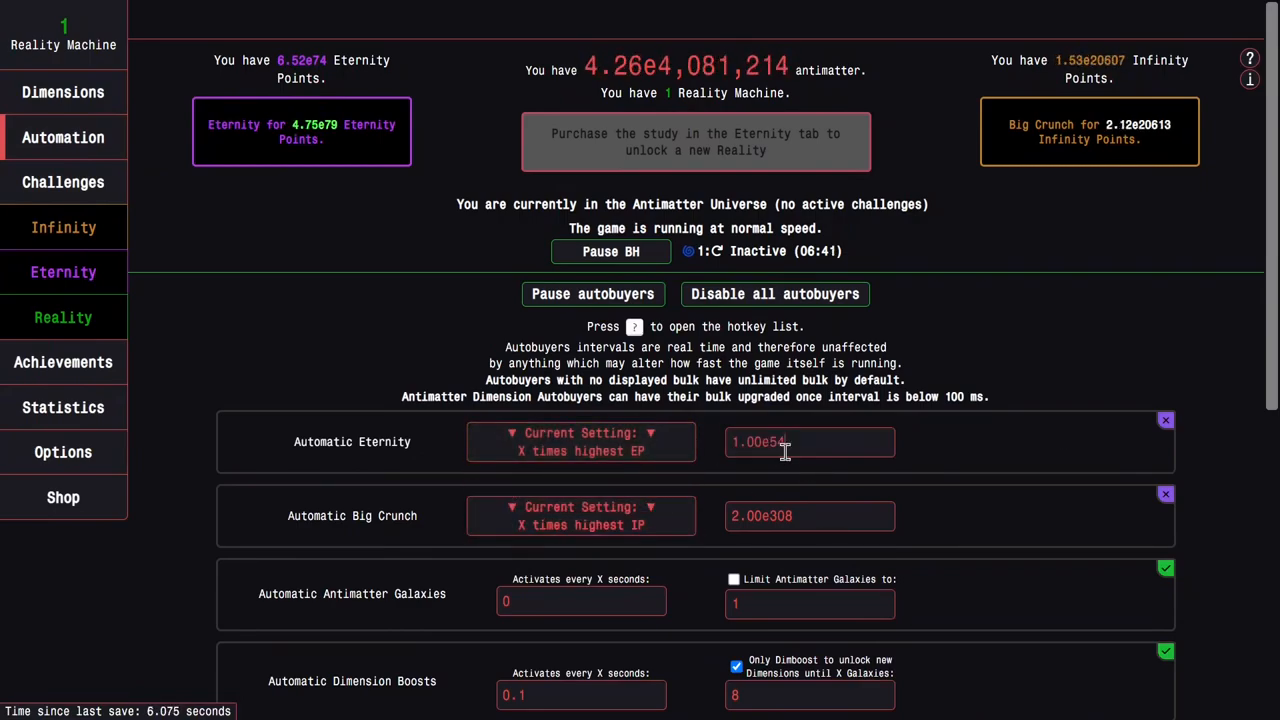
click(1165, 420)
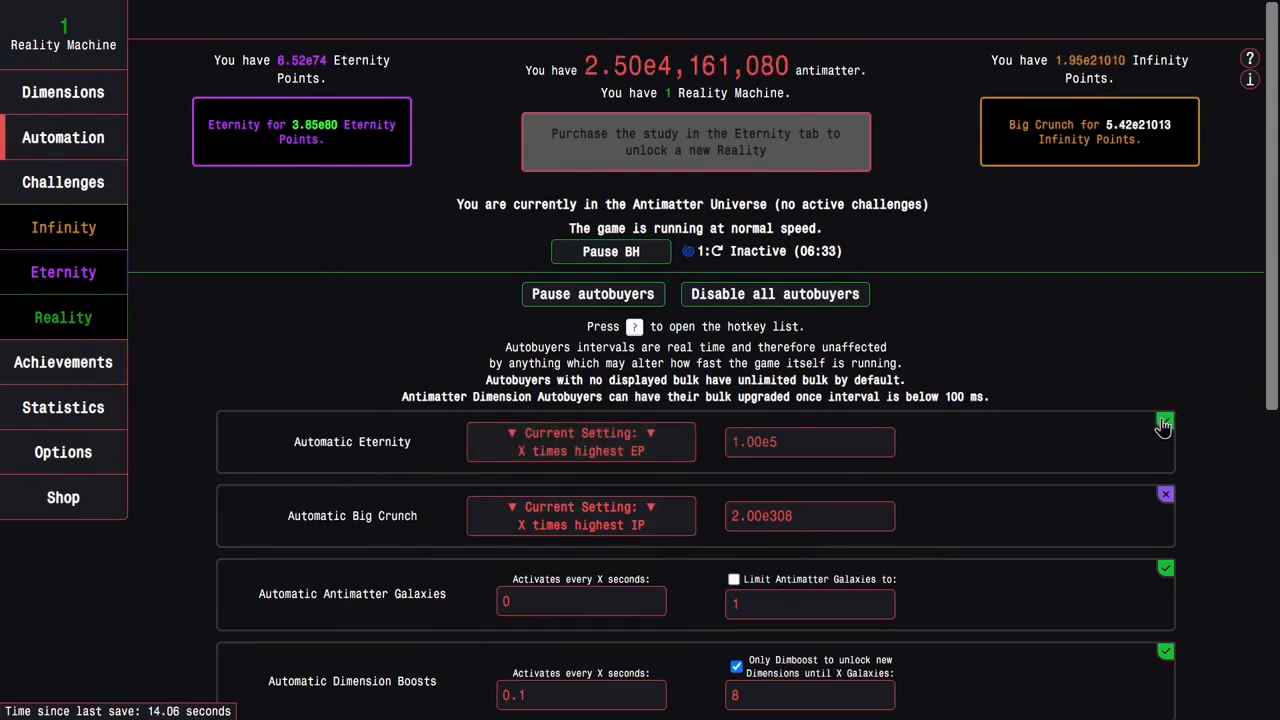
Step: Buy max Time Theorems from the time study tree
click(63, 272)
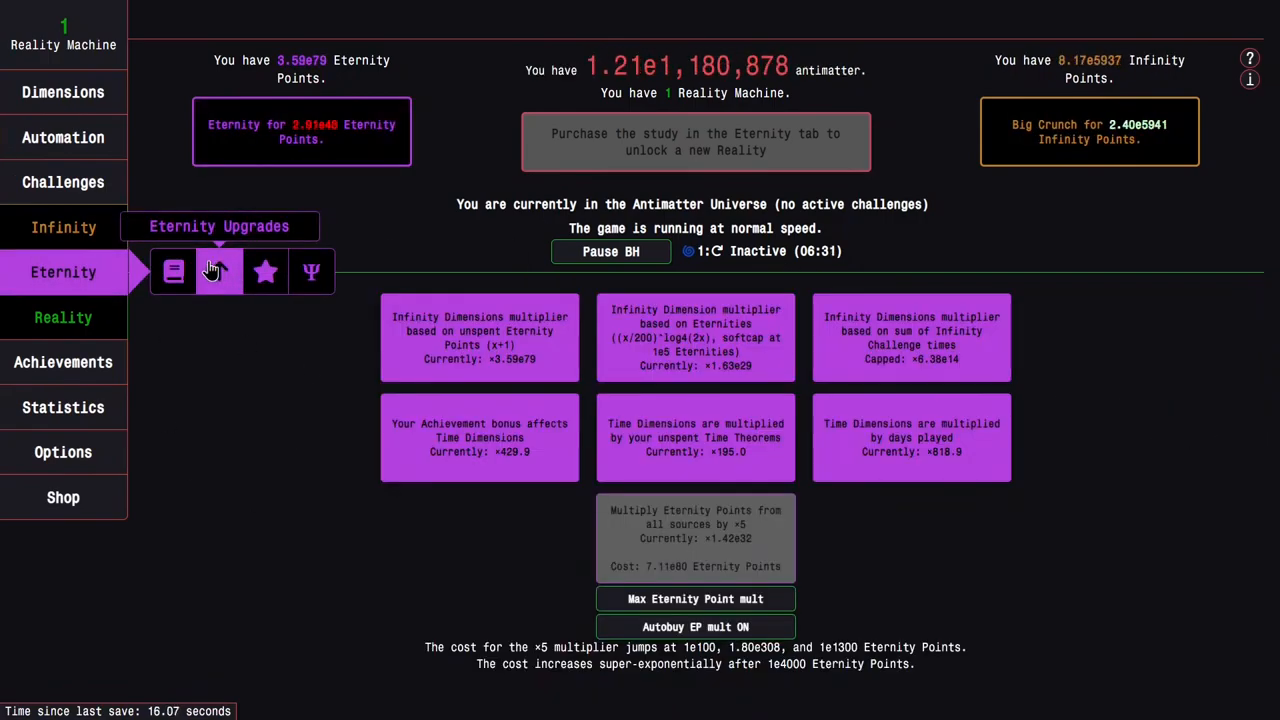
click(217, 271)
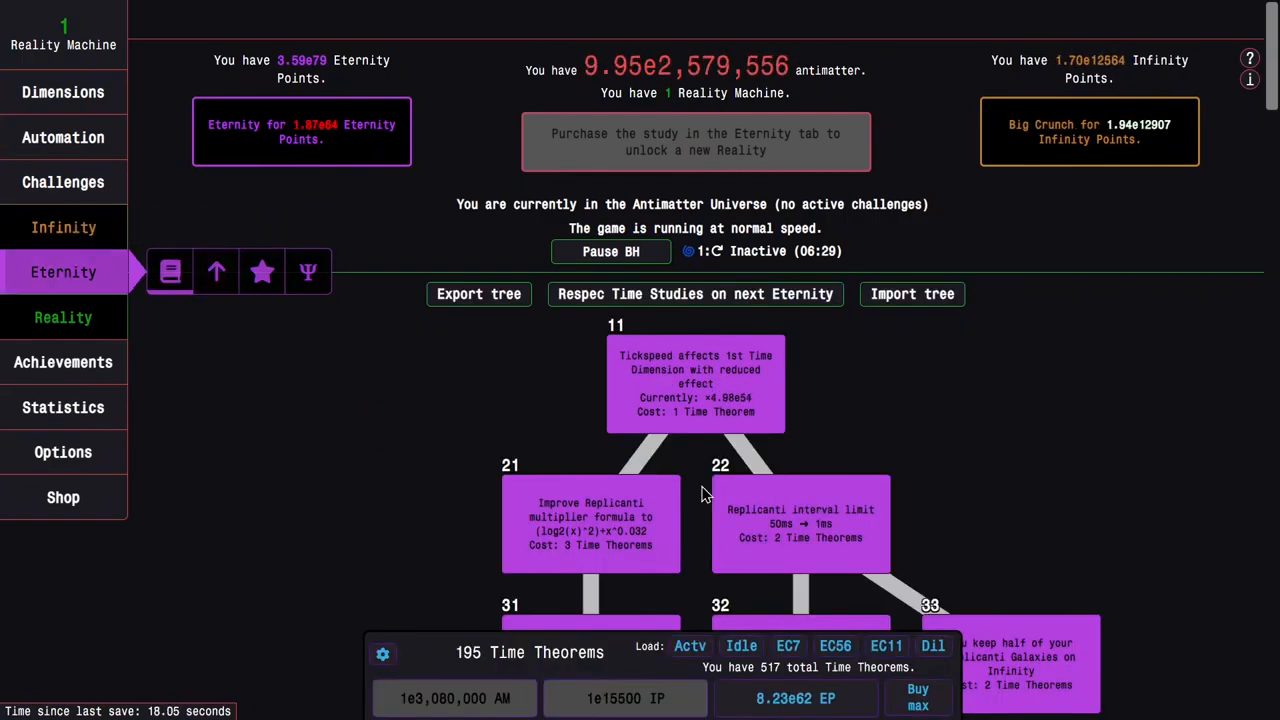
mouse_move(490, 422)
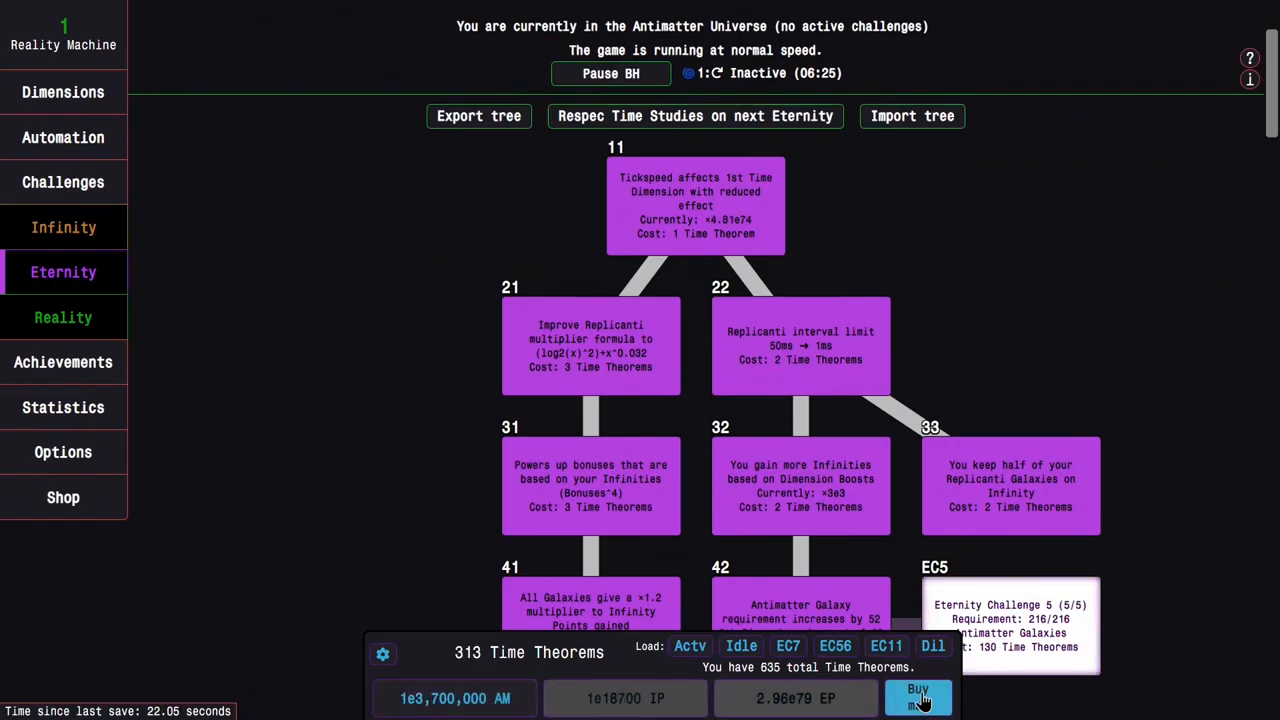
click(916, 697)
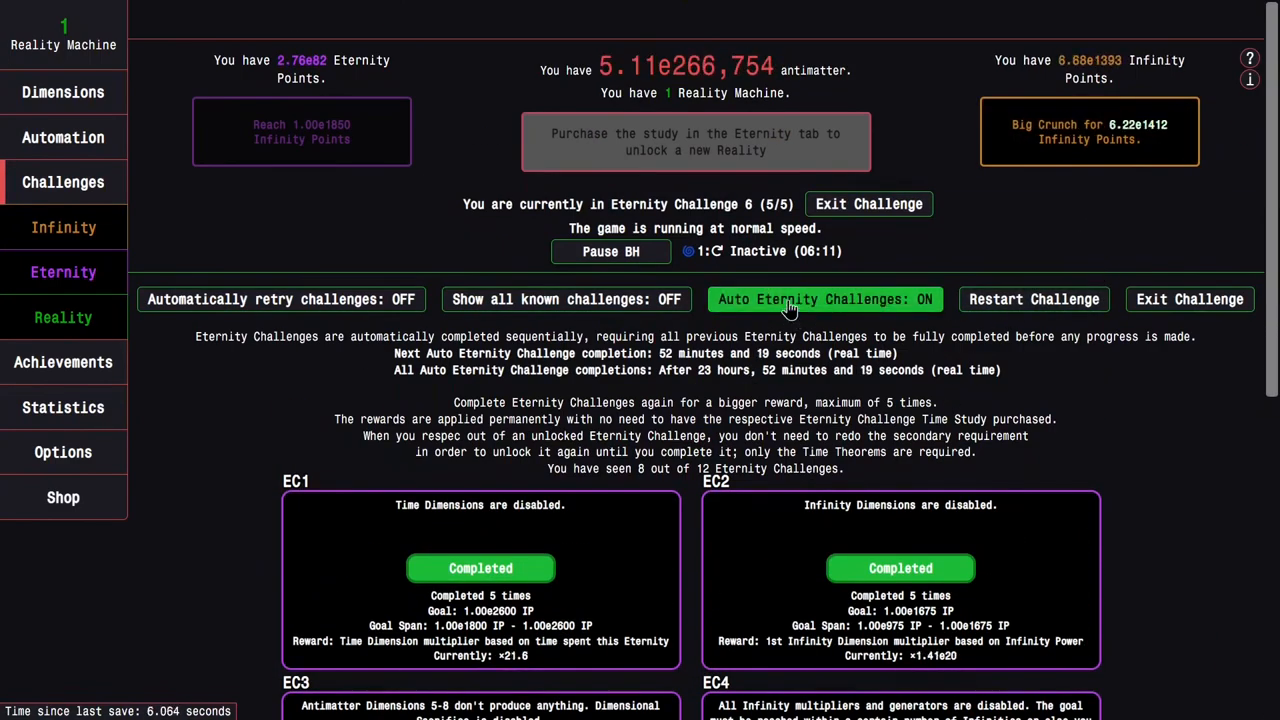
Step: Bring Eternity Challenge 6 to five completions using the EC56 preset, then Eternity to reset studies
click(1189, 299)
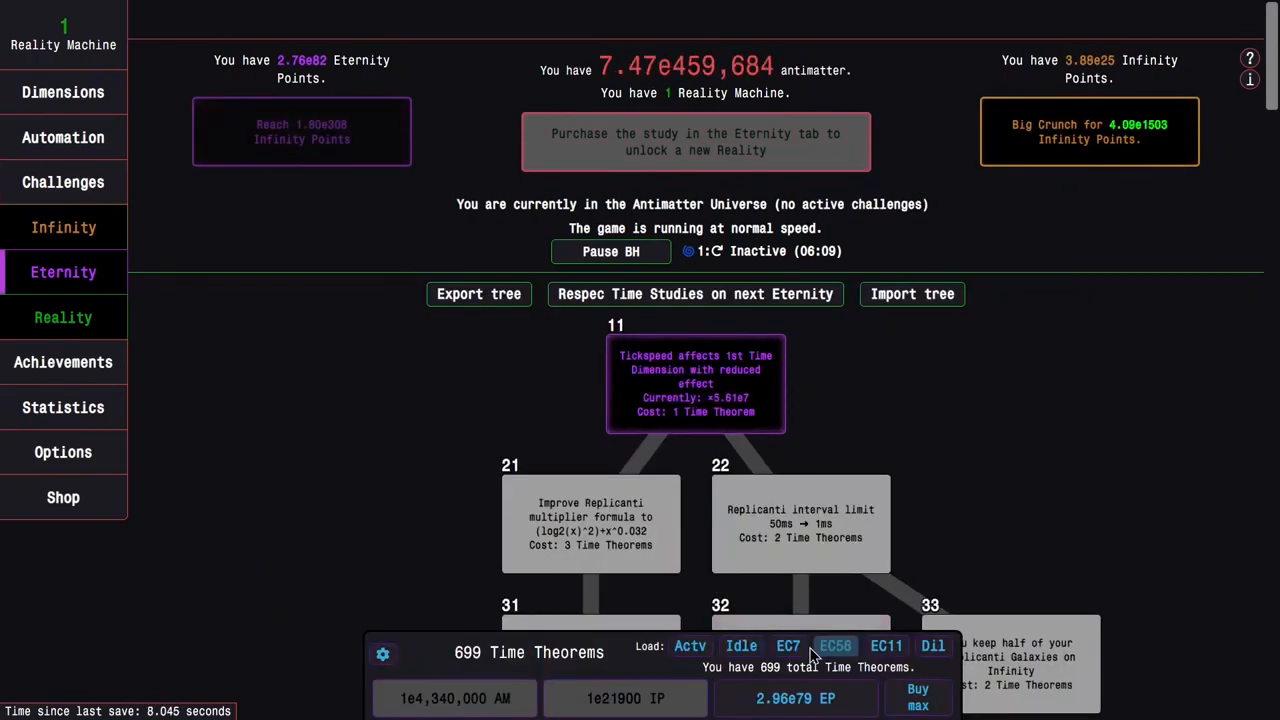
click(741, 645)
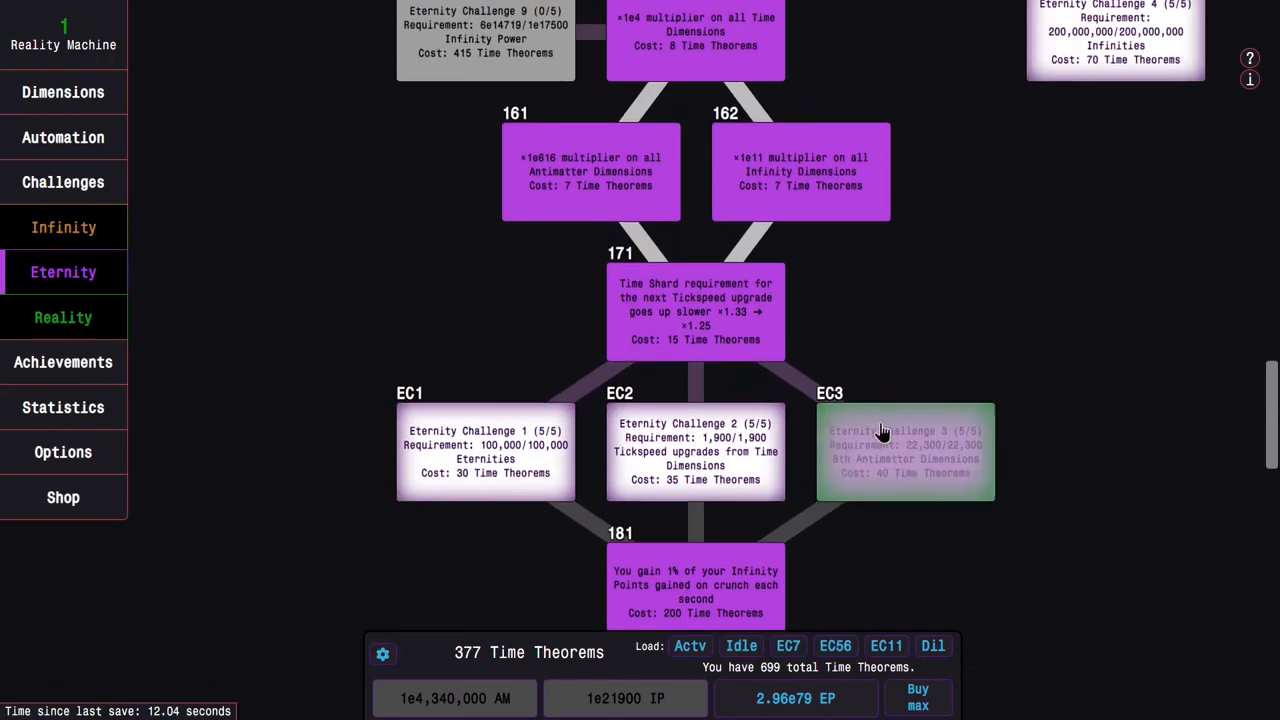
click(63, 182)
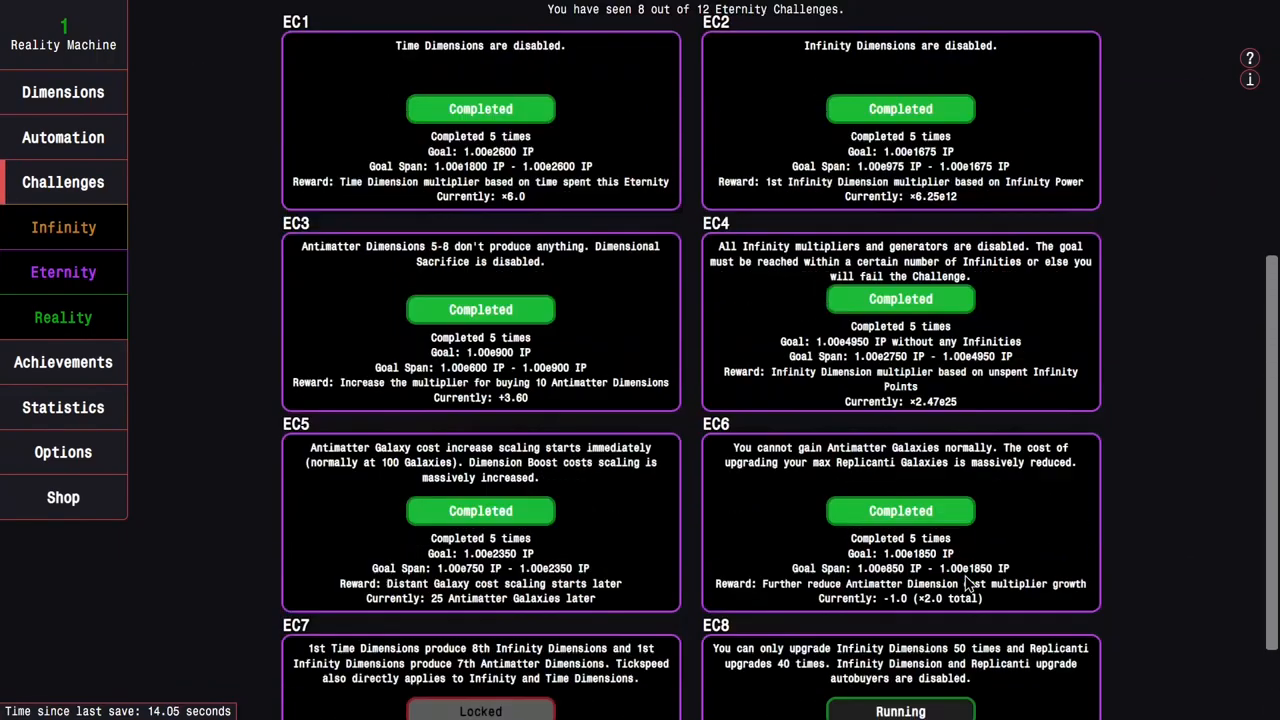
click(63, 272)
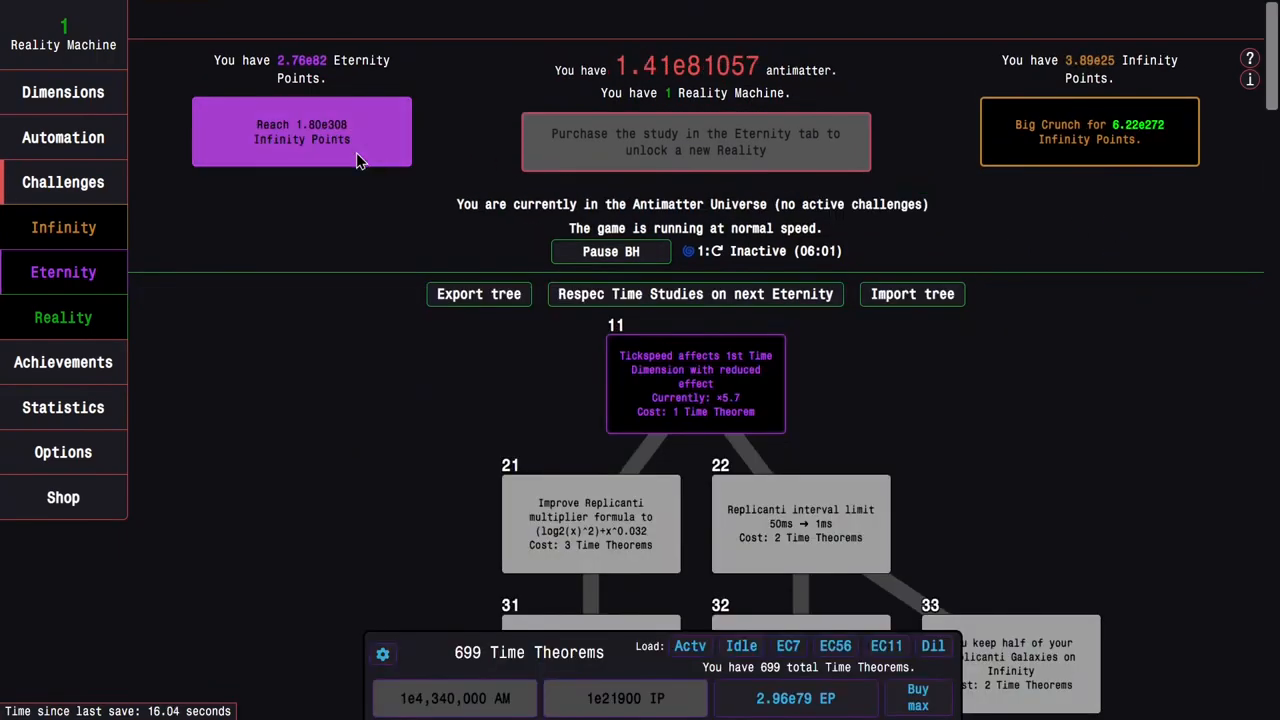
Step: Load the EC7 preset, start Eternity Challenge 7, then exit to the time study tree
click(788, 645)
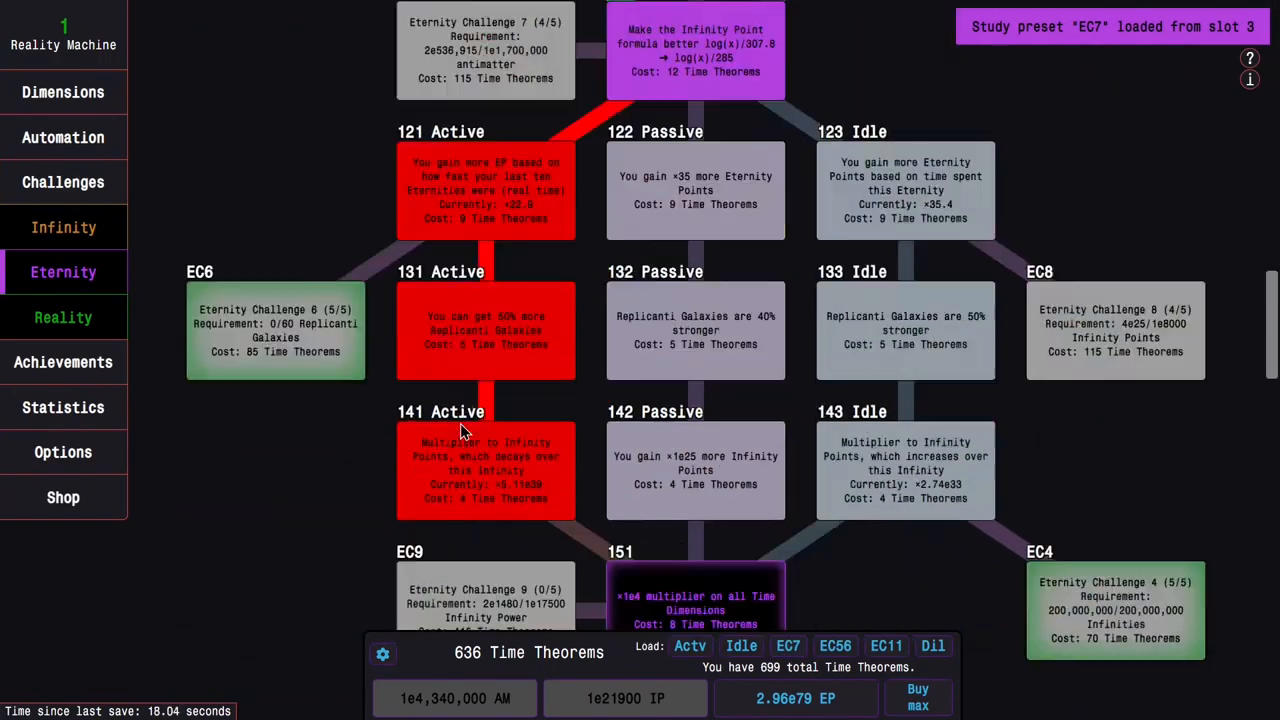
scroll(down, 3)
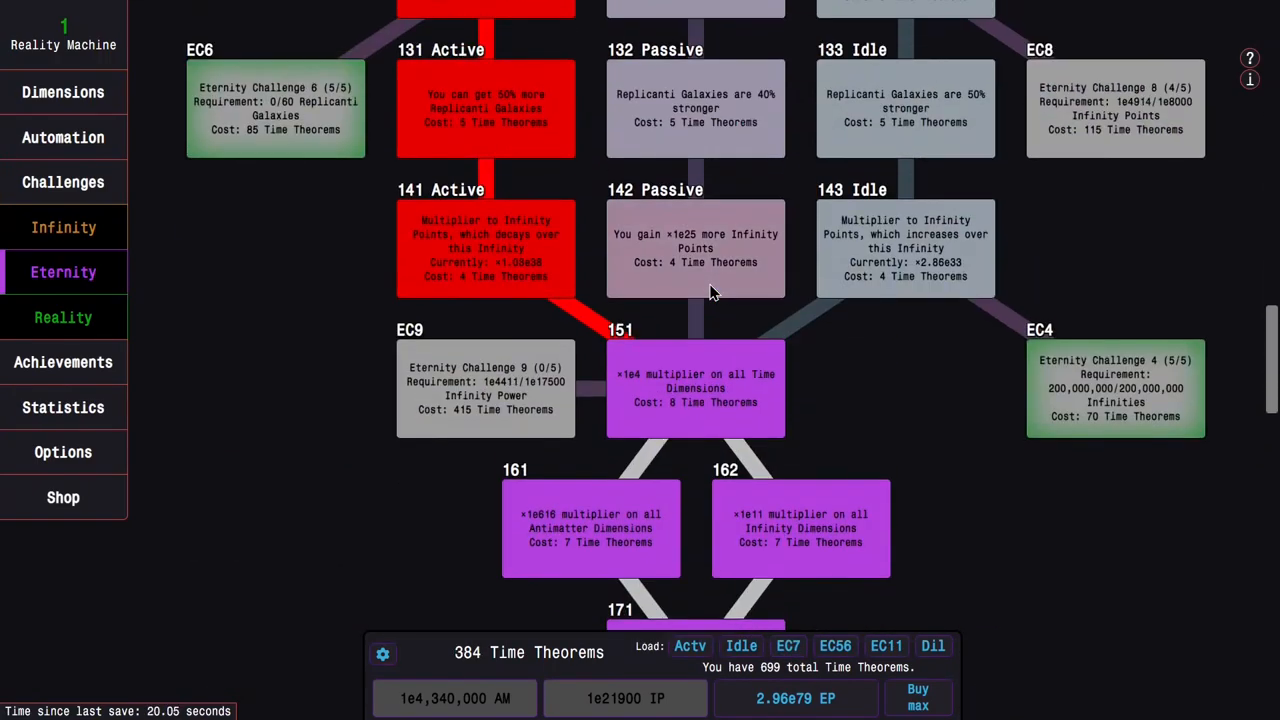
click(63, 181)
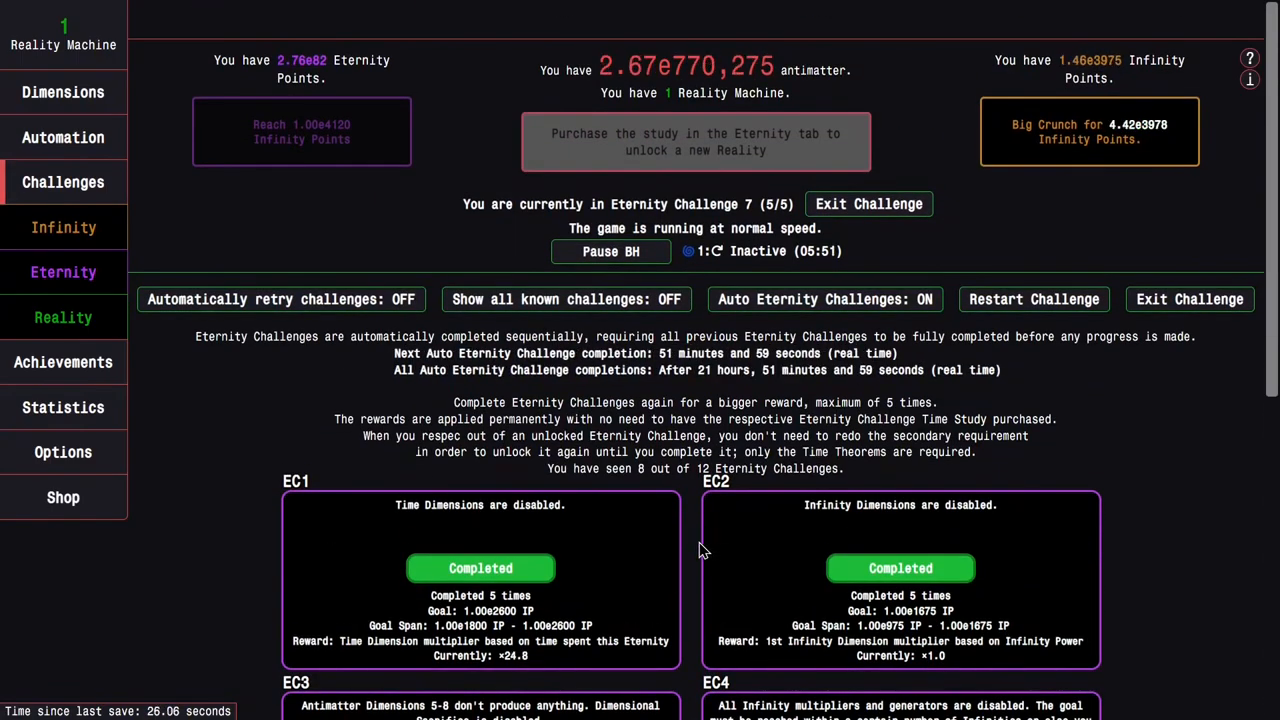
scroll(down, 3)
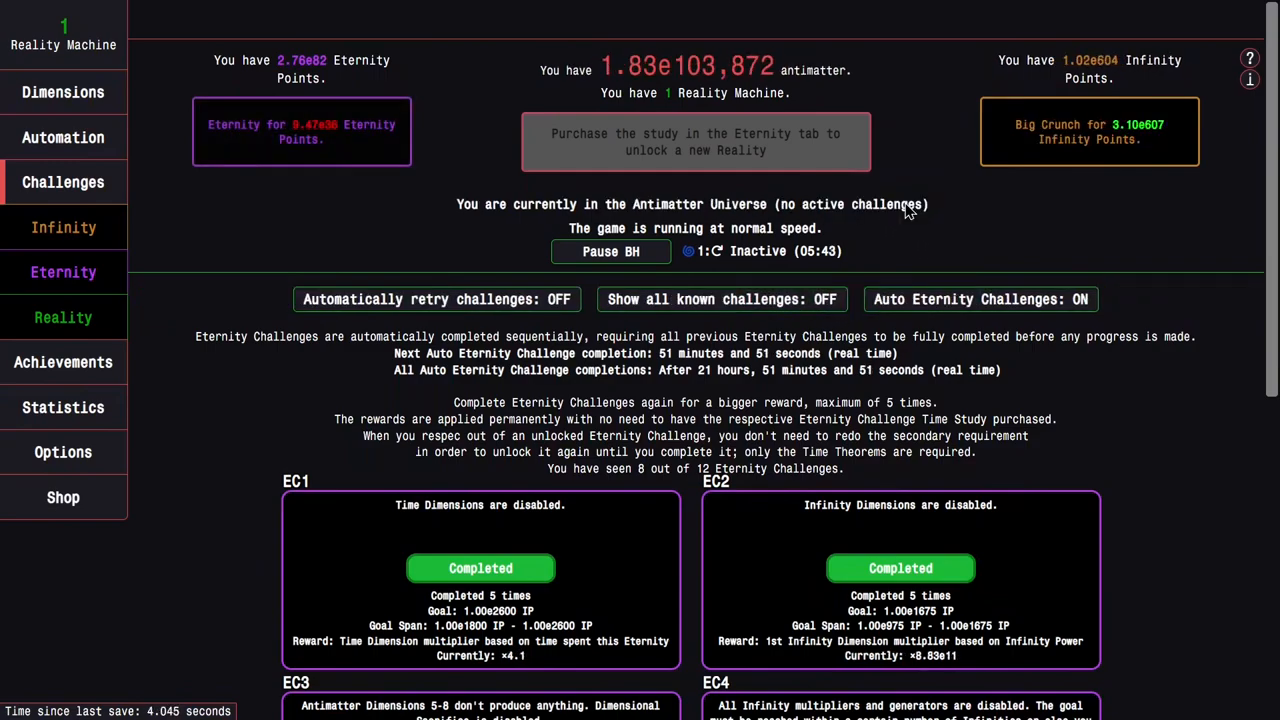
mouse_move(63, 362)
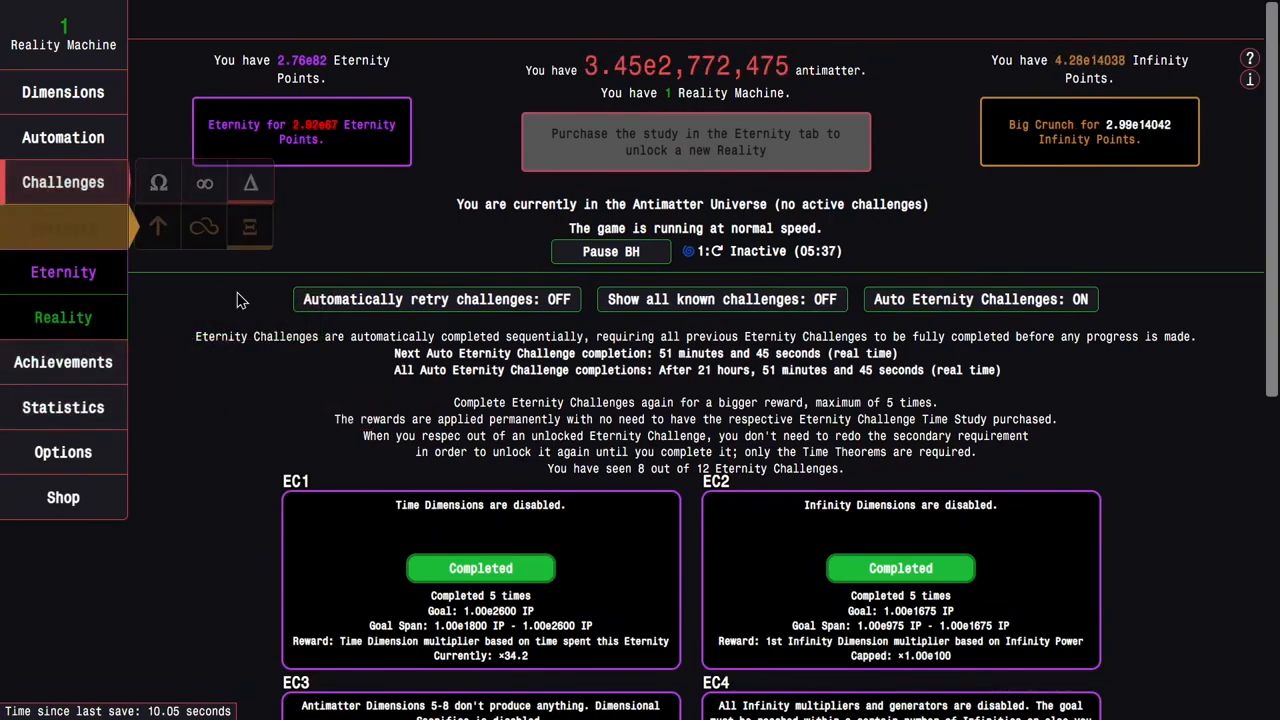
click(63, 271)
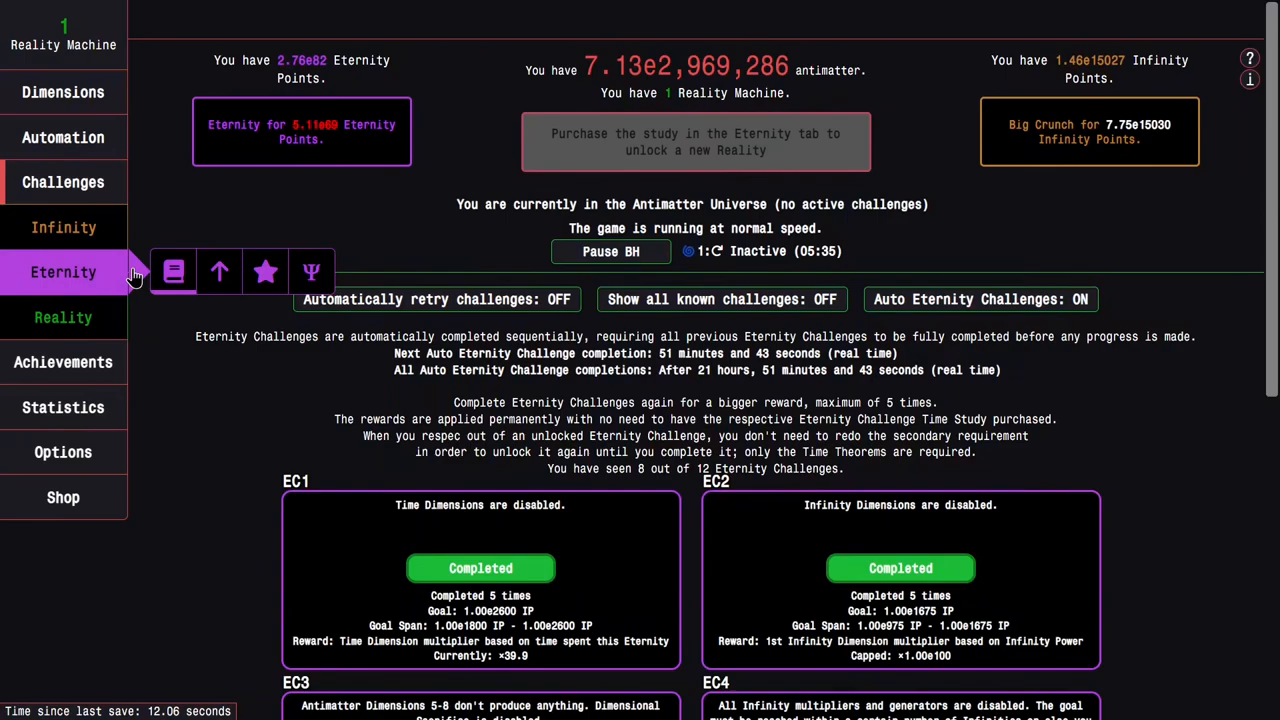
click(170, 271)
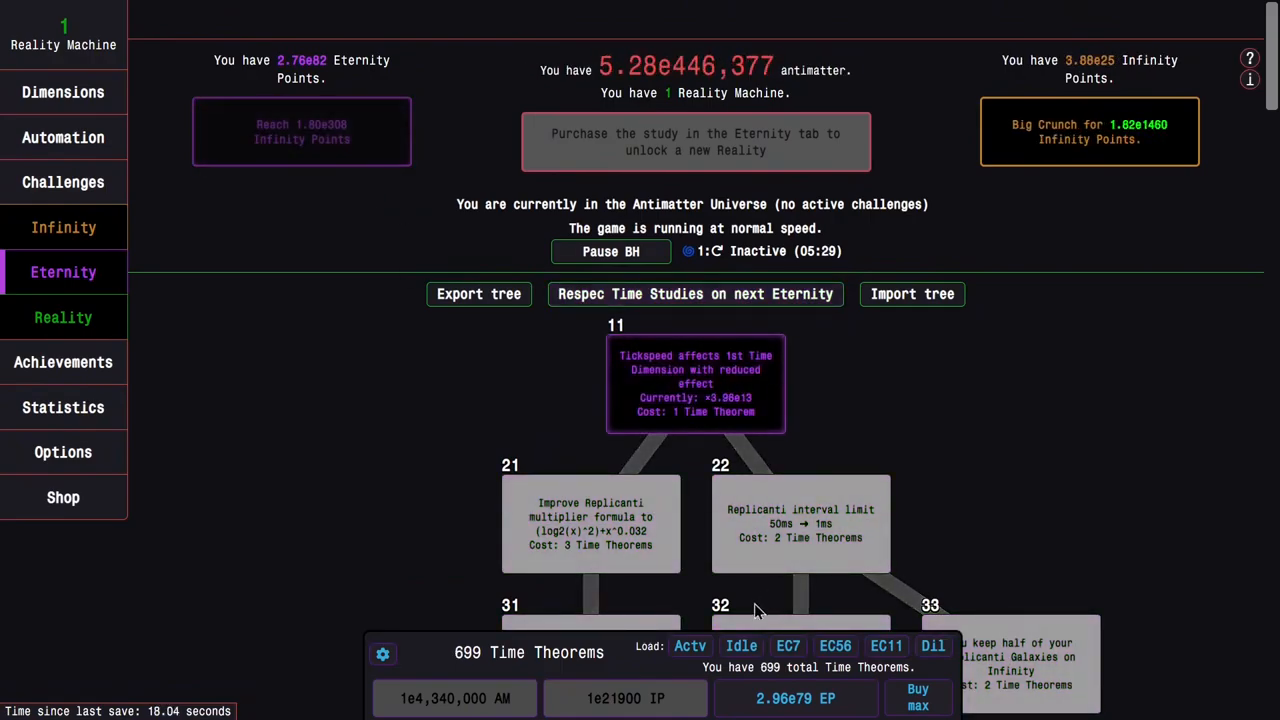
Step: Buy the affordable time studies and attempt Eternity Challenge 9
click(690, 645)
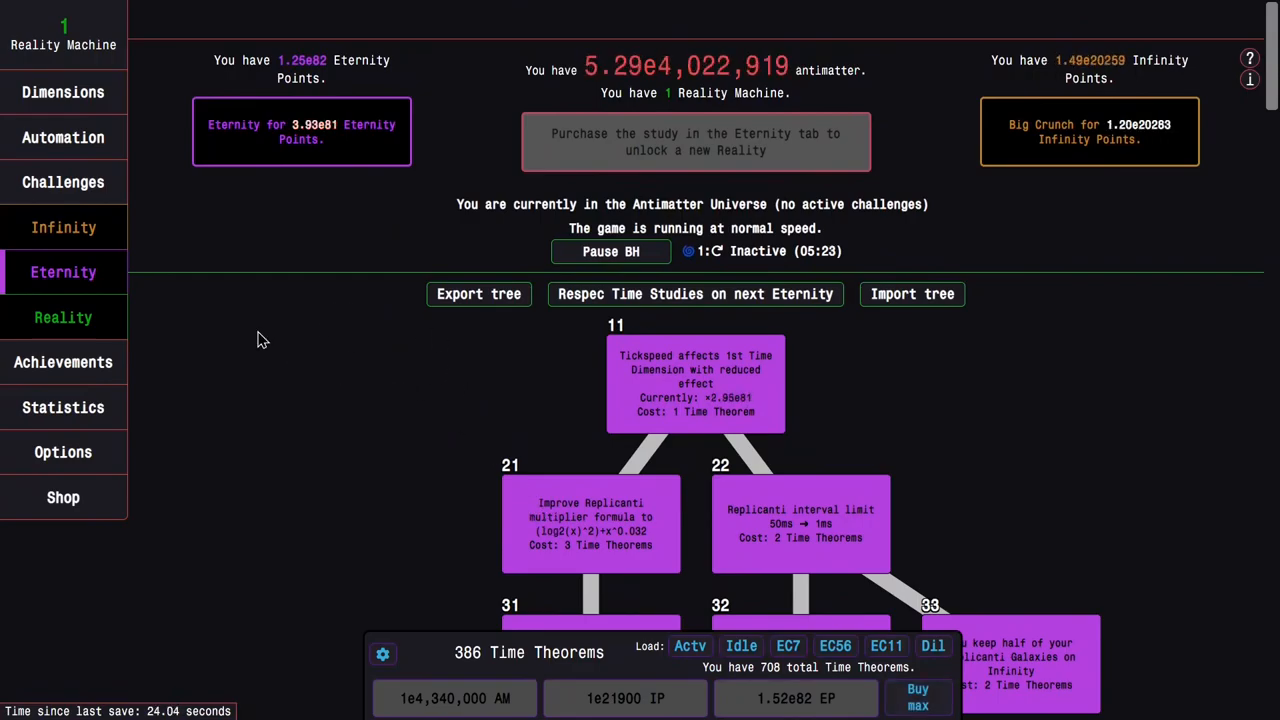
scroll(down, 3)
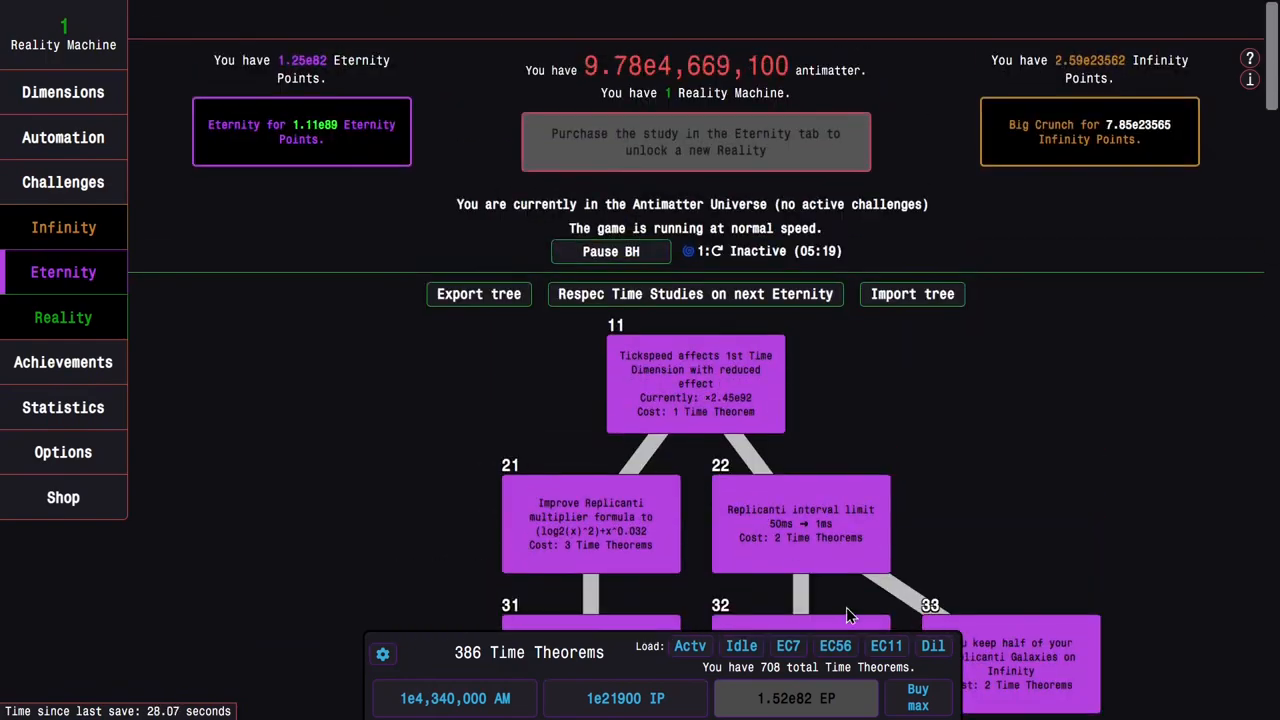
scroll(down, 3)
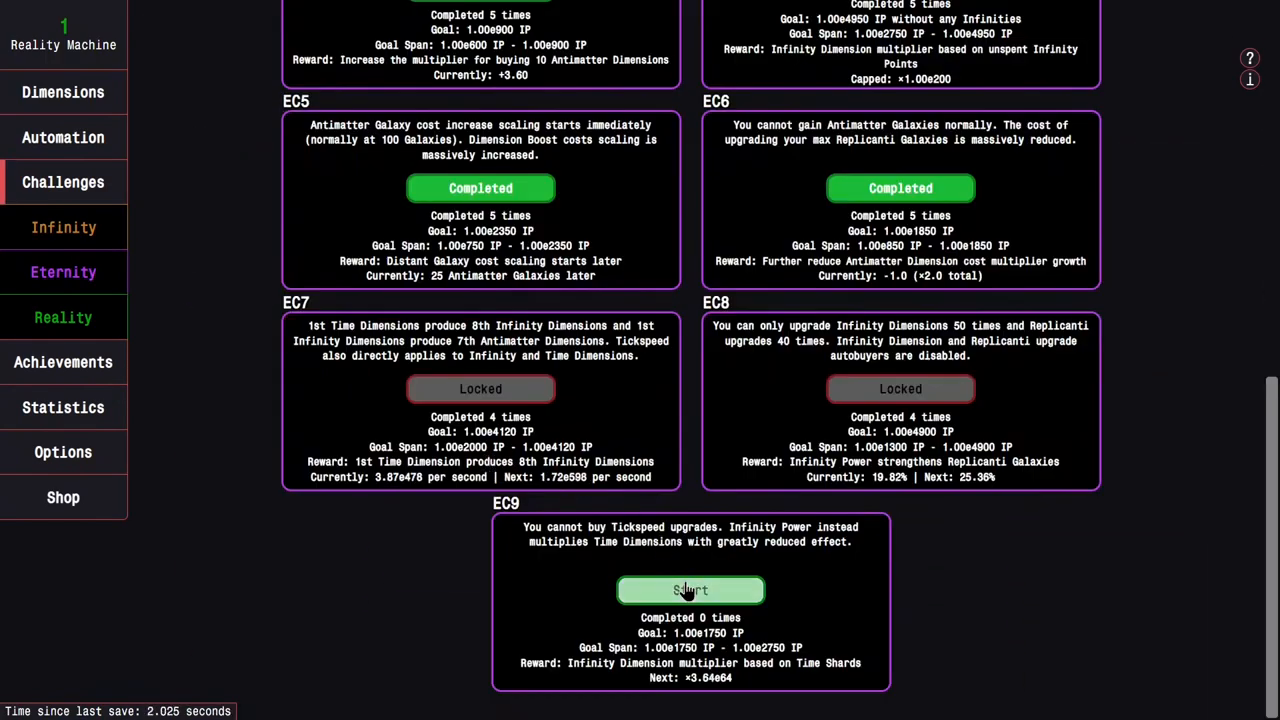
click(63, 272)
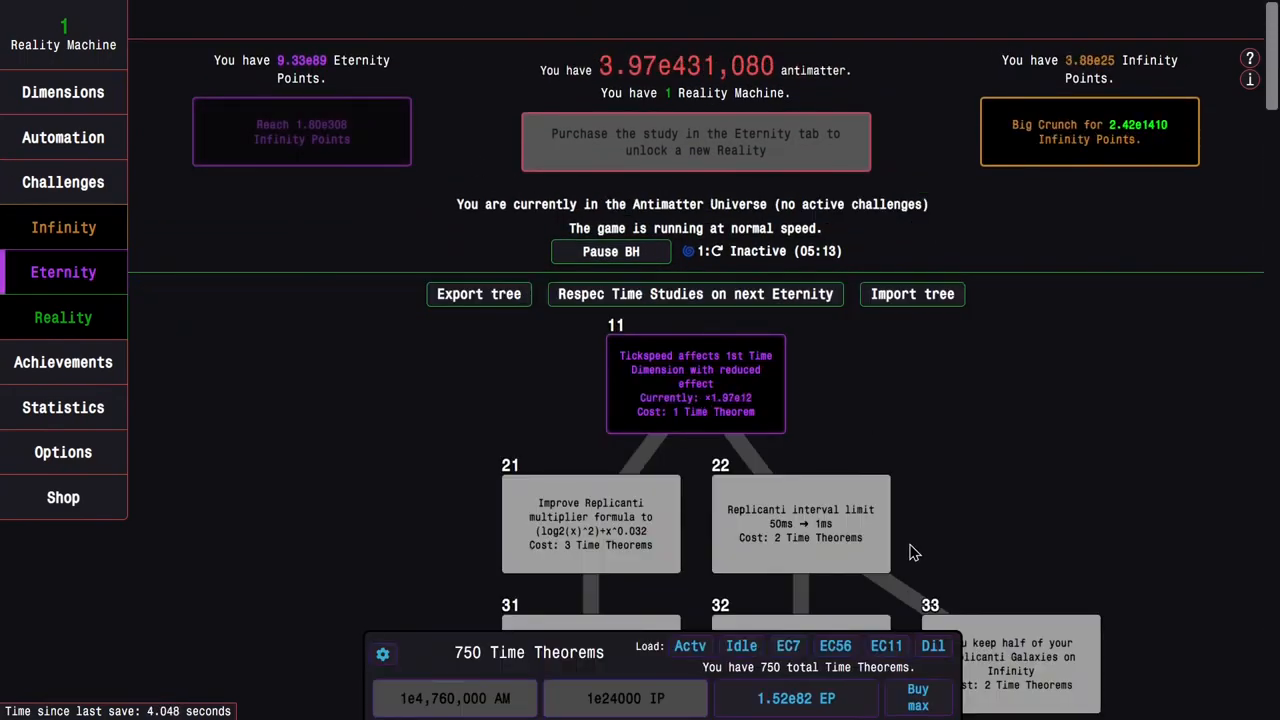
Step: Load the Actv preset, buy max Time Theorems to 929, and set respec on next Eternity
click(689, 646)
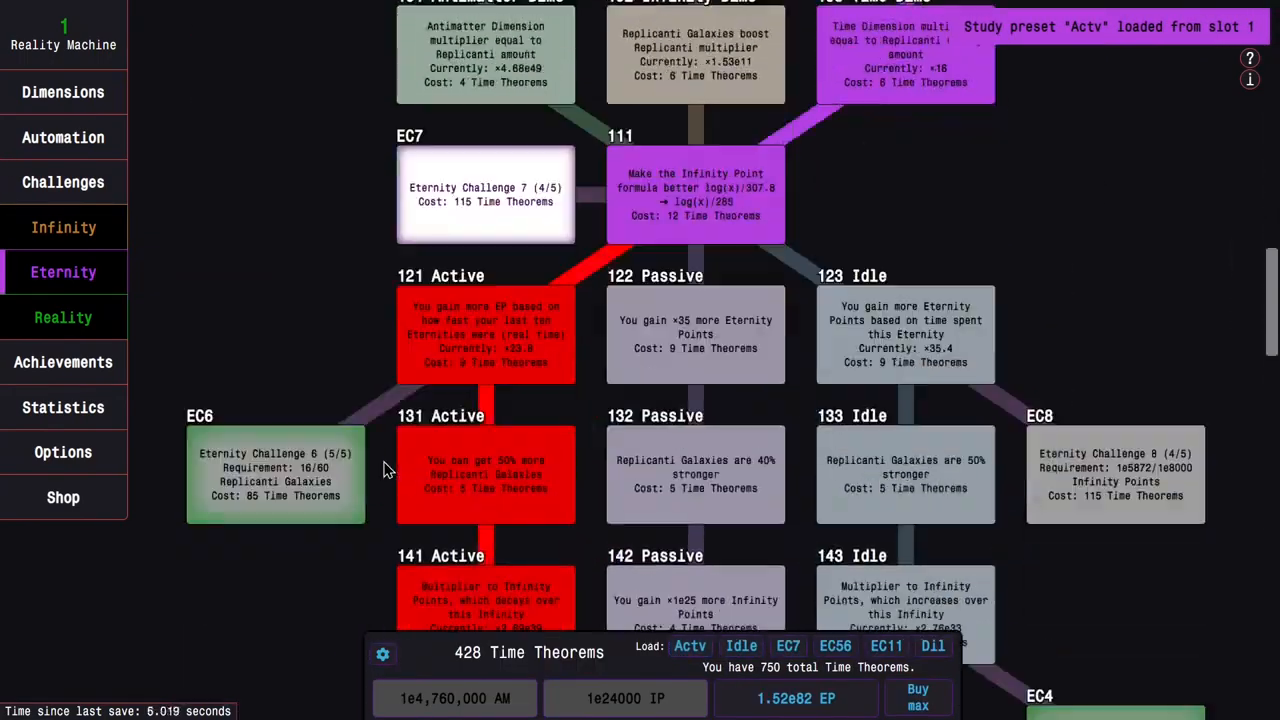
scroll(down, 3)
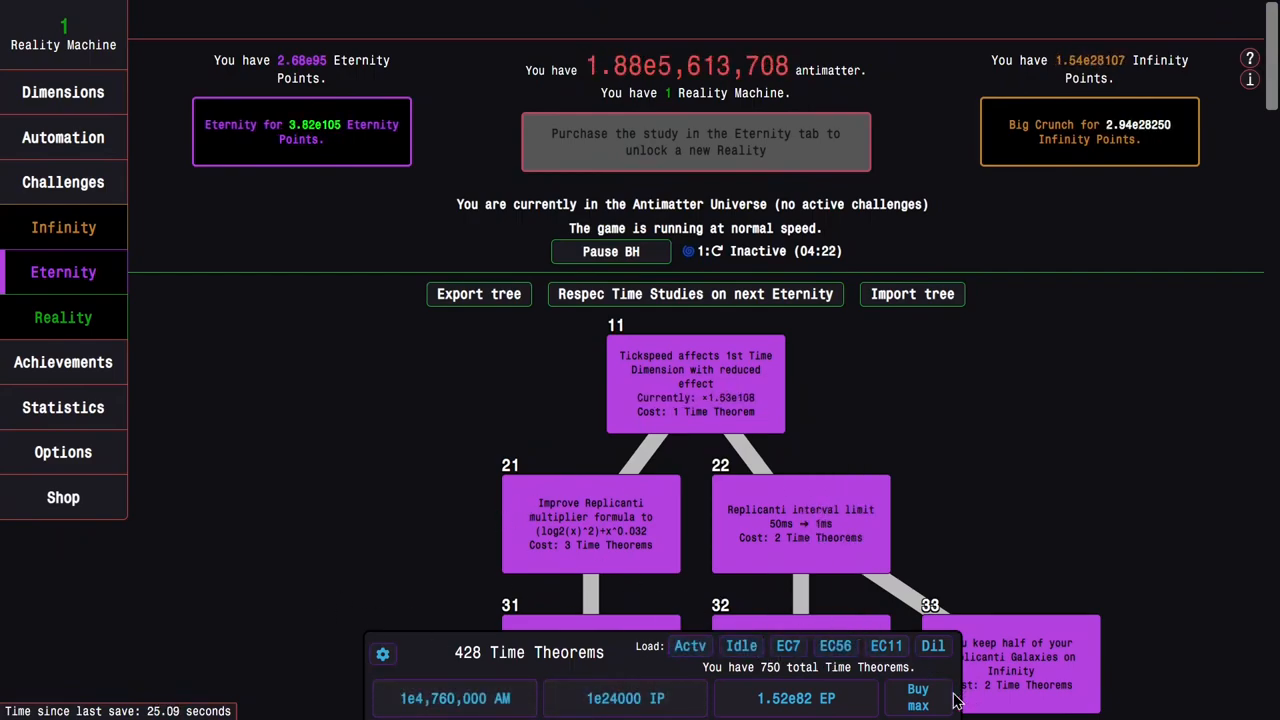
click(917, 697)
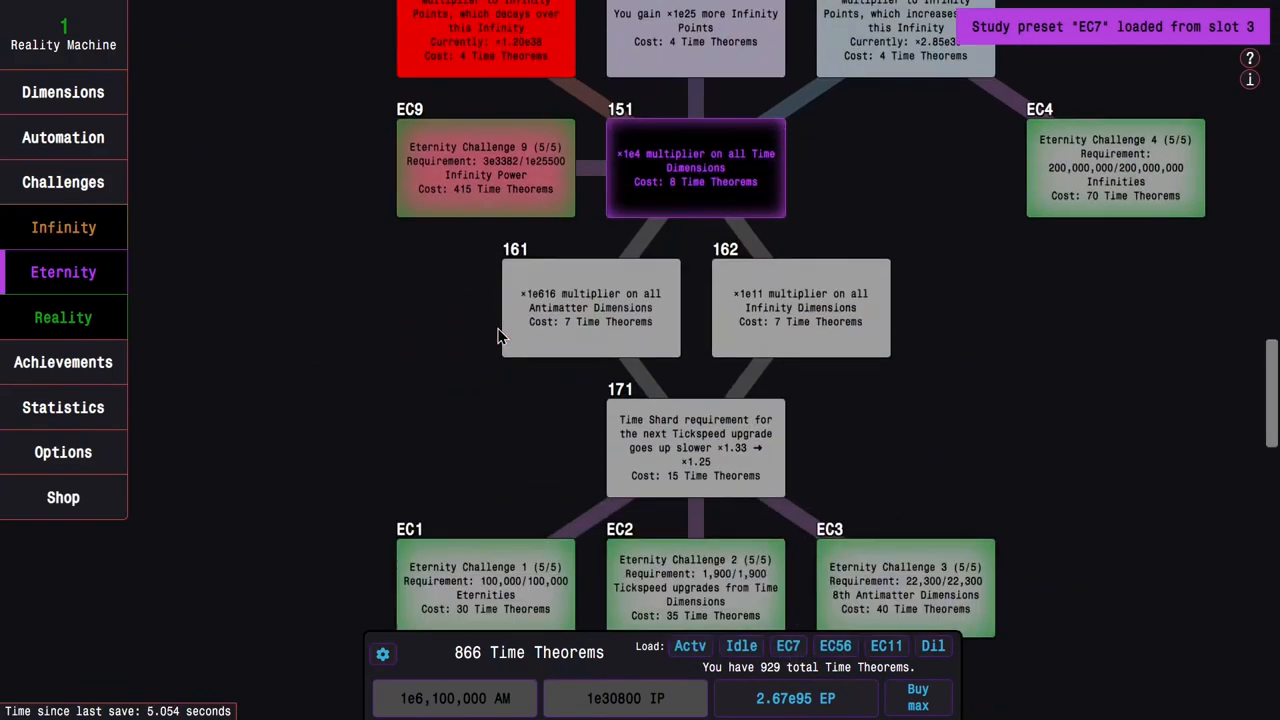
scroll(down, 3)
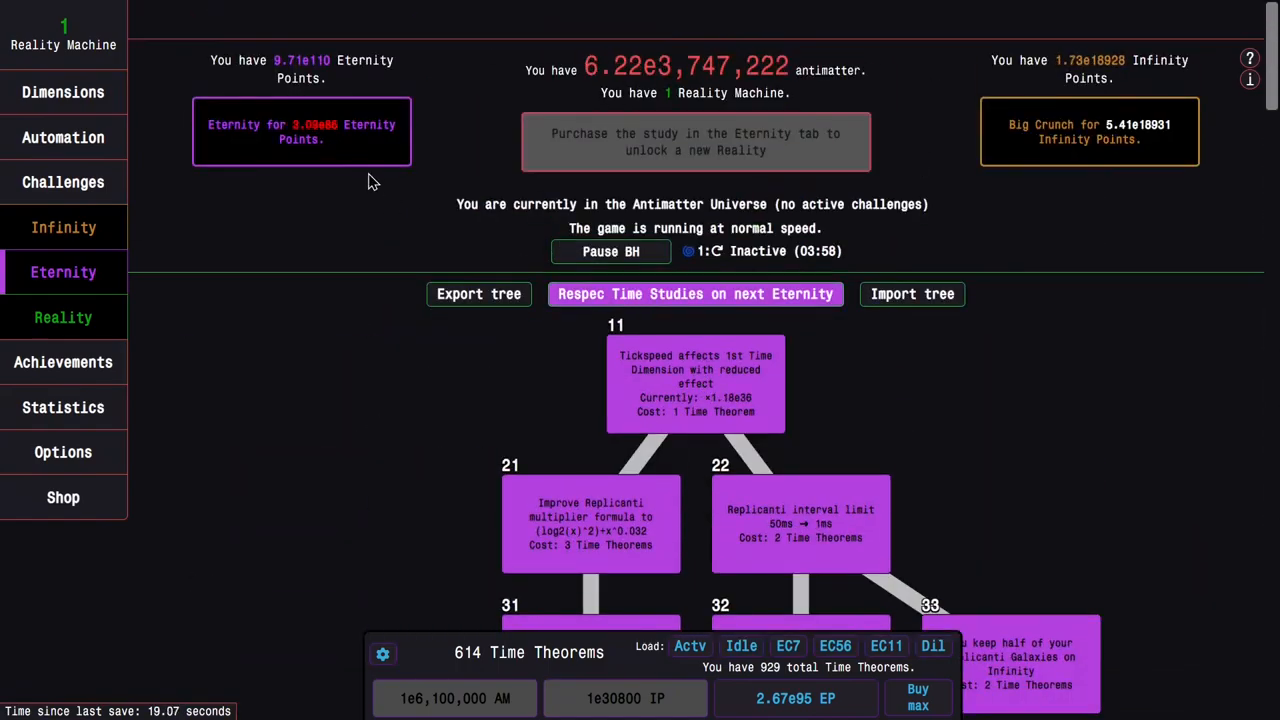
Step: Eternity to respec, then reload the Actv preset to buy studies 191, 193, 211, 212 and 214
click(689, 646)
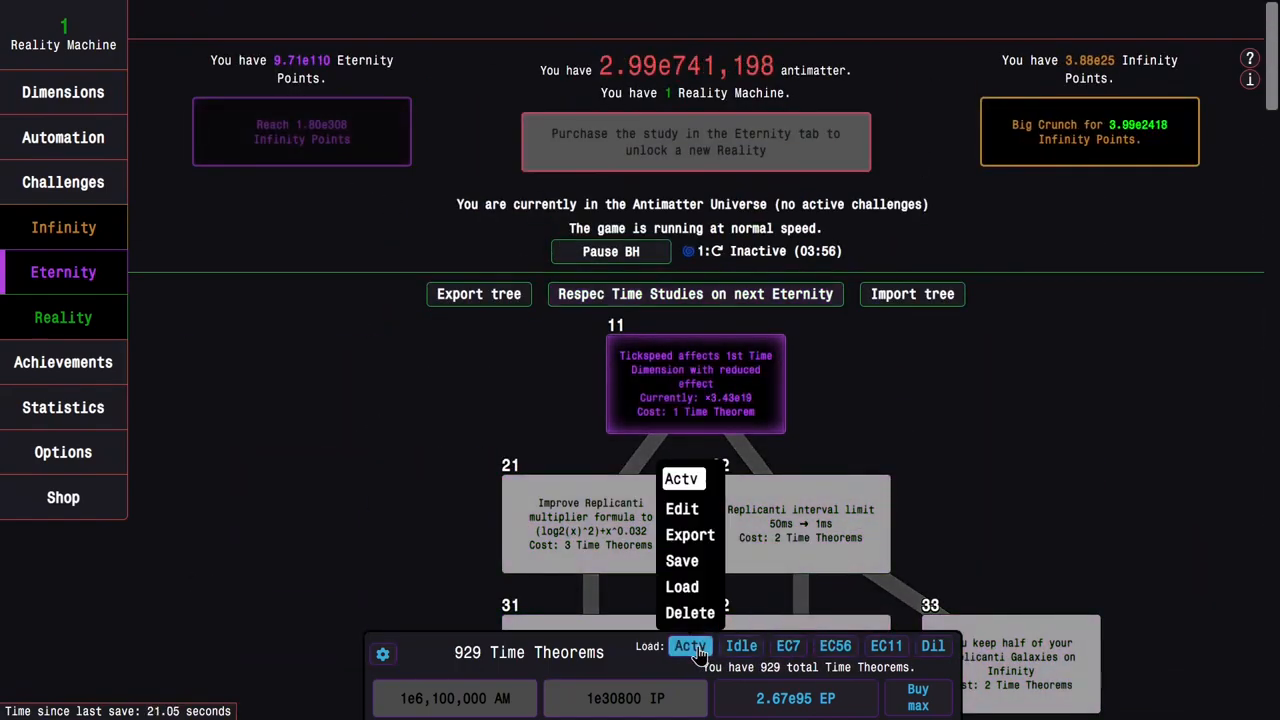
click(689, 645)
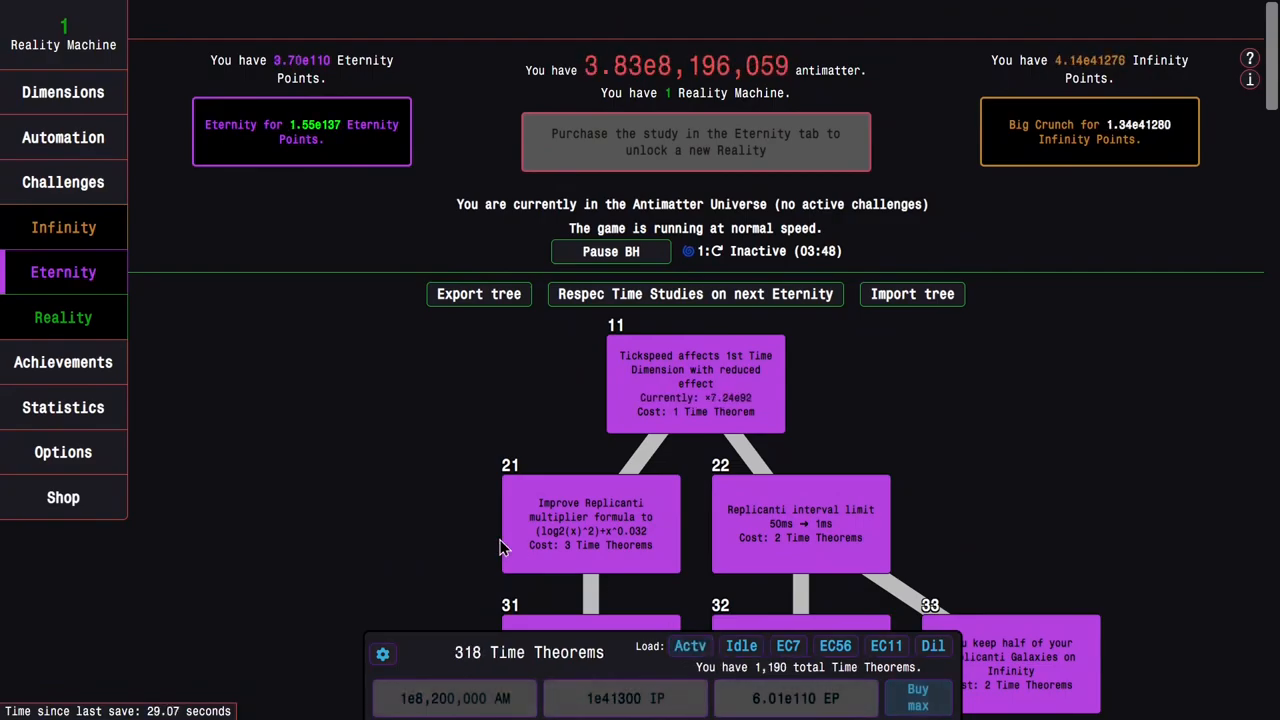
scroll(down, 3)
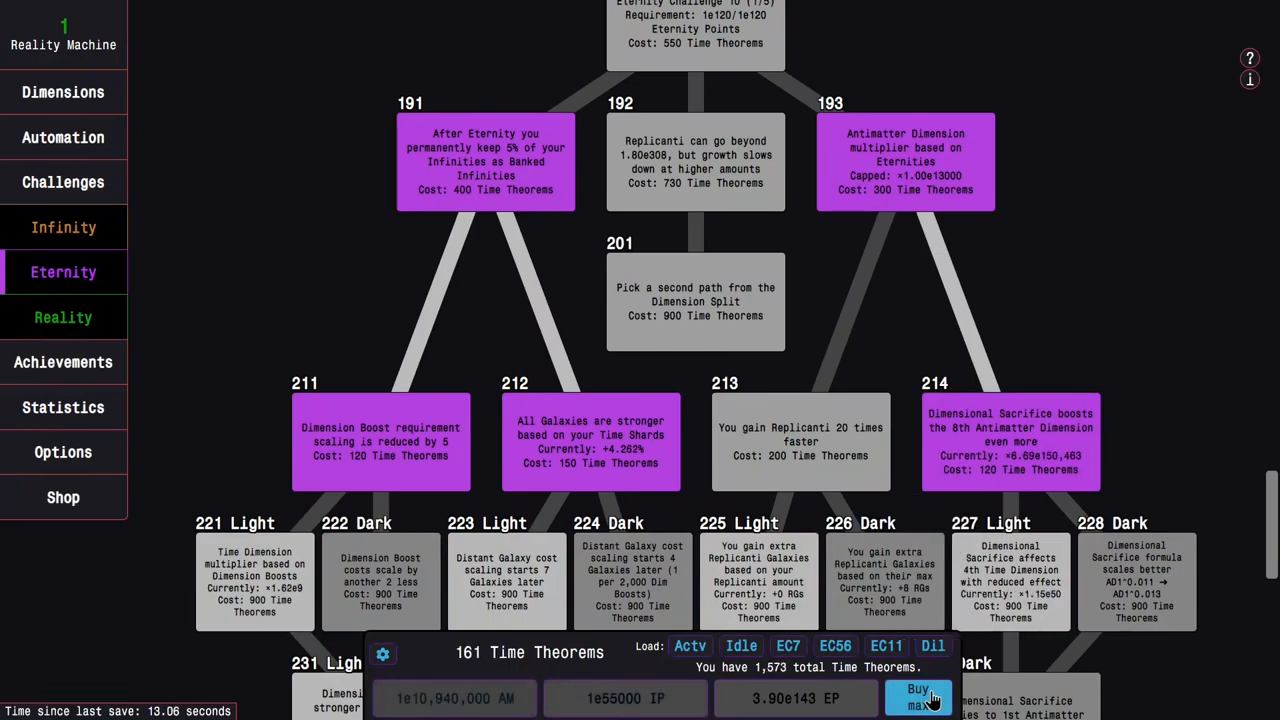
Step: Buy max Time Theorems and complete Eternity Challenge 7 to 5/5
click(800, 441)
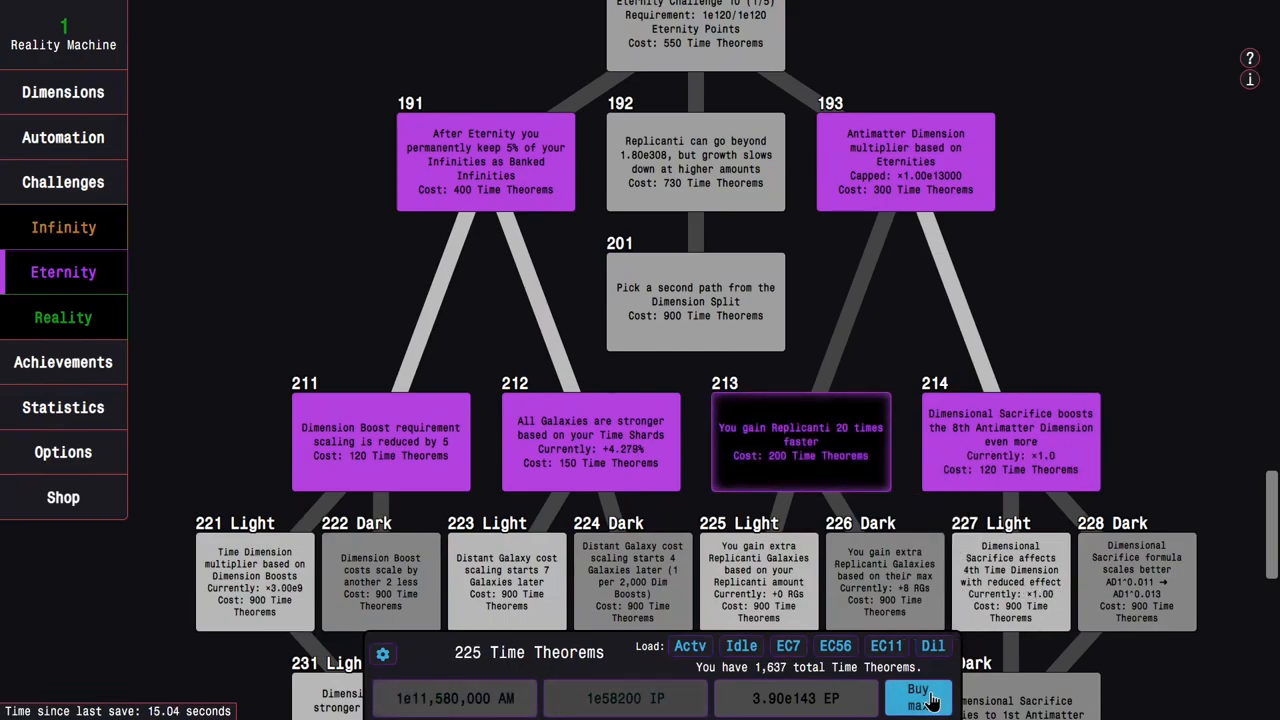
click(916, 697)
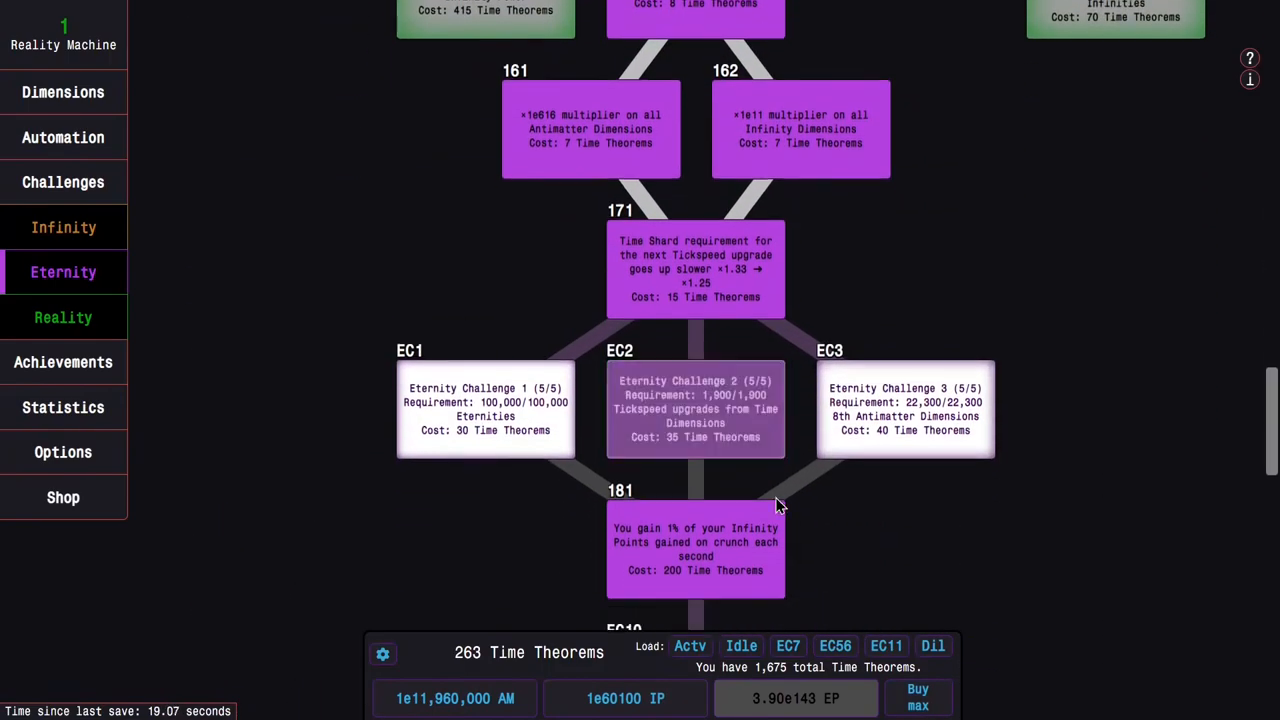
scroll(down, 3)
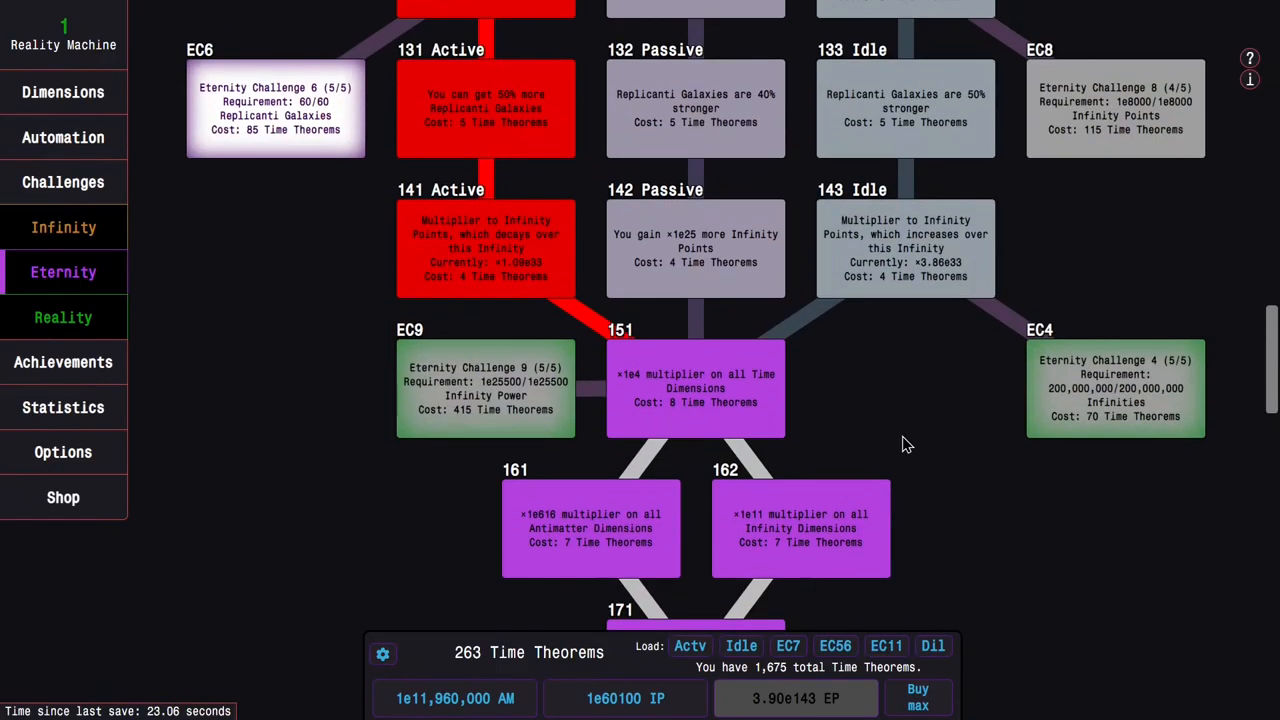
scroll(down, 3)
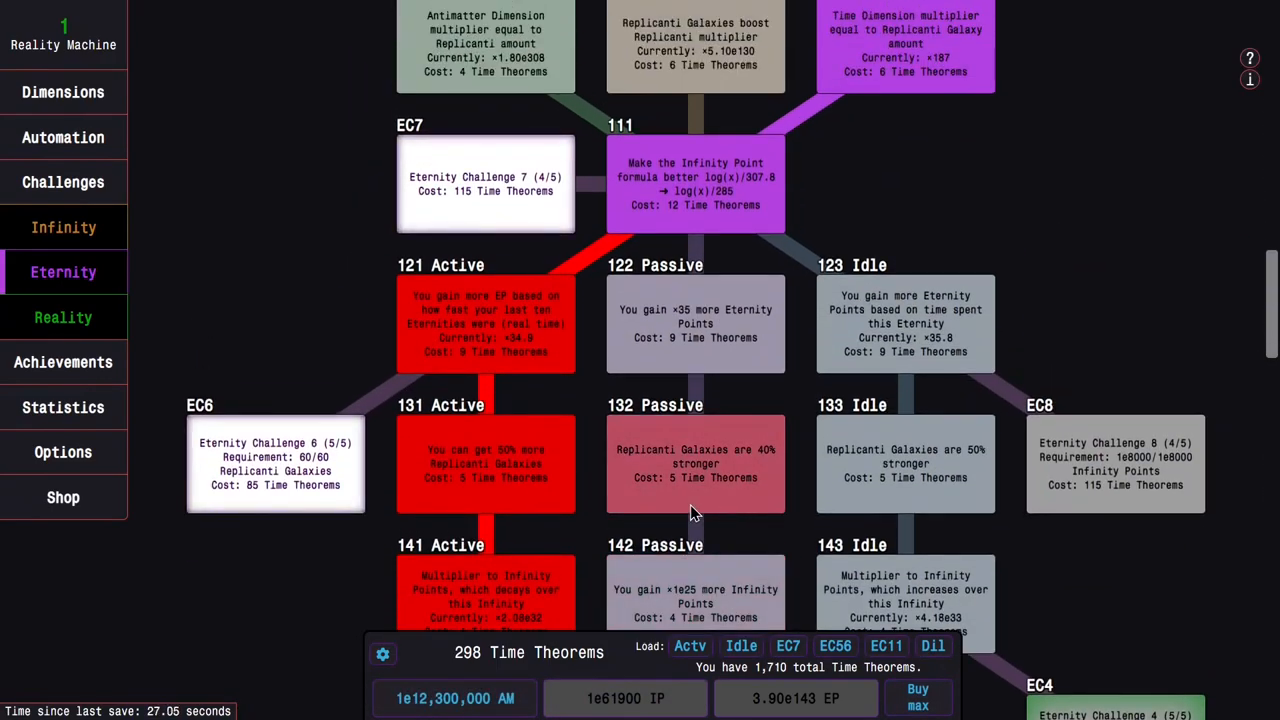
click(63, 181)
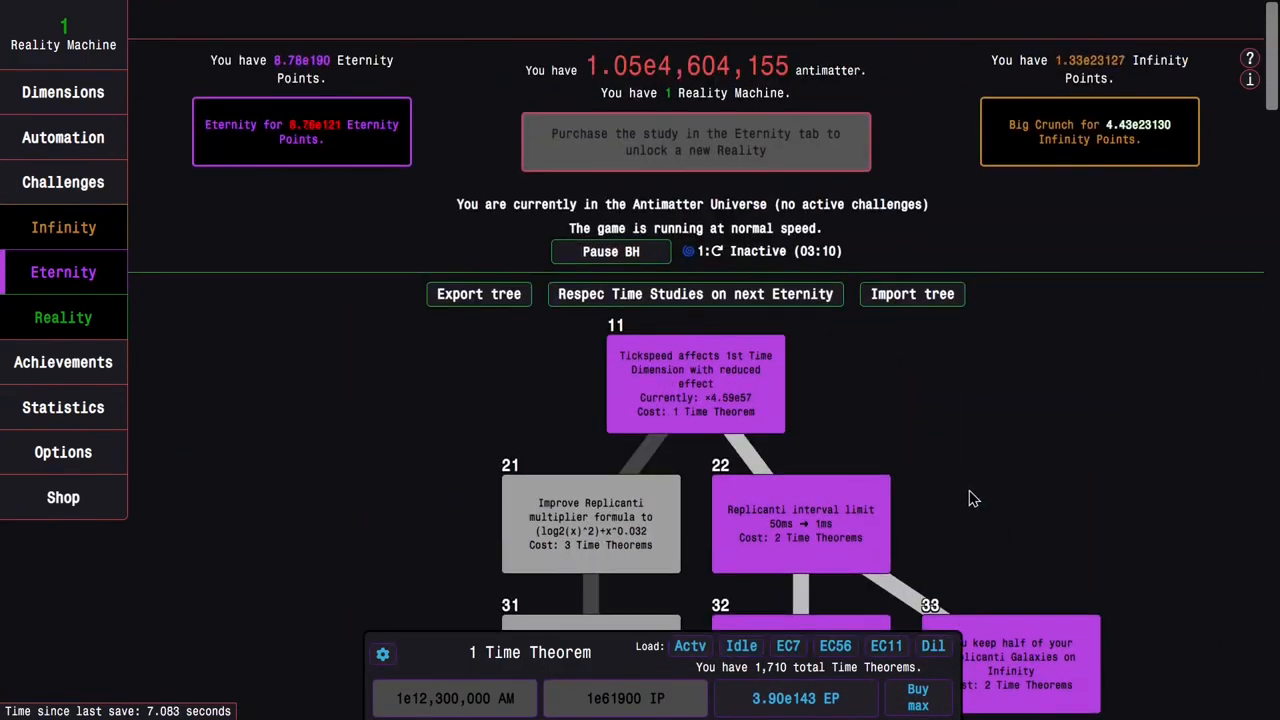
Step: Buy studies down the Idle path and unlock the Eternity Challenge 8 study
scroll(down, 3)
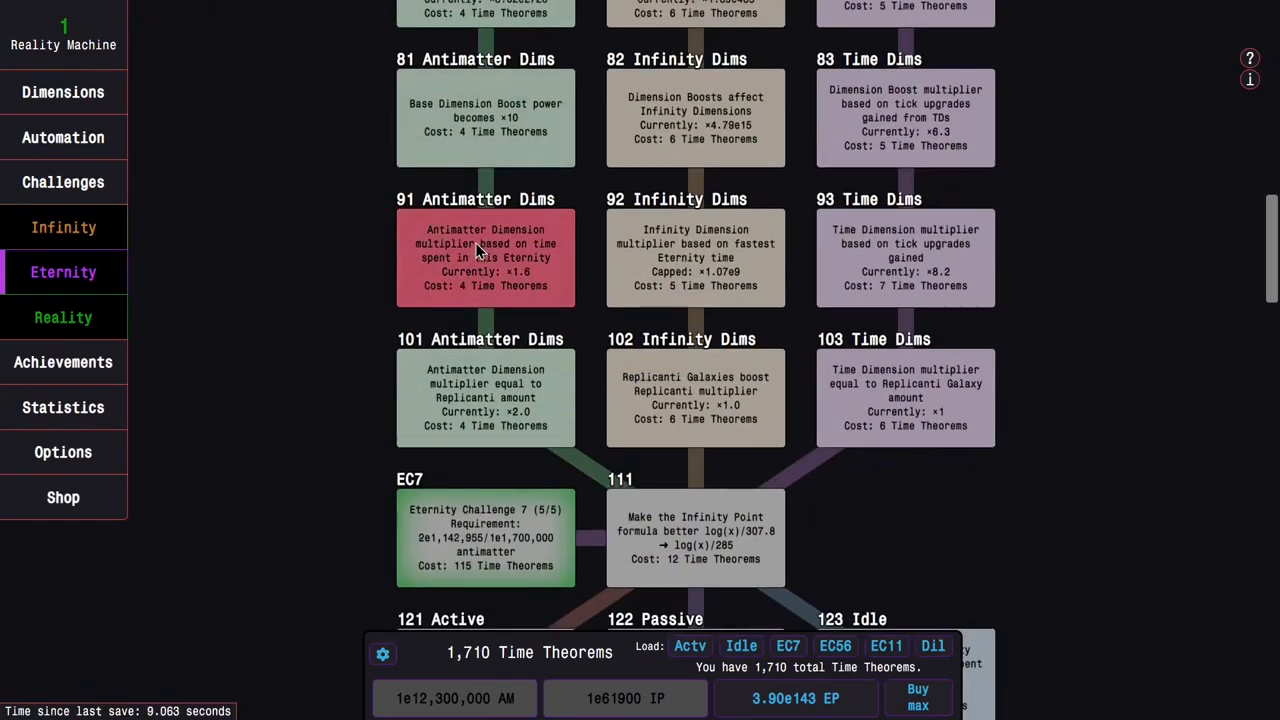
scroll(down, 3)
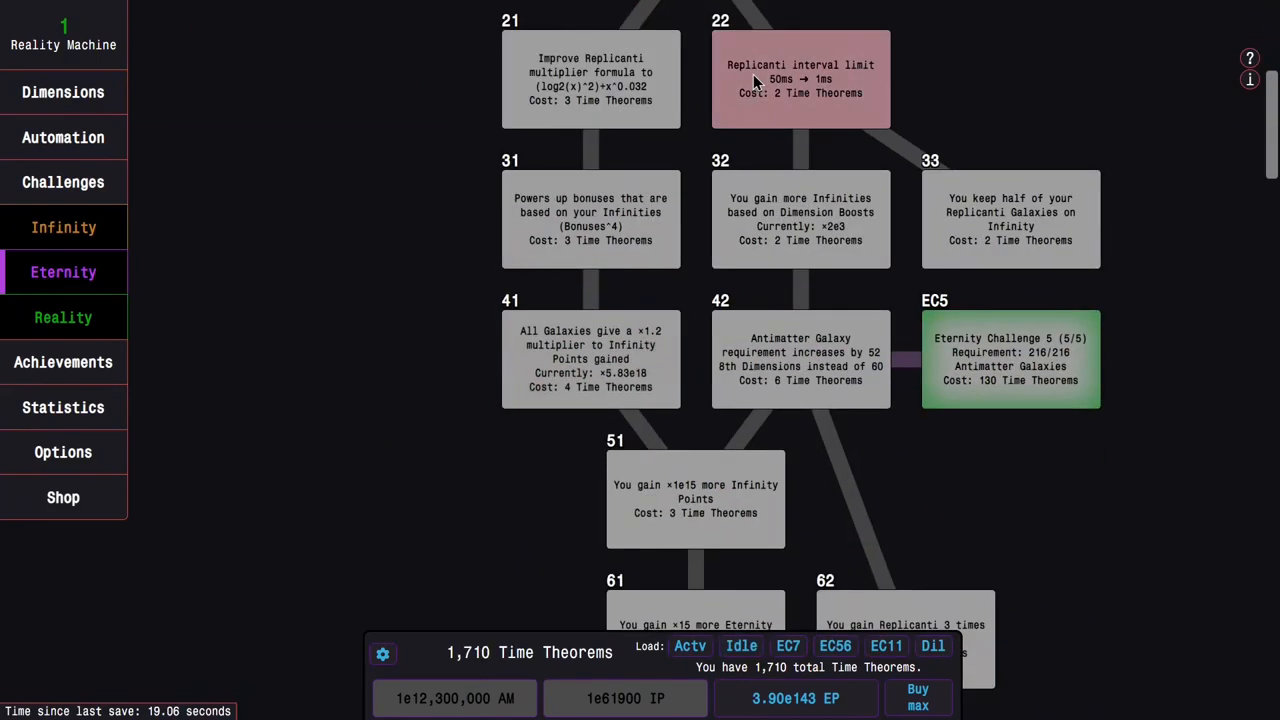
scroll(down, 3)
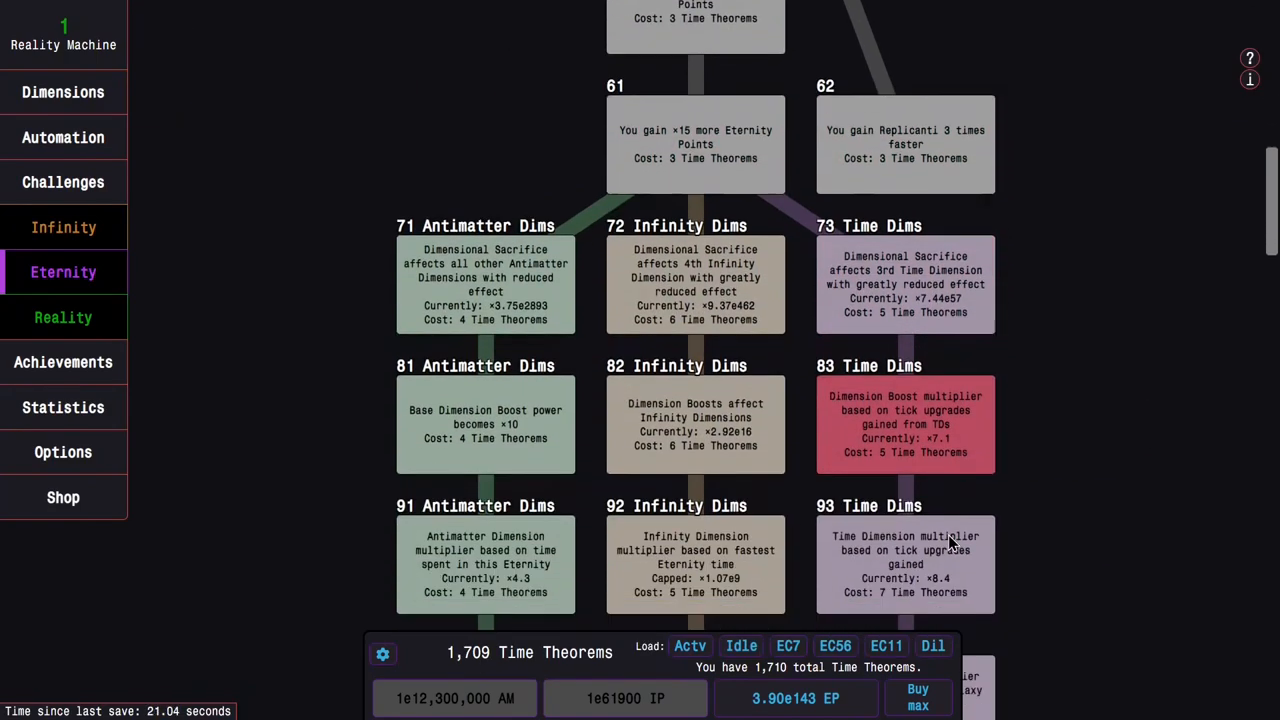
scroll(down, 3)
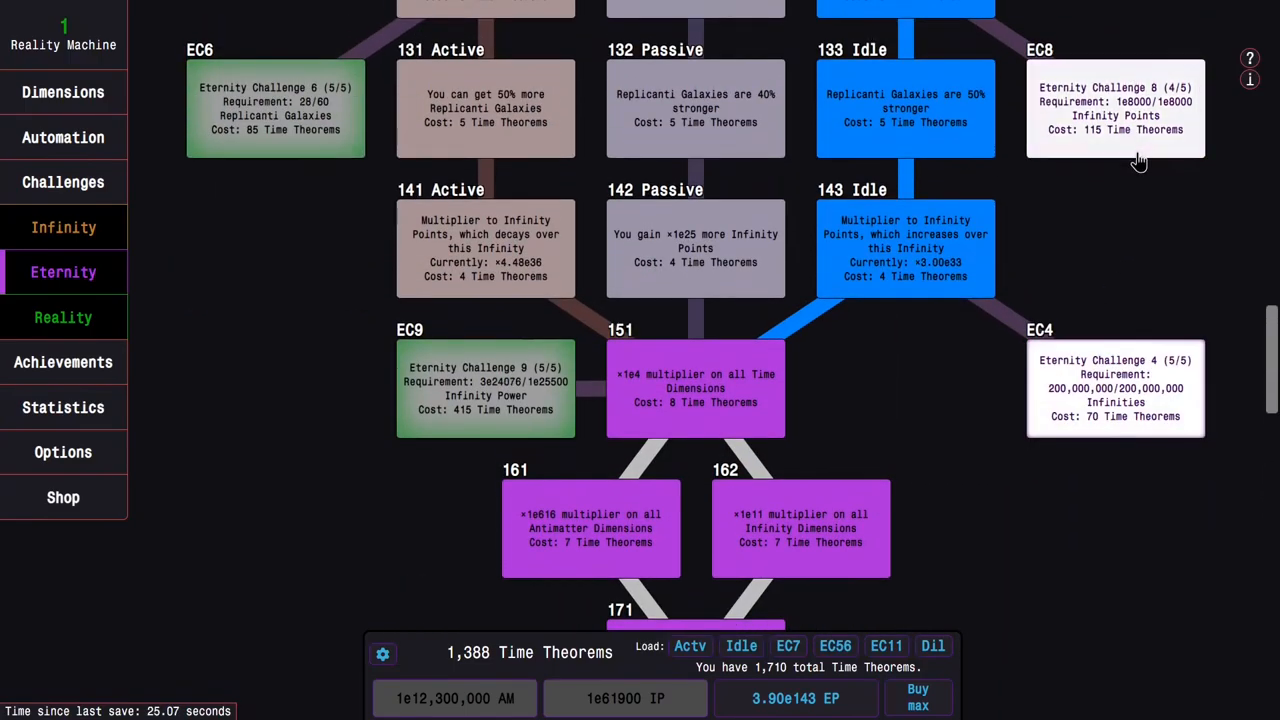
click(63, 181)
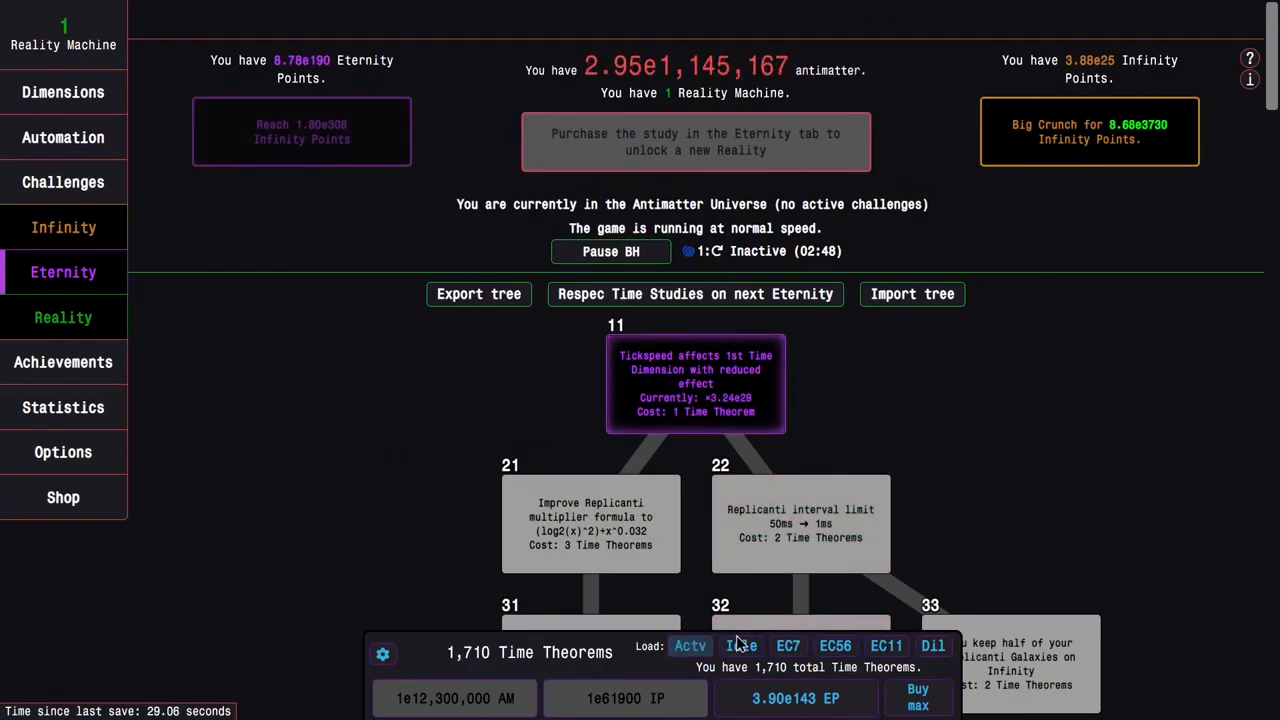
Step: Rebuy the tree from the Idle preset, then check Infinity's Break Infinity page
click(917, 697)
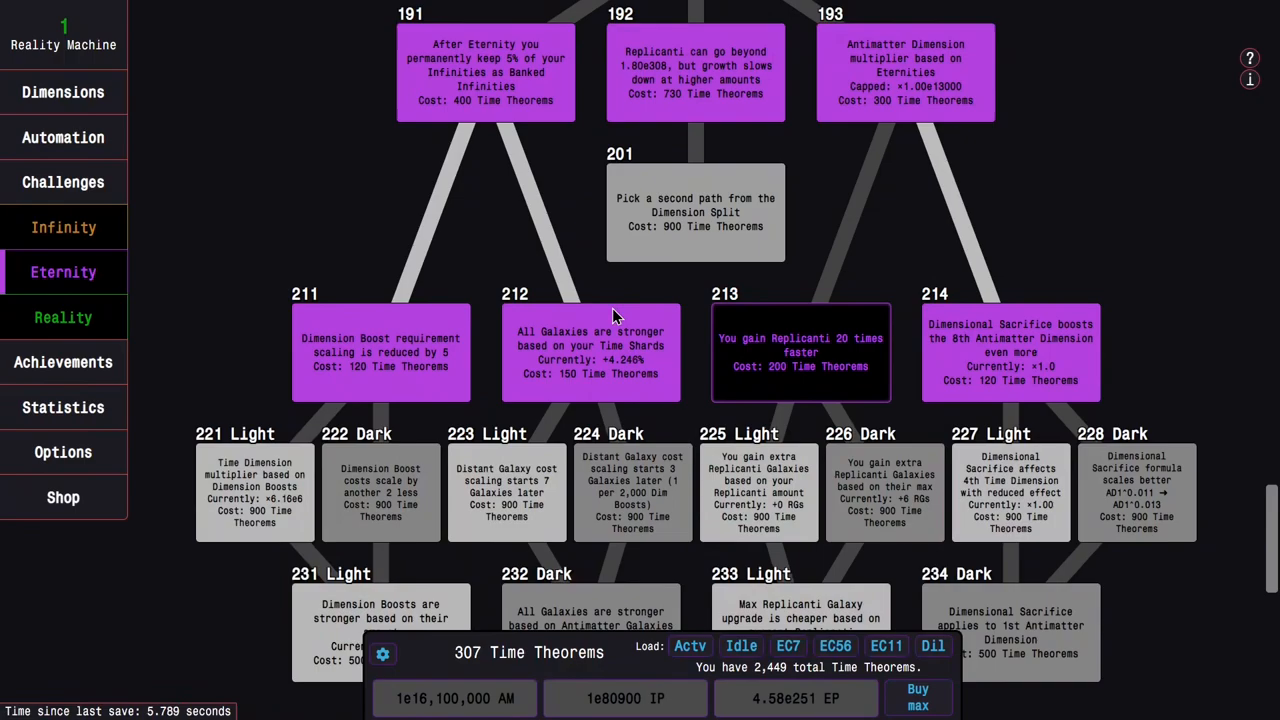
click(64, 227)
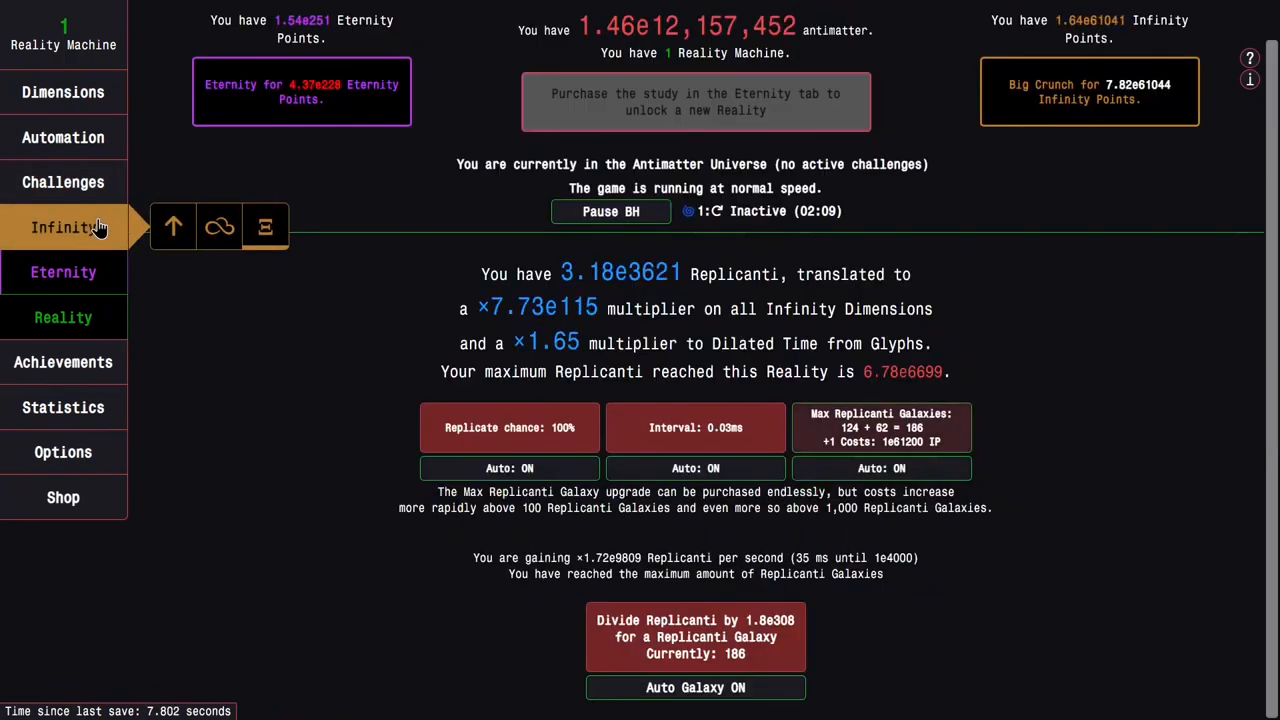
mouse_move(219, 226)
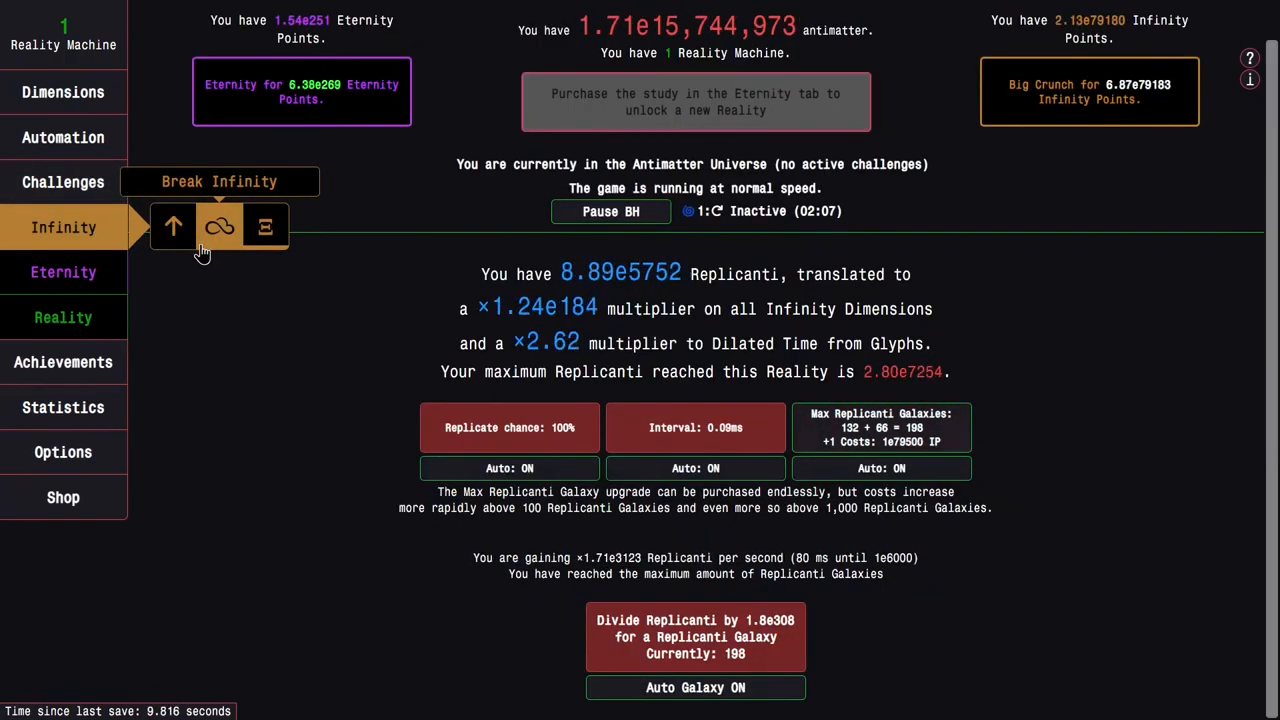
click(63, 272)
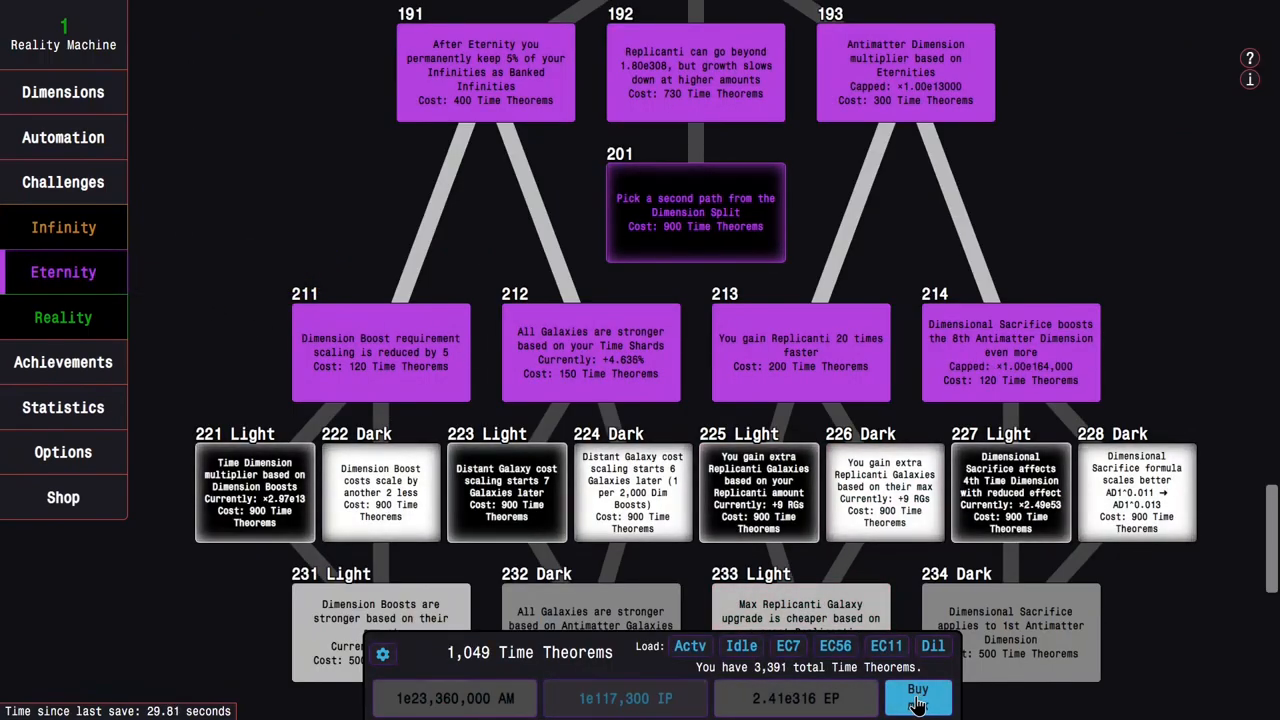
Step: Eternity to respec and rebuy the tree from a preset with Dark studies 222, 224, 228, 232, 234
scroll(down, 3)
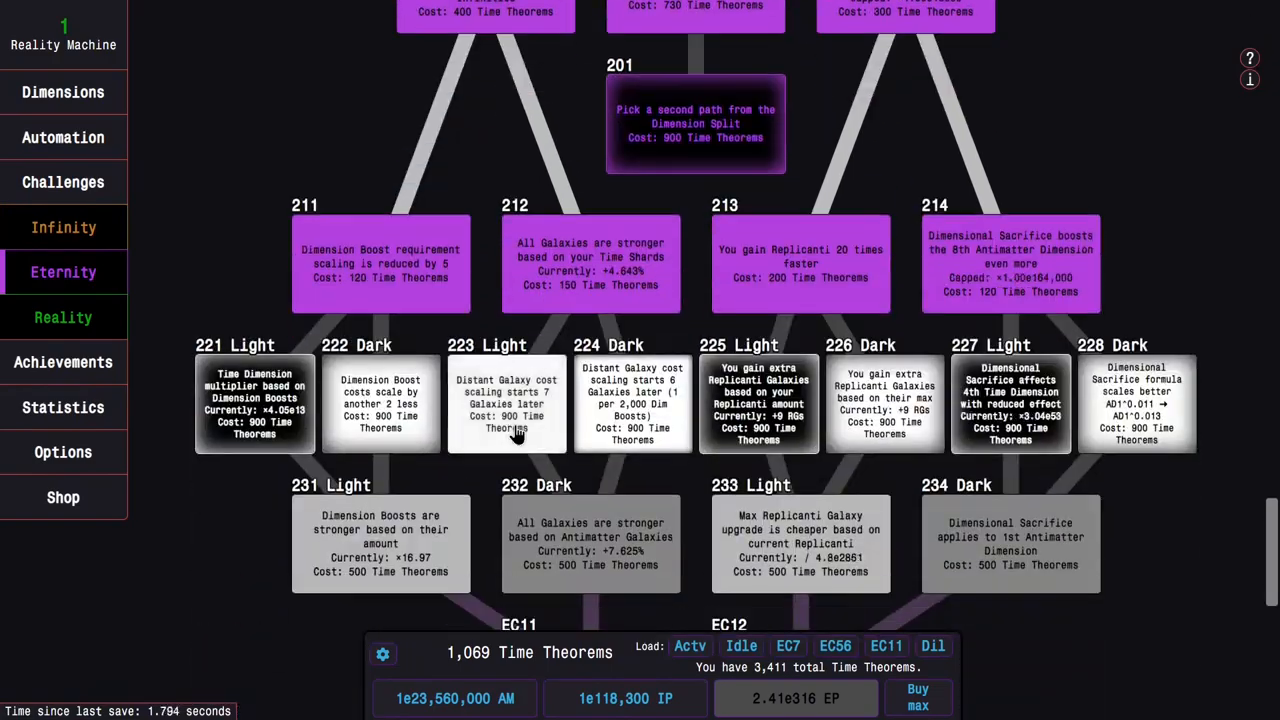
scroll(down, 3)
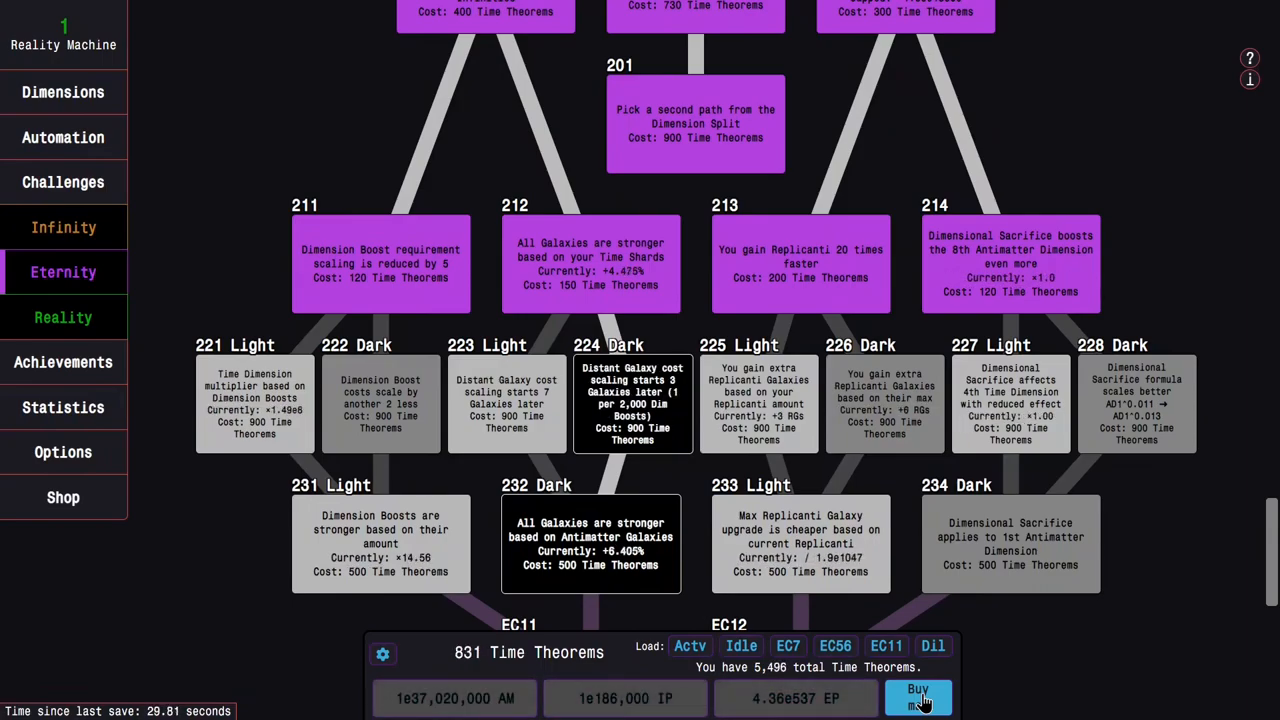
mouse_move(800, 543)
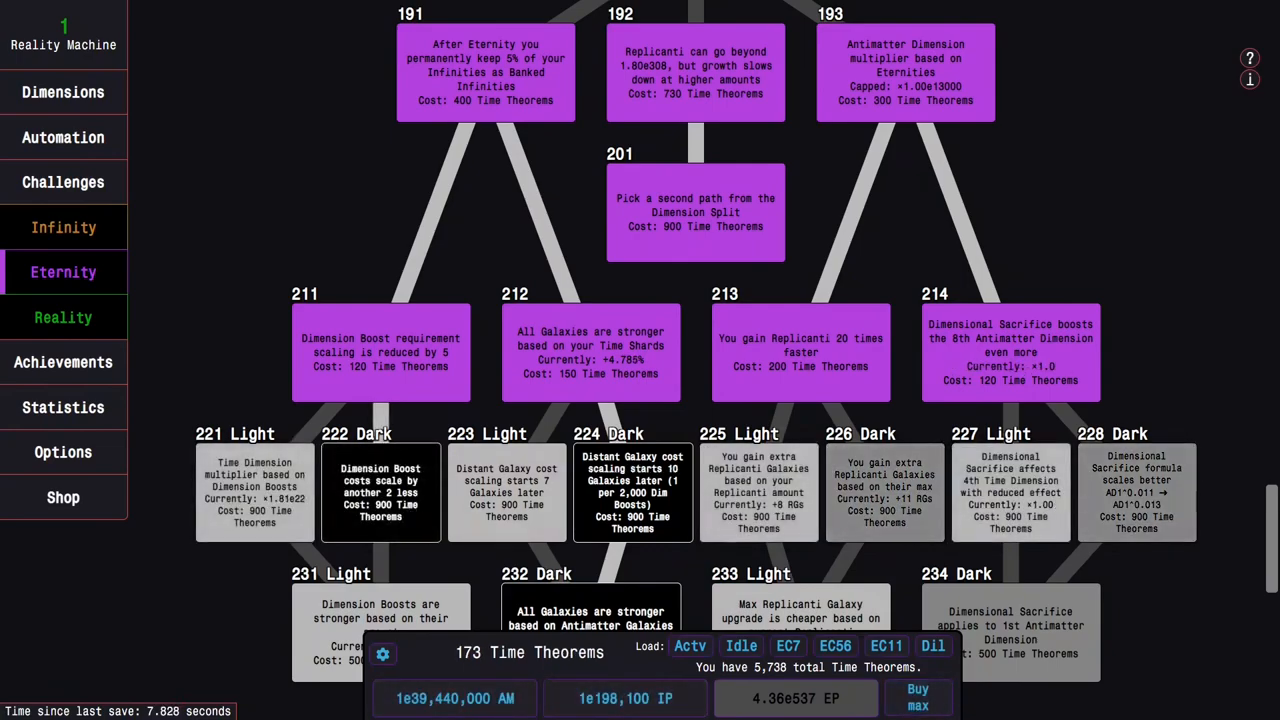
click(917, 697)
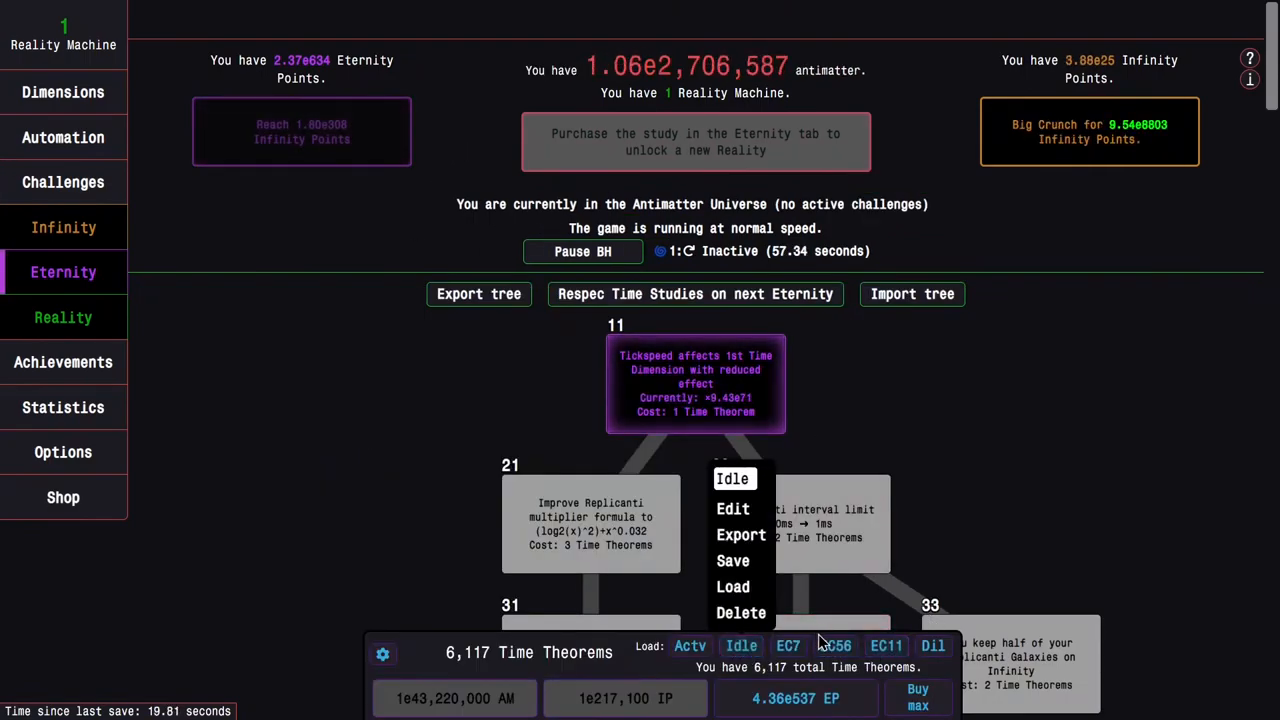
click(690, 645)
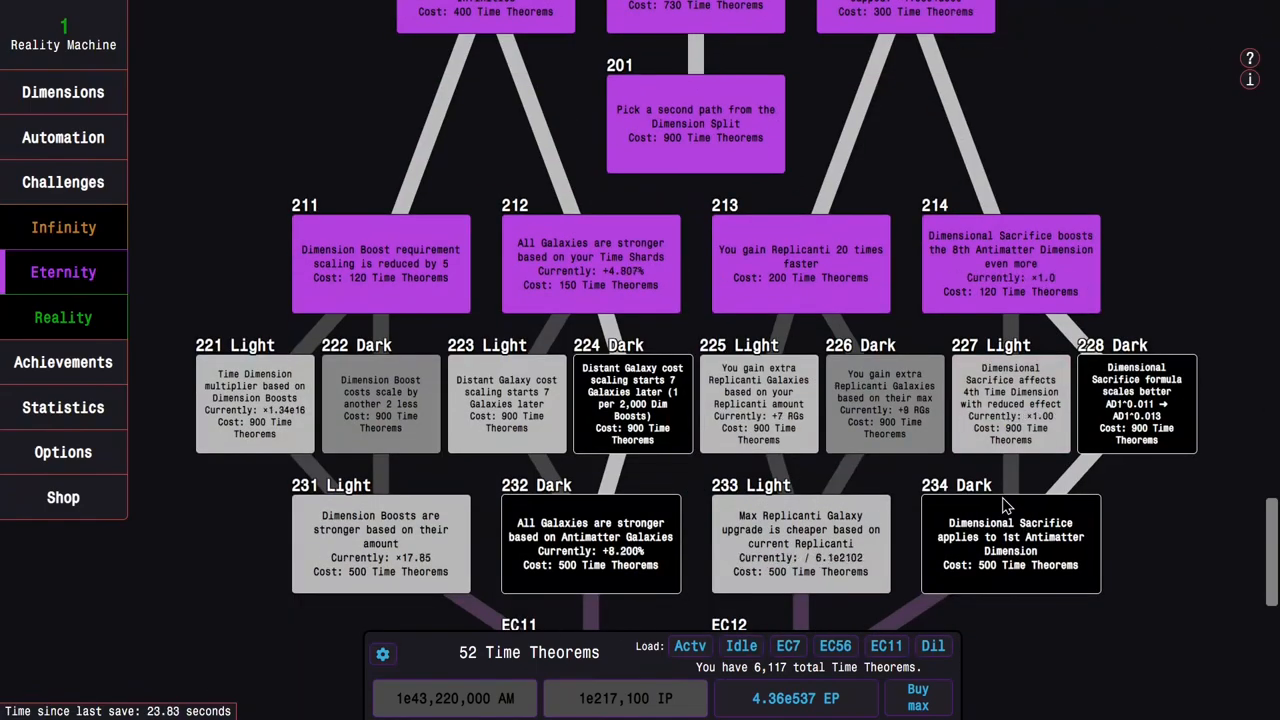
scroll(down, 3)
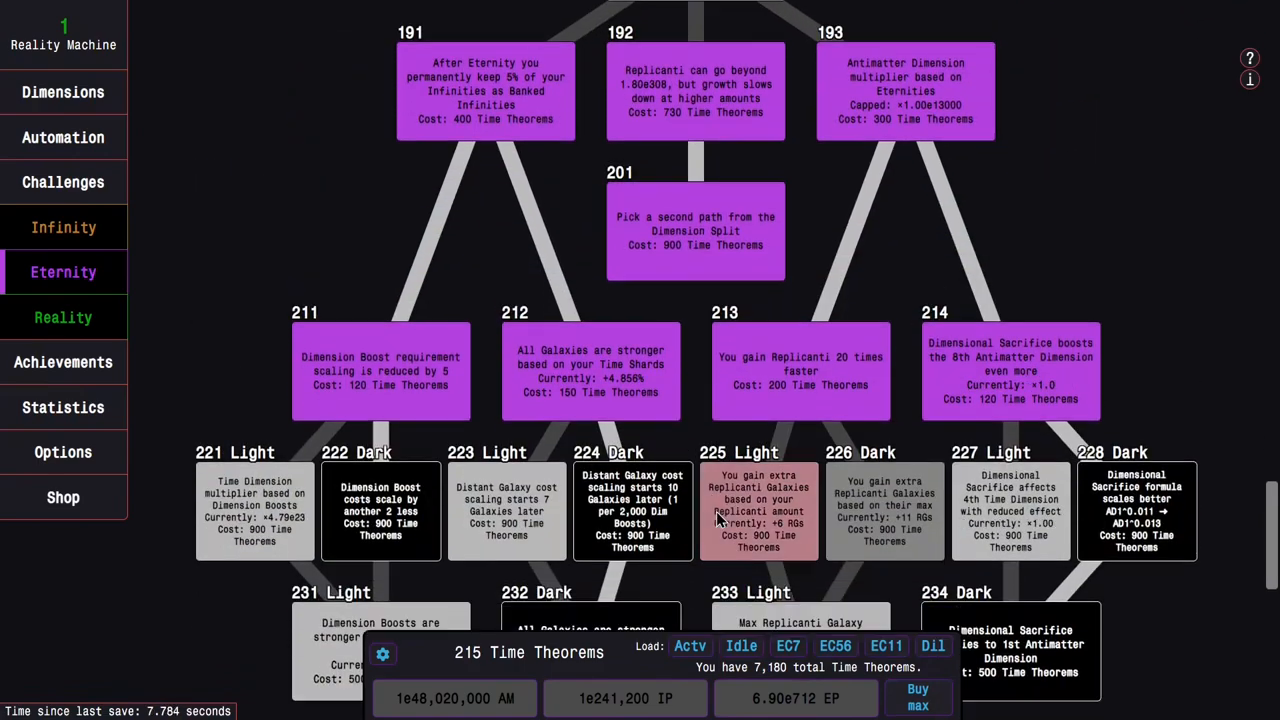
click(916, 697)
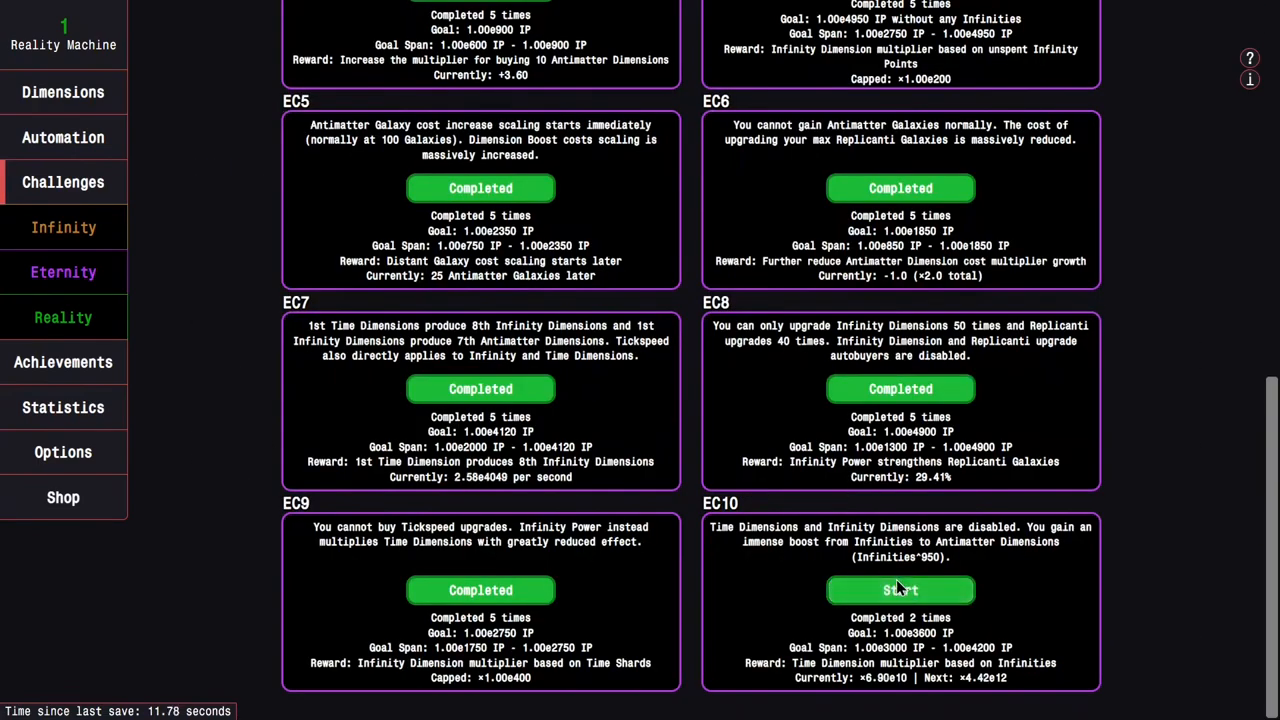
Step: Start Eternity Challenge 10 and load the Actv study preset onto the tree
click(63, 272)
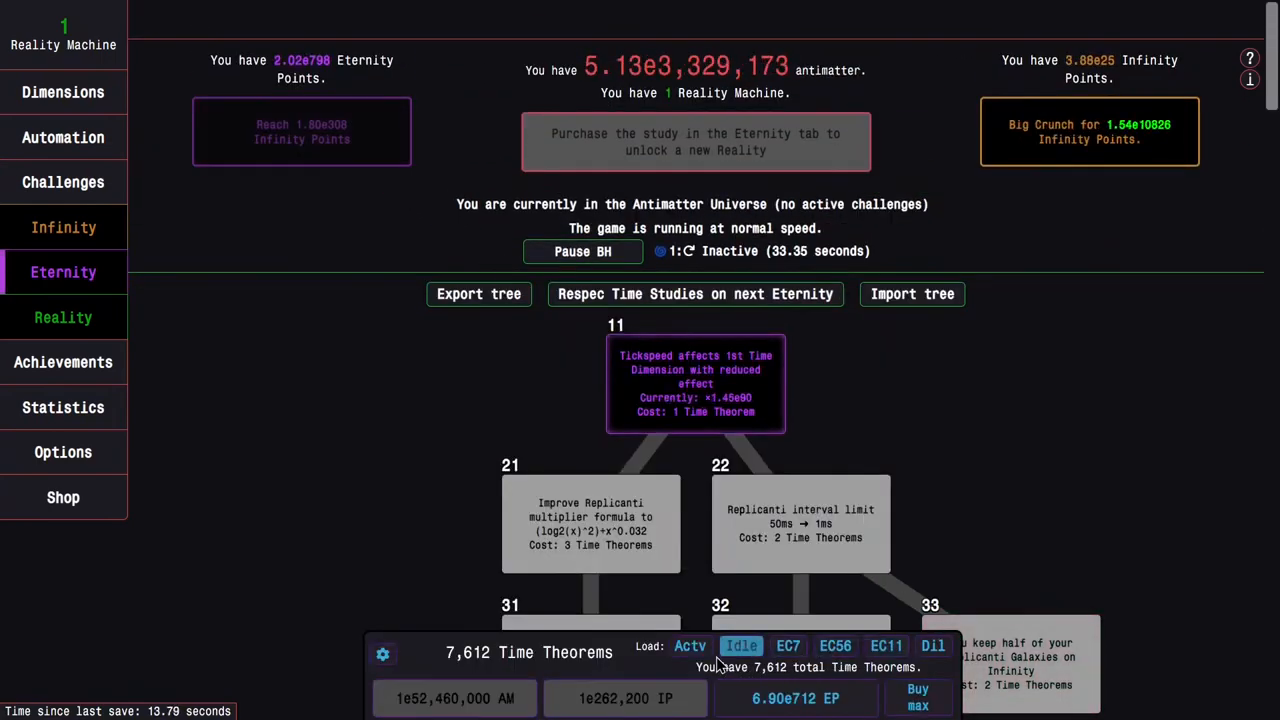
click(690, 645)
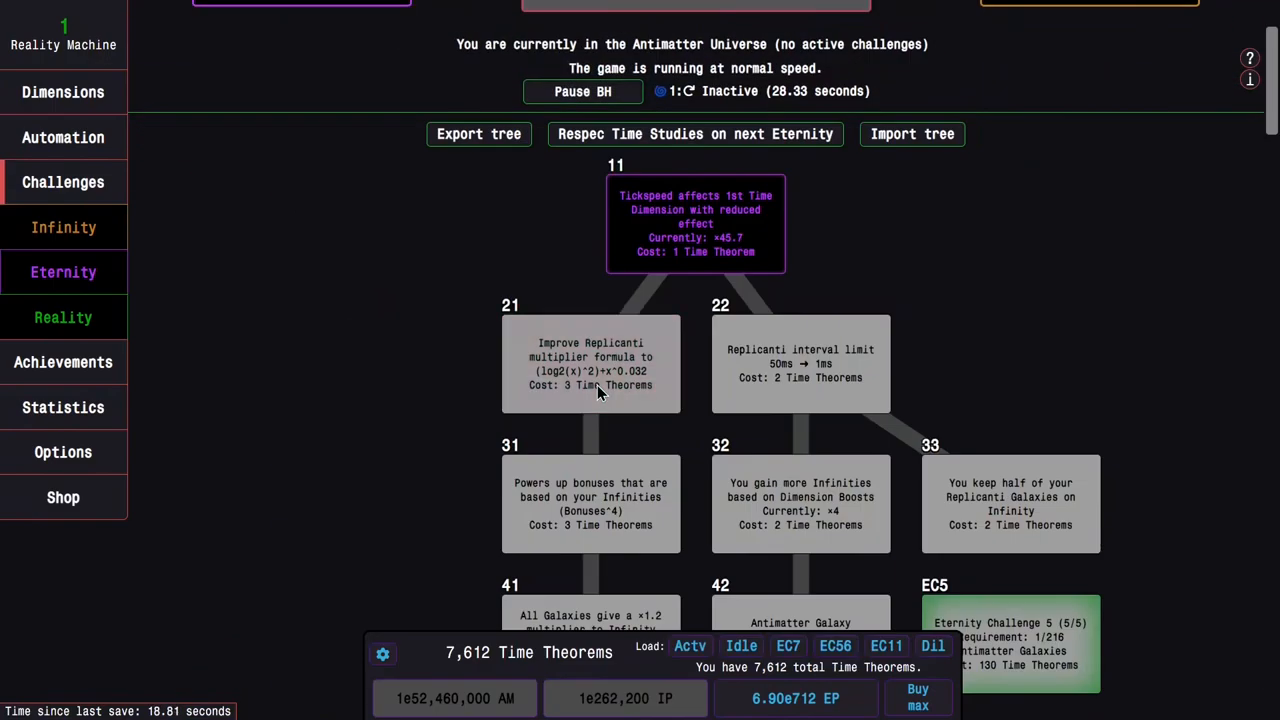
click(690, 645)
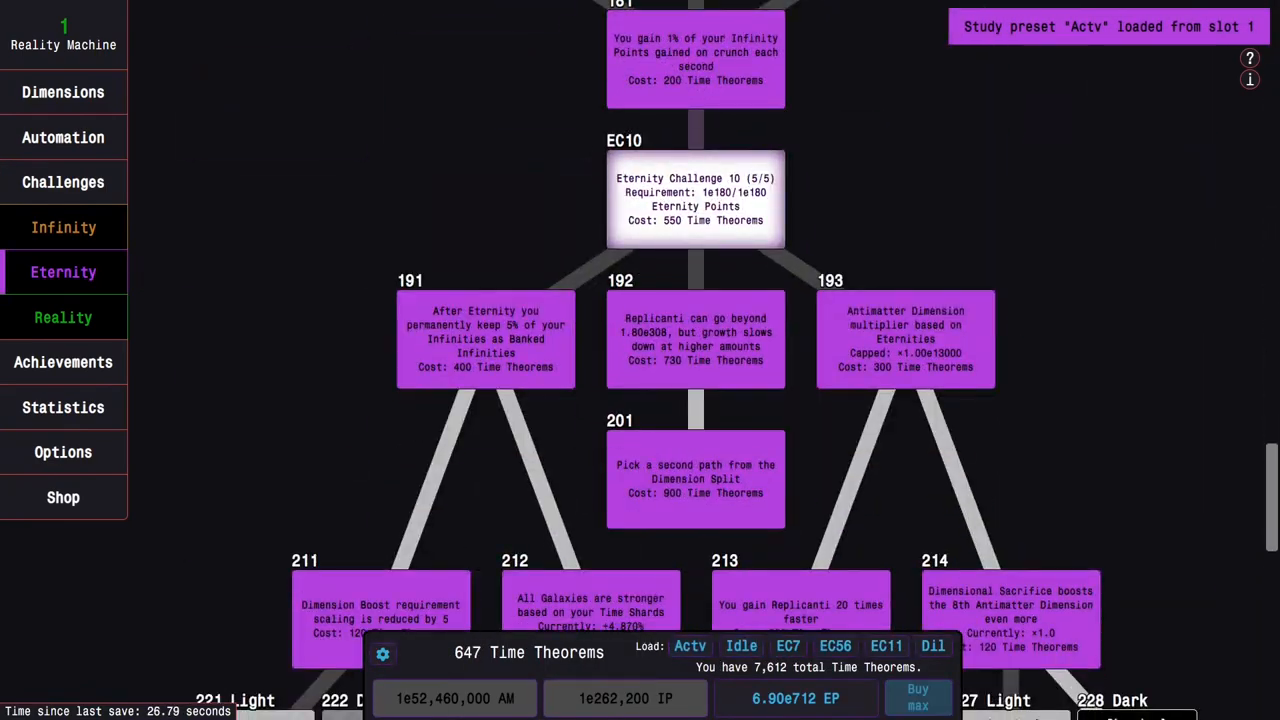
scroll(down, 3)
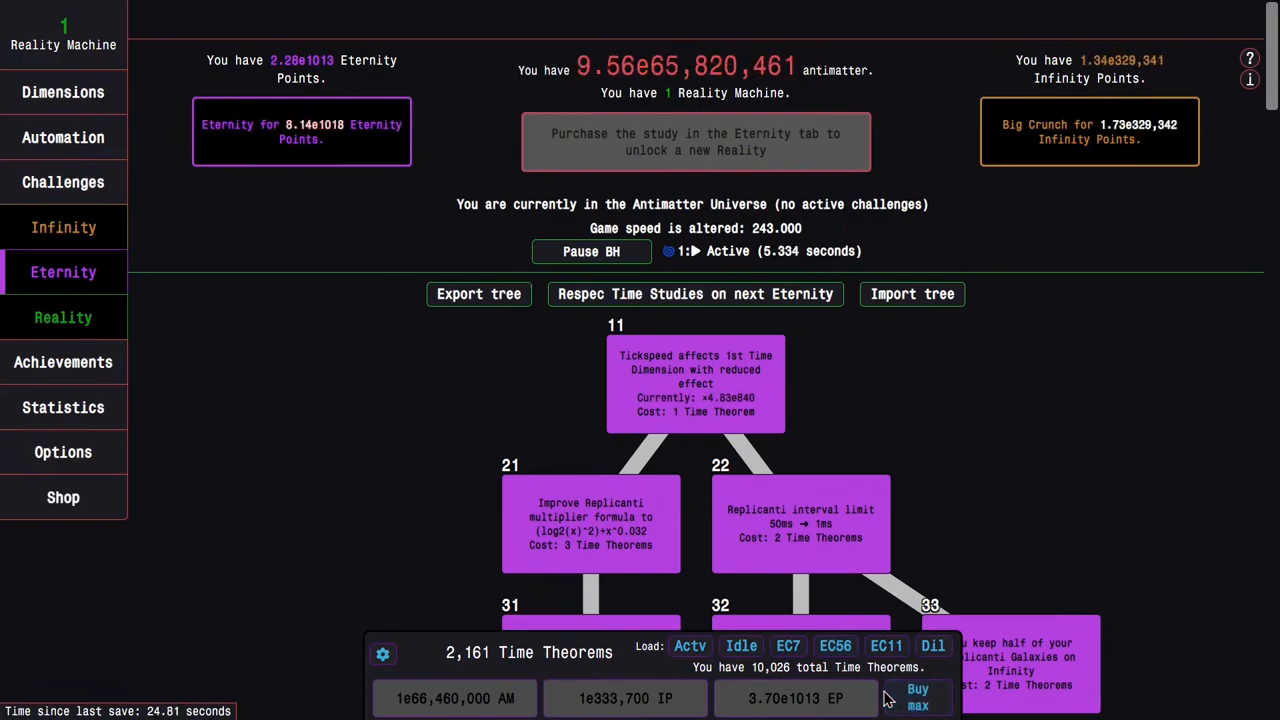
Step: Buy max Time Theorems, buy every study, and reach 12,529 total Time Theorems
click(917, 697)
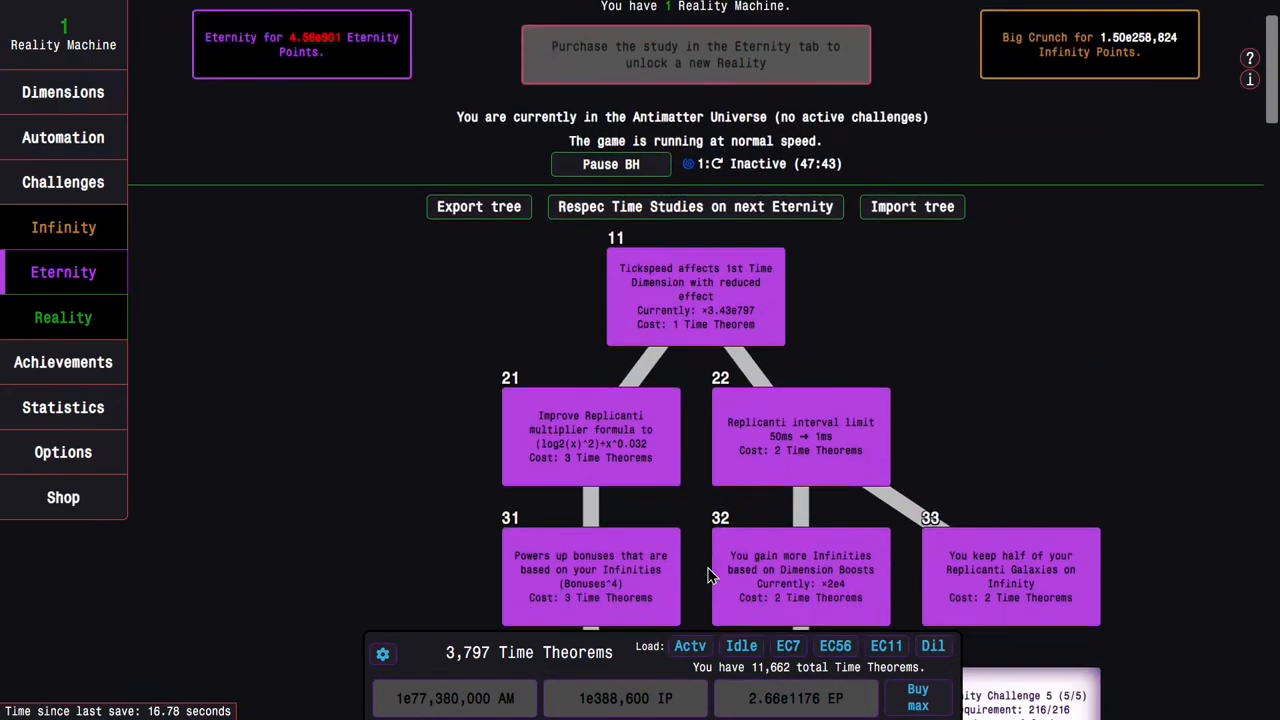
scroll(down, 3)
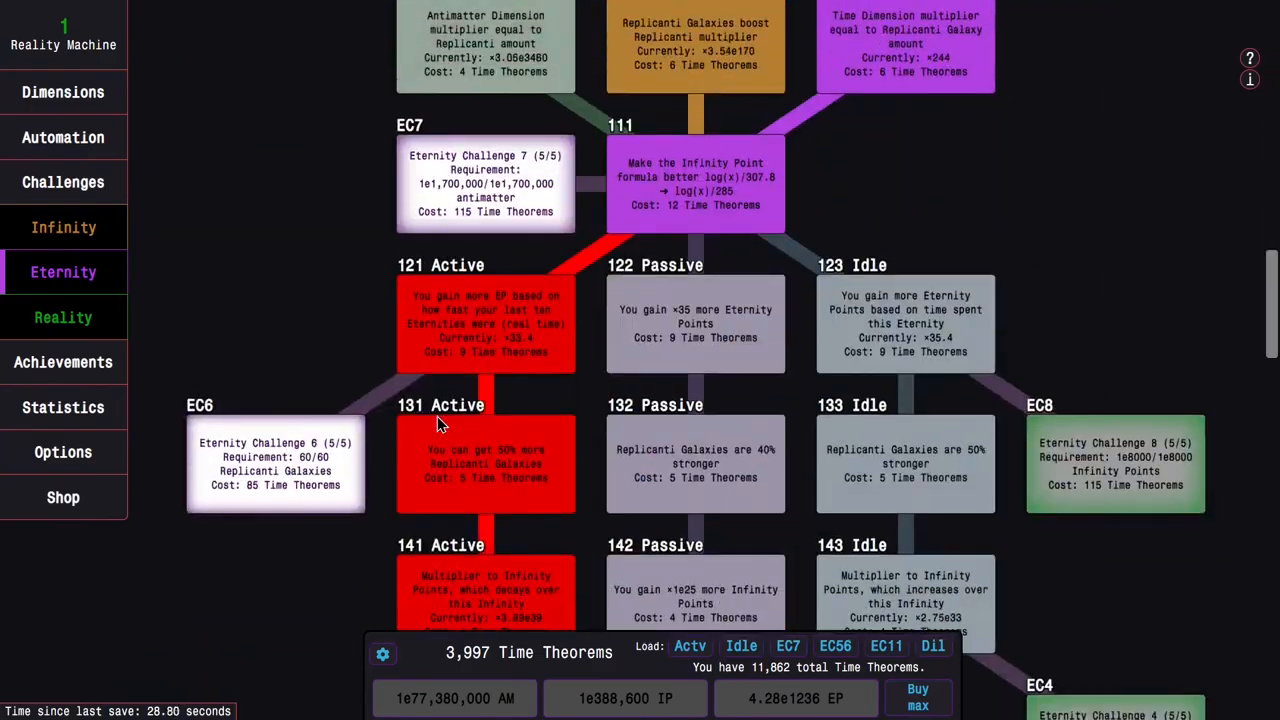
scroll(down, 3)
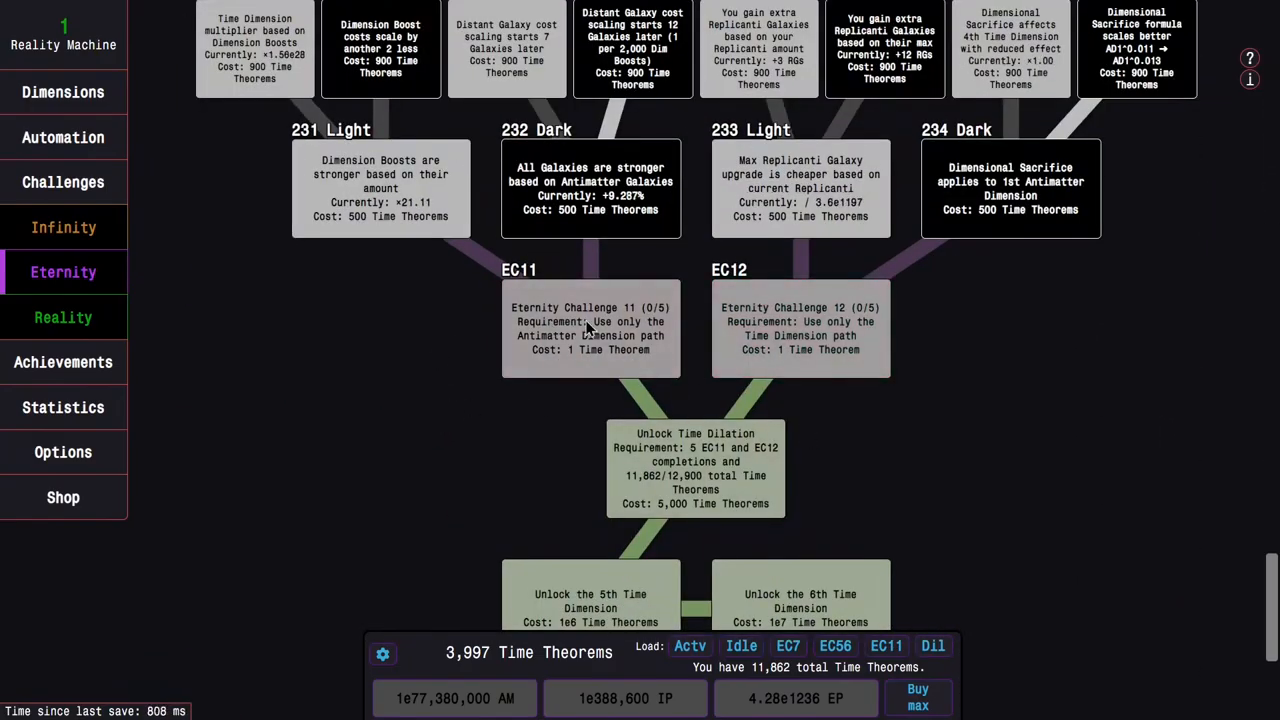
scroll(down, 3)
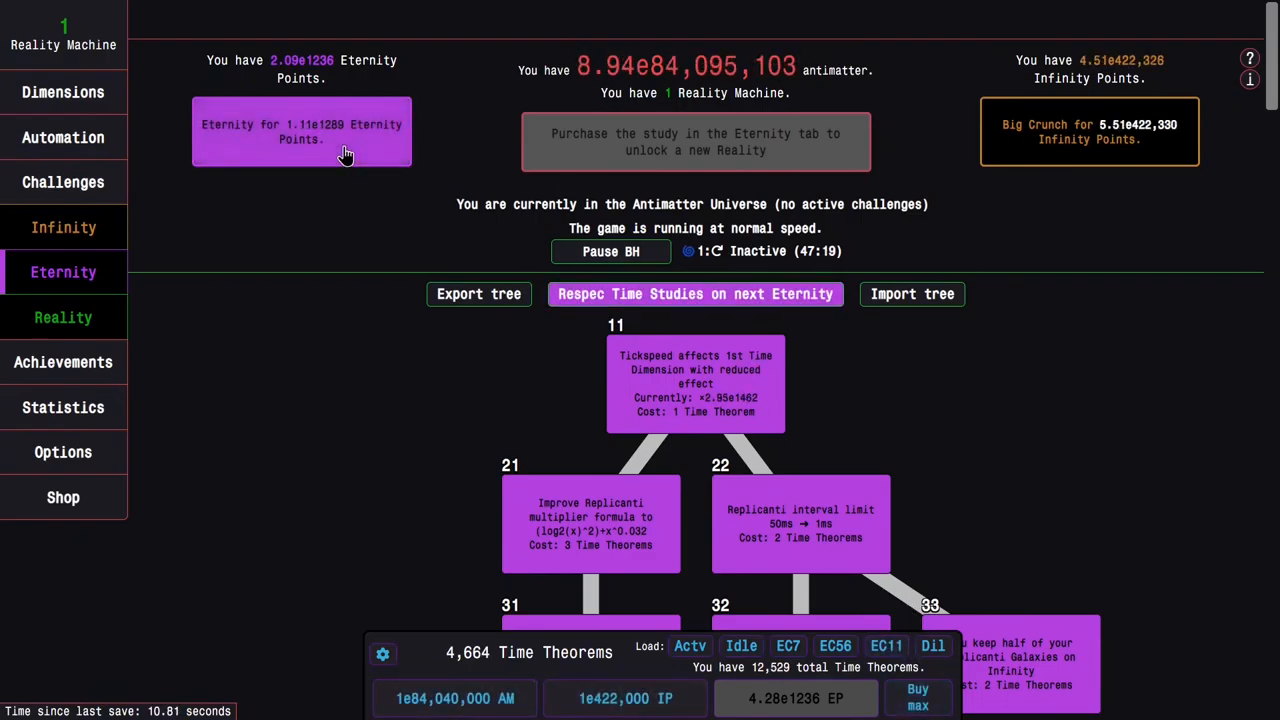
Step: Eternity, run Eternity Challenge 12 with the Idle preset, then Eternity again to clear studies
click(741, 645)
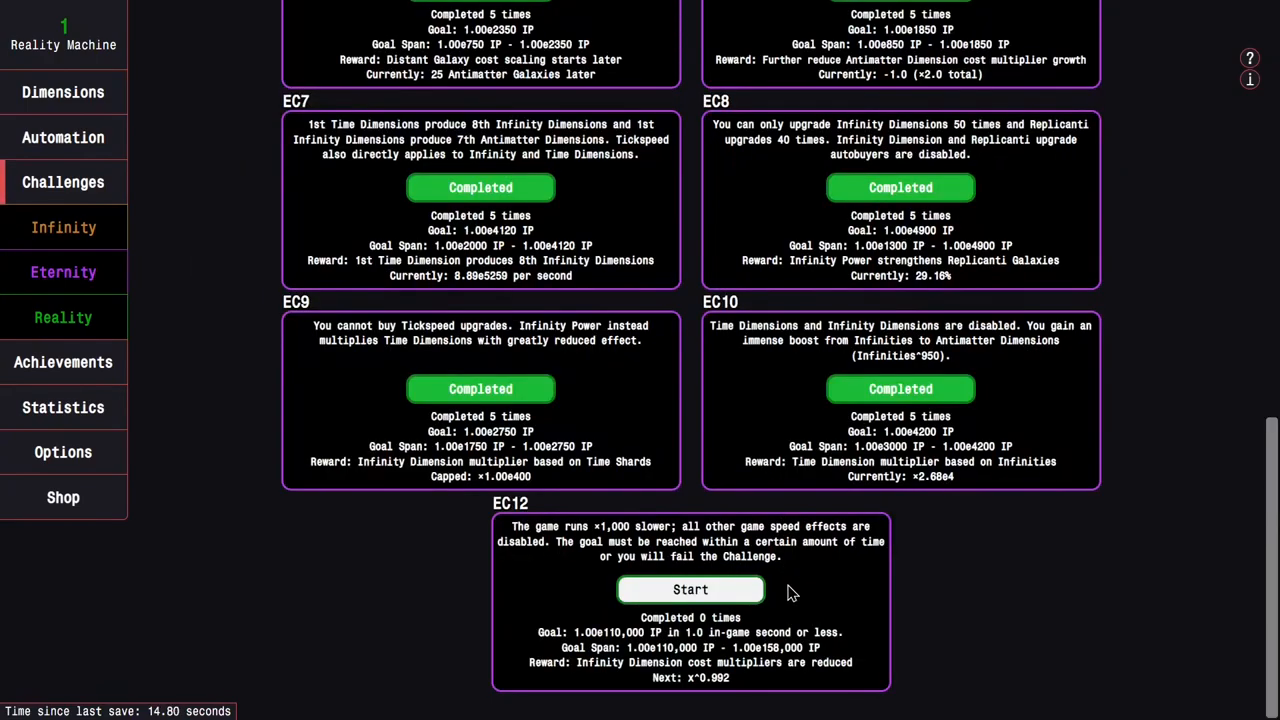
click(690, 589)
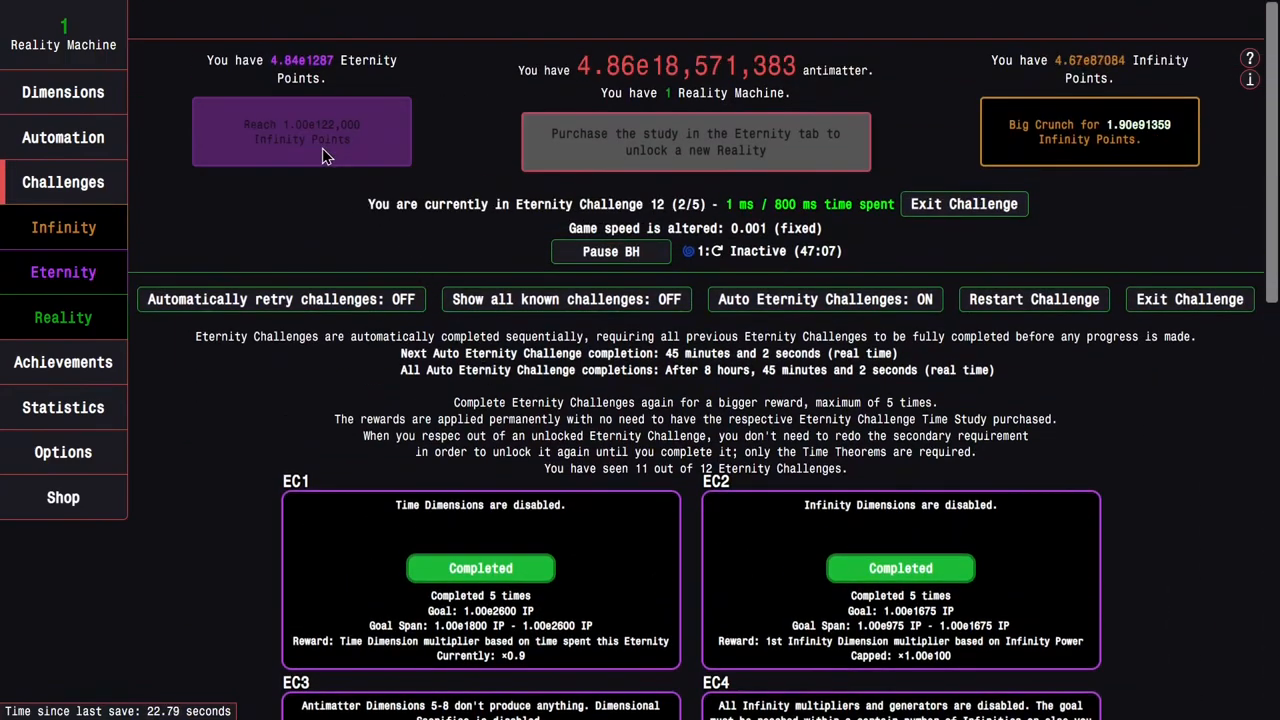
click(963, 204)
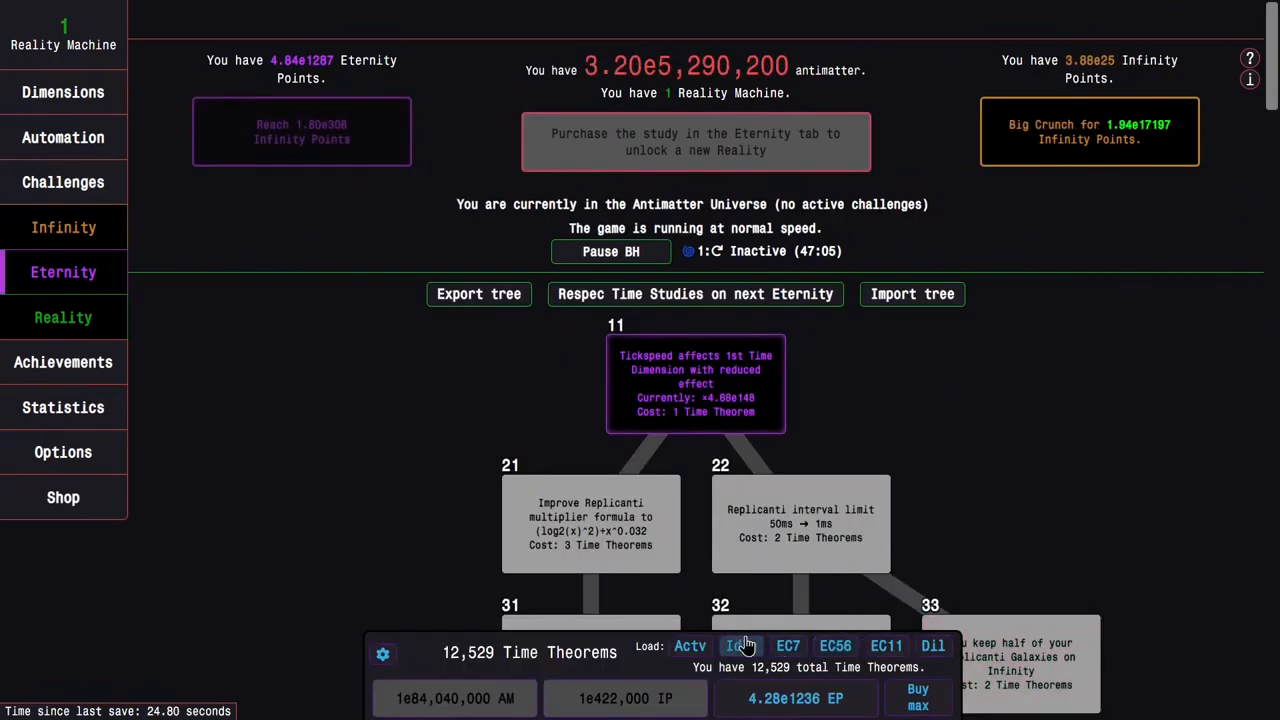
click(741, 646)
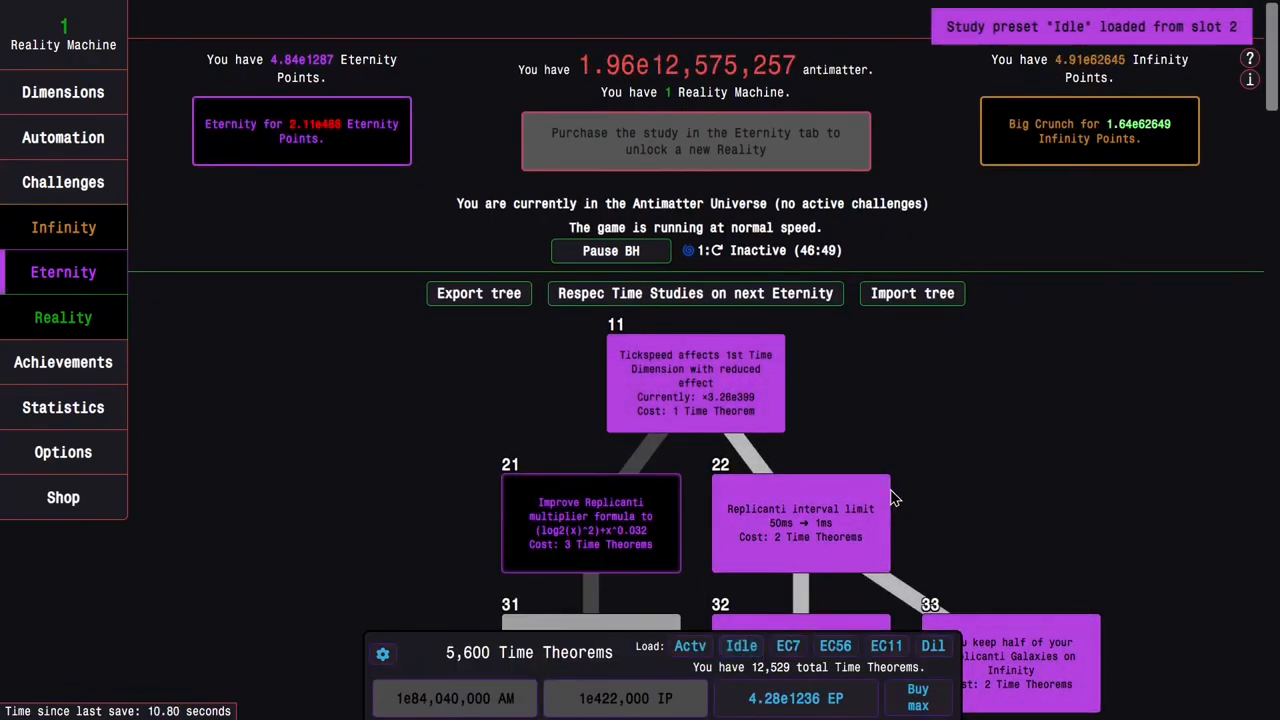
click(63, 181)
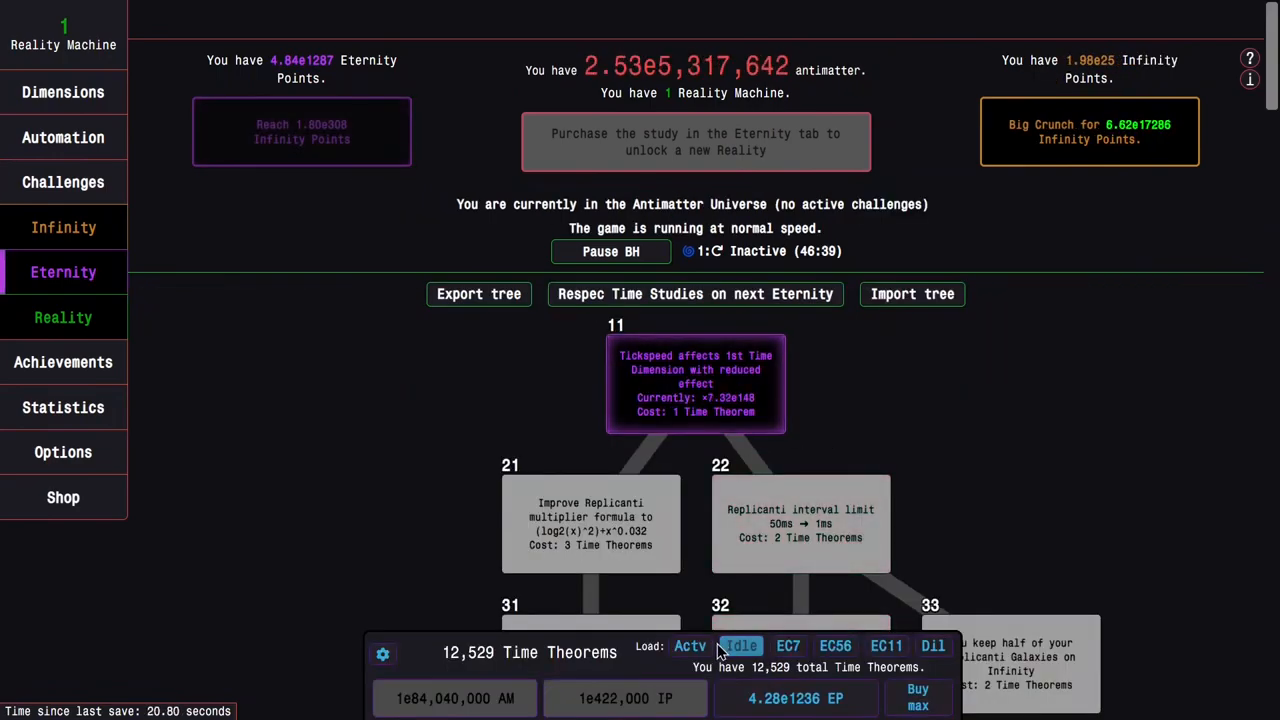
Step: Load the Actv preset, buy the full tree, and toggle refunding studies on next Eternity
click(689, 645)
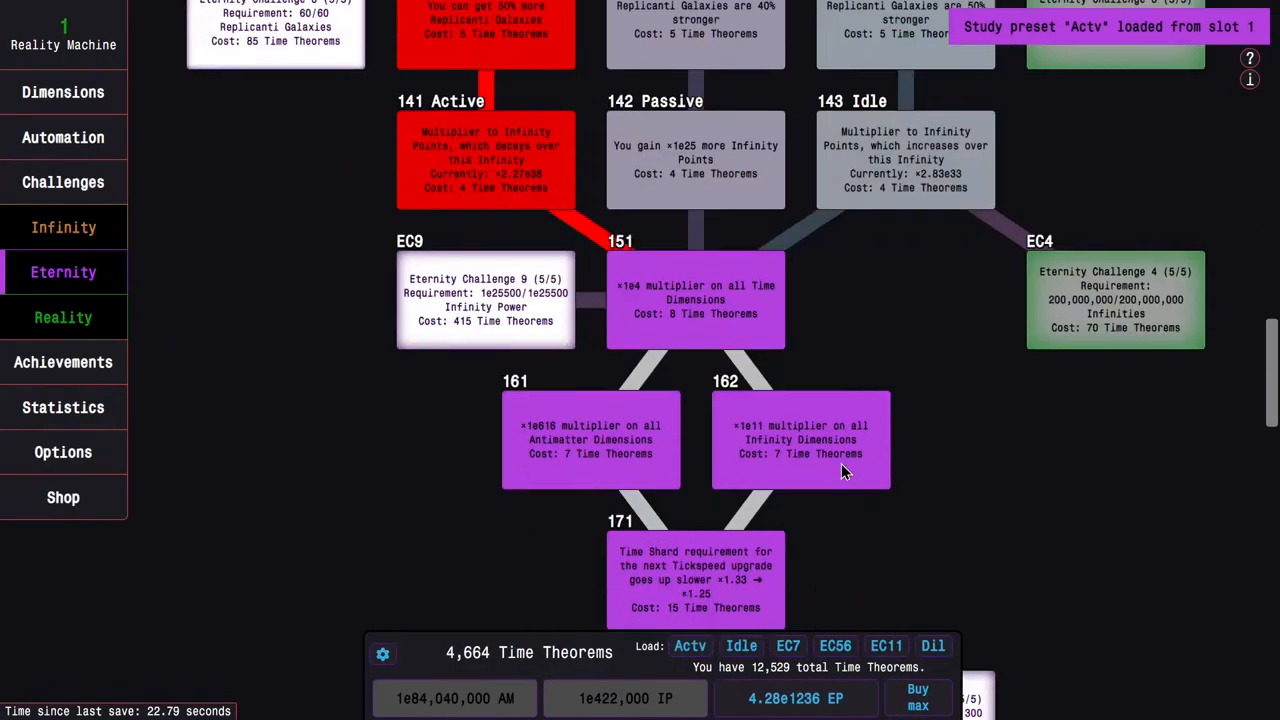
scroll(down, 3)
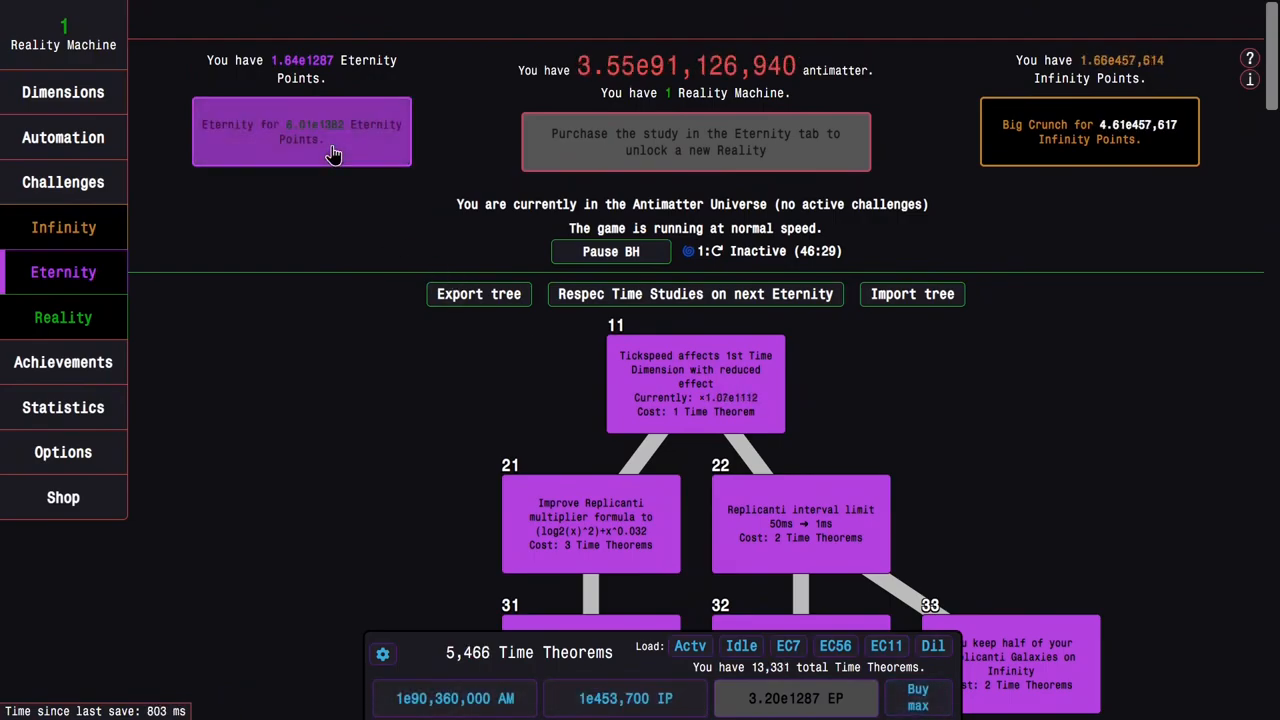
scroll(down, 3)
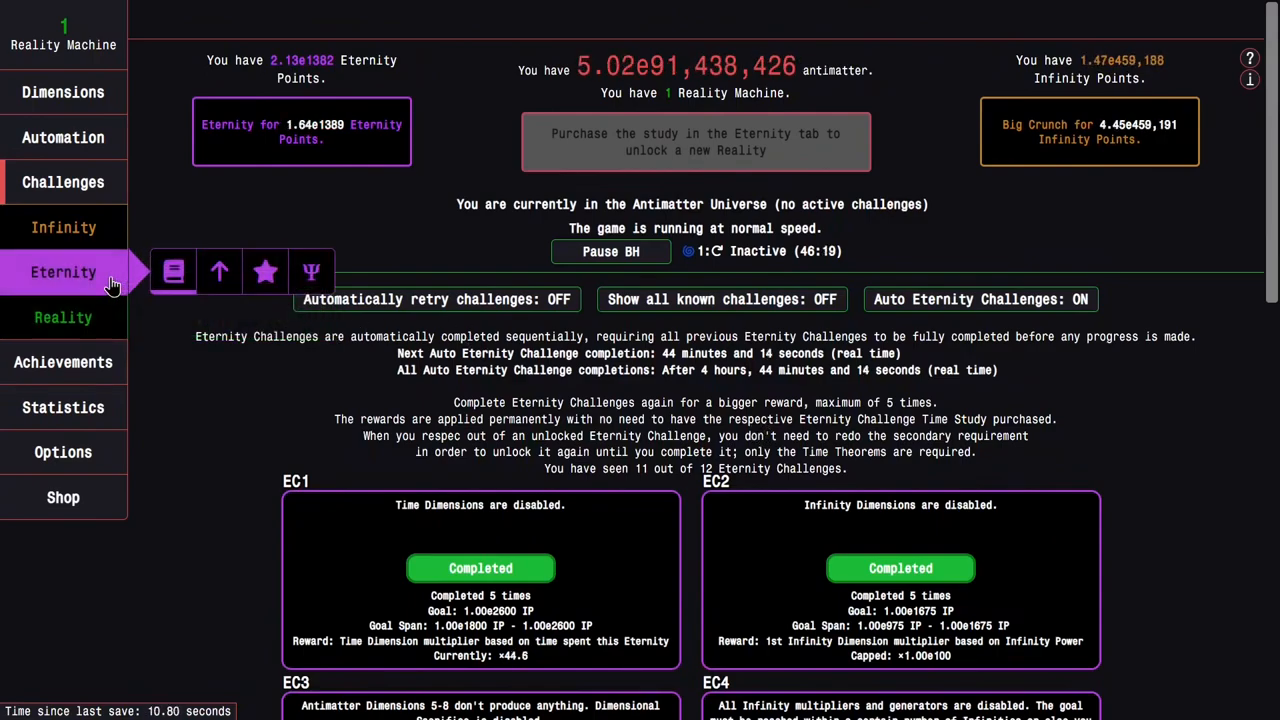
mouse_move(173, 271)
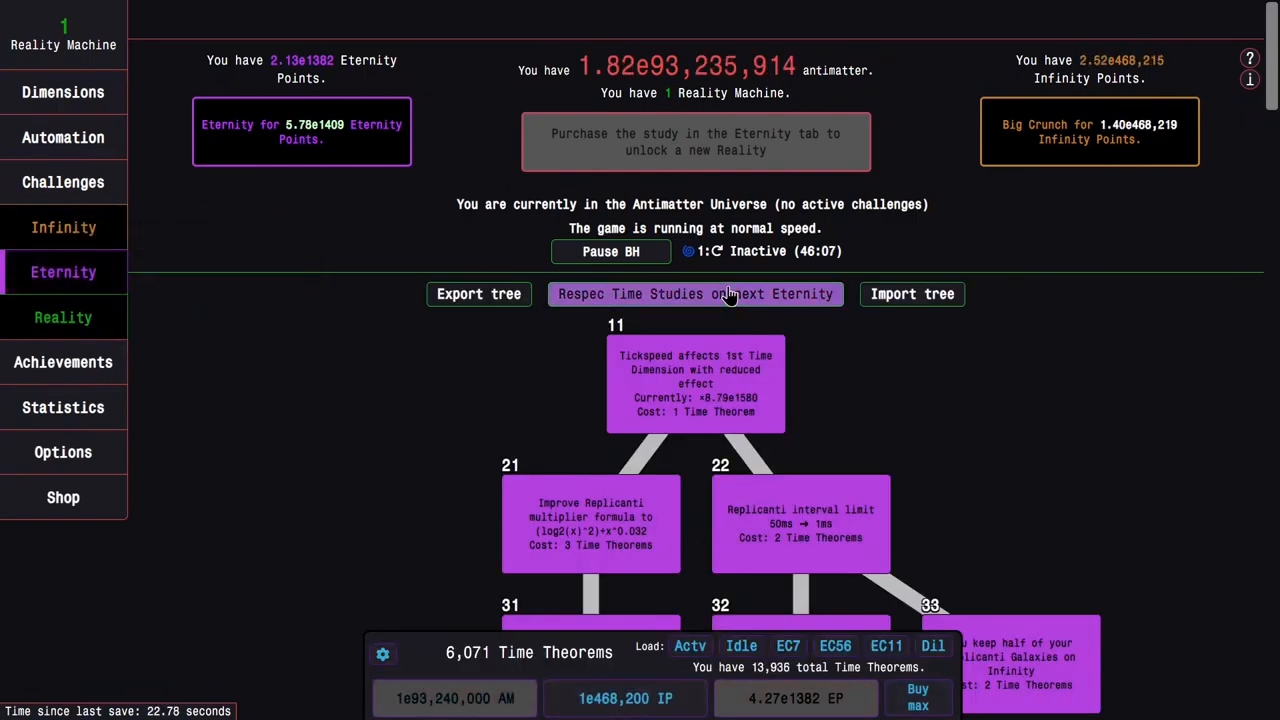
click(885, 645)
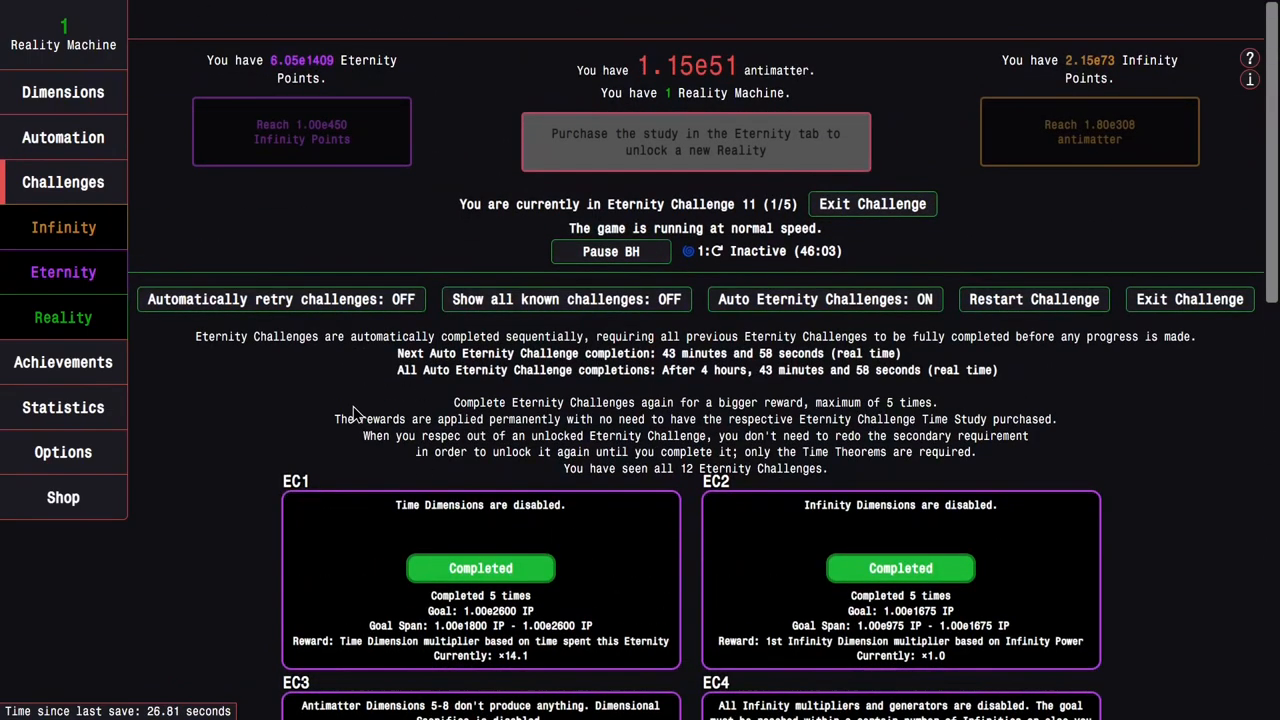
Step: Finish an Eternity Challenge 11 run and Eternity back, leaving 13,936 Time Theorems unspent
click(63, 272)
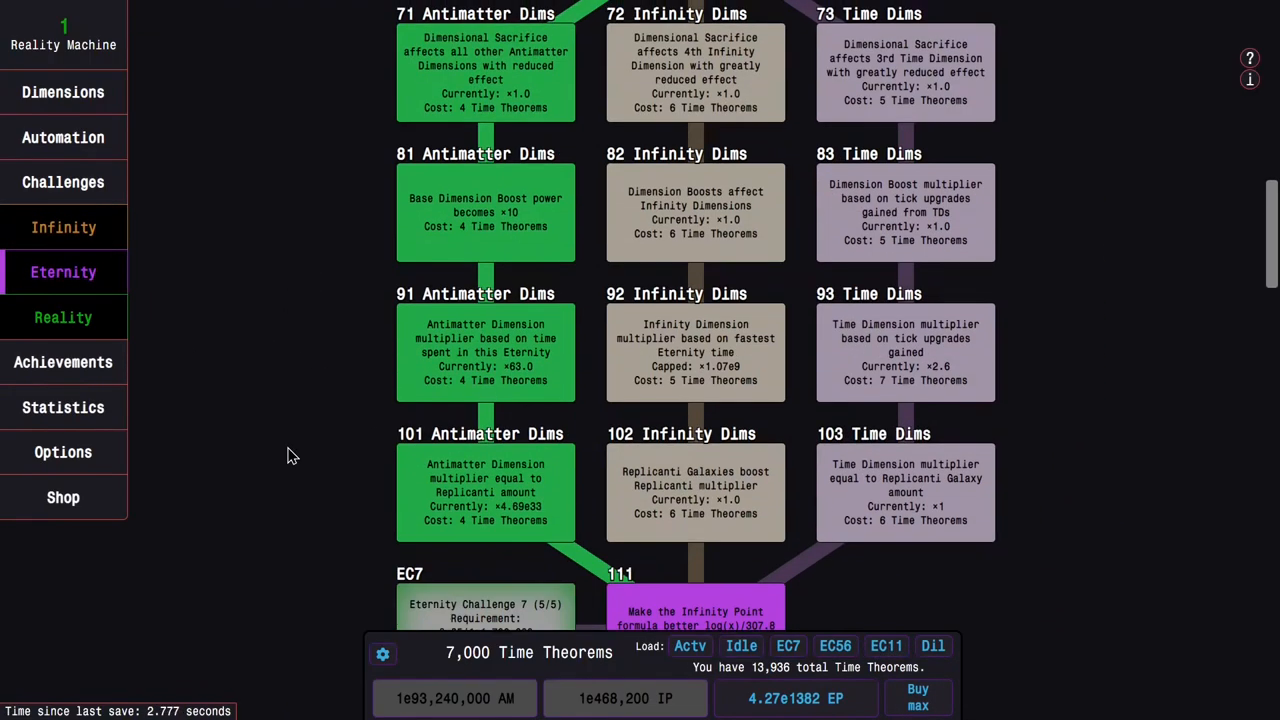
scroll(down, 3)
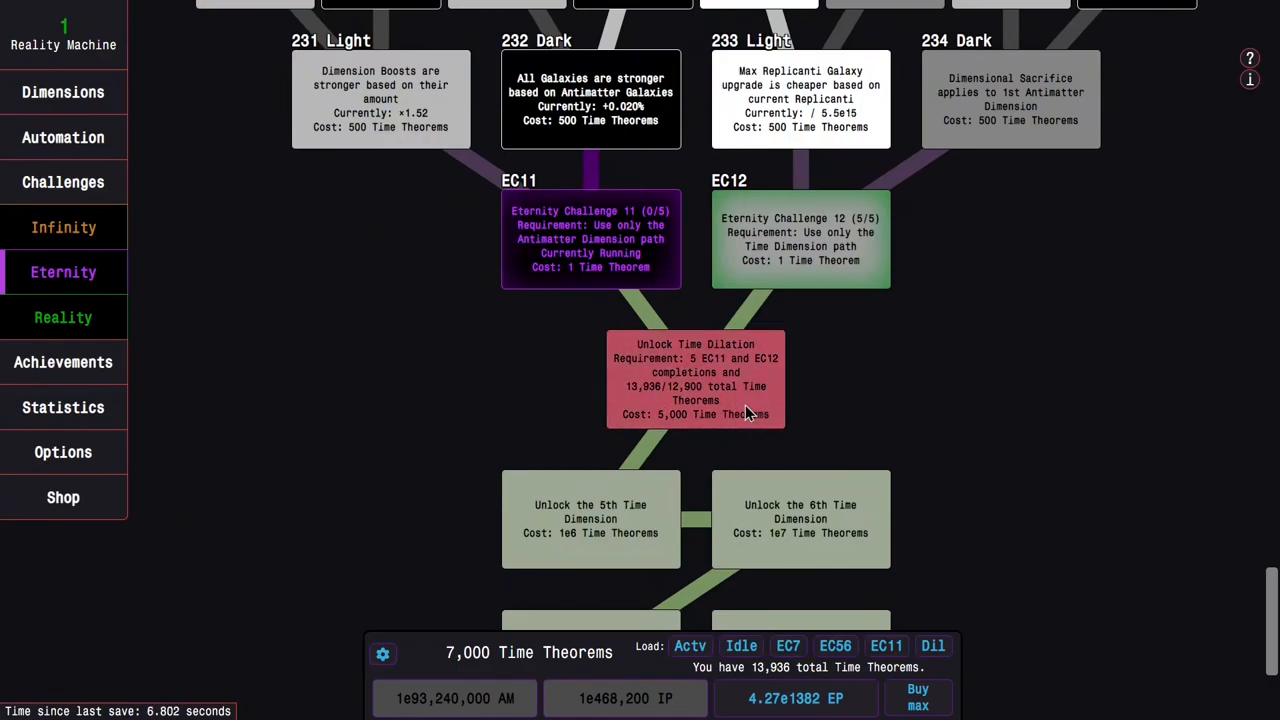
mouse_move(600, 457)
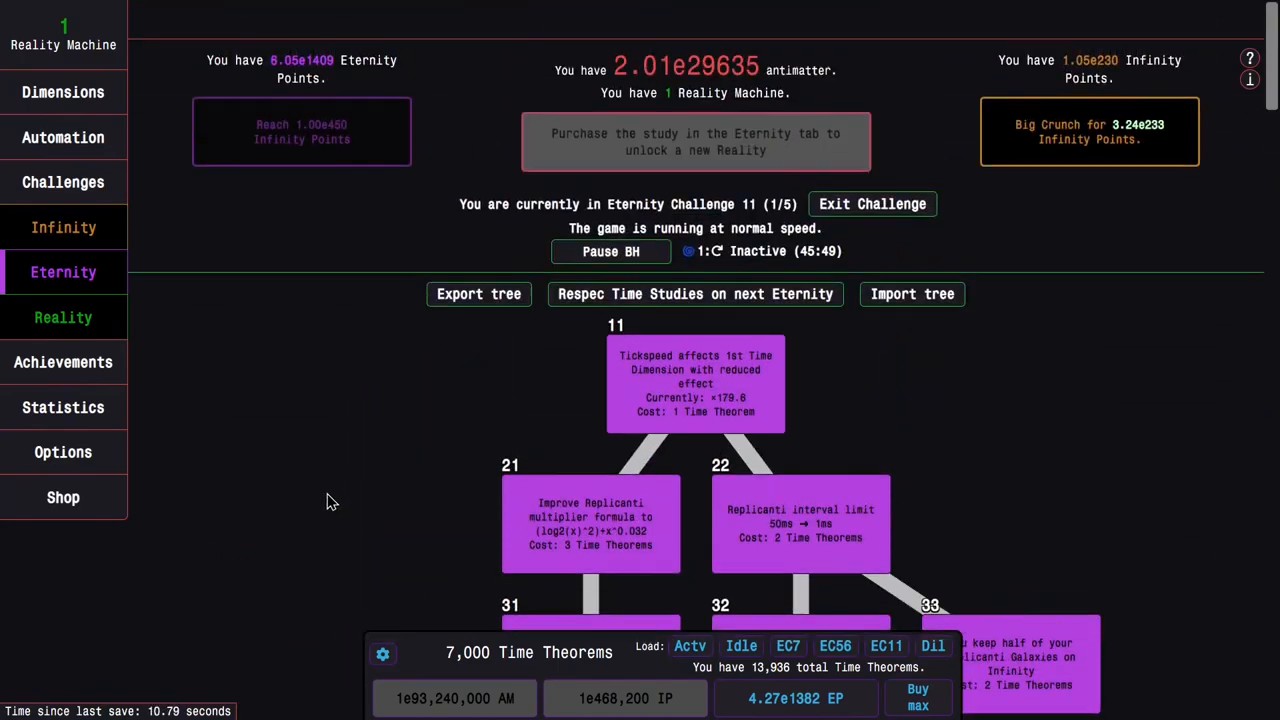
click(63, 227)
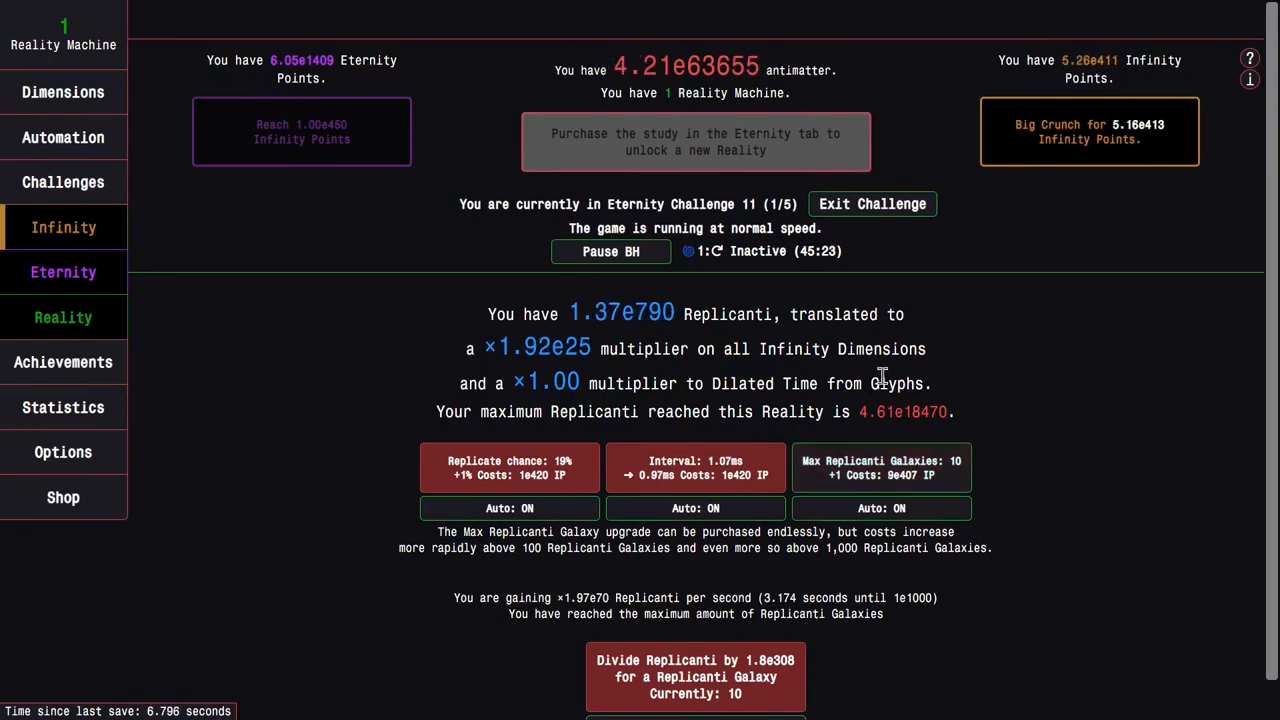
click(880, 467)
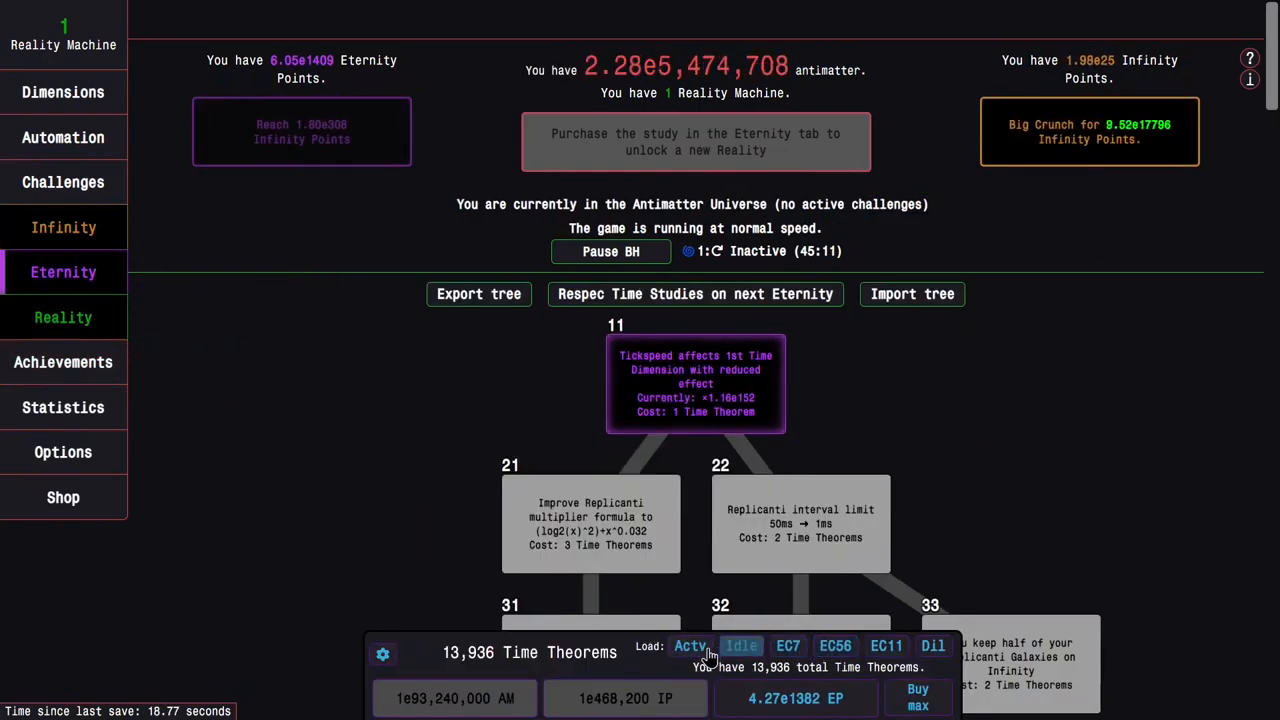
Step: Load the Actv study preset, restart EC11 (2 of 5 completions), and view statistics
click(884, 645)
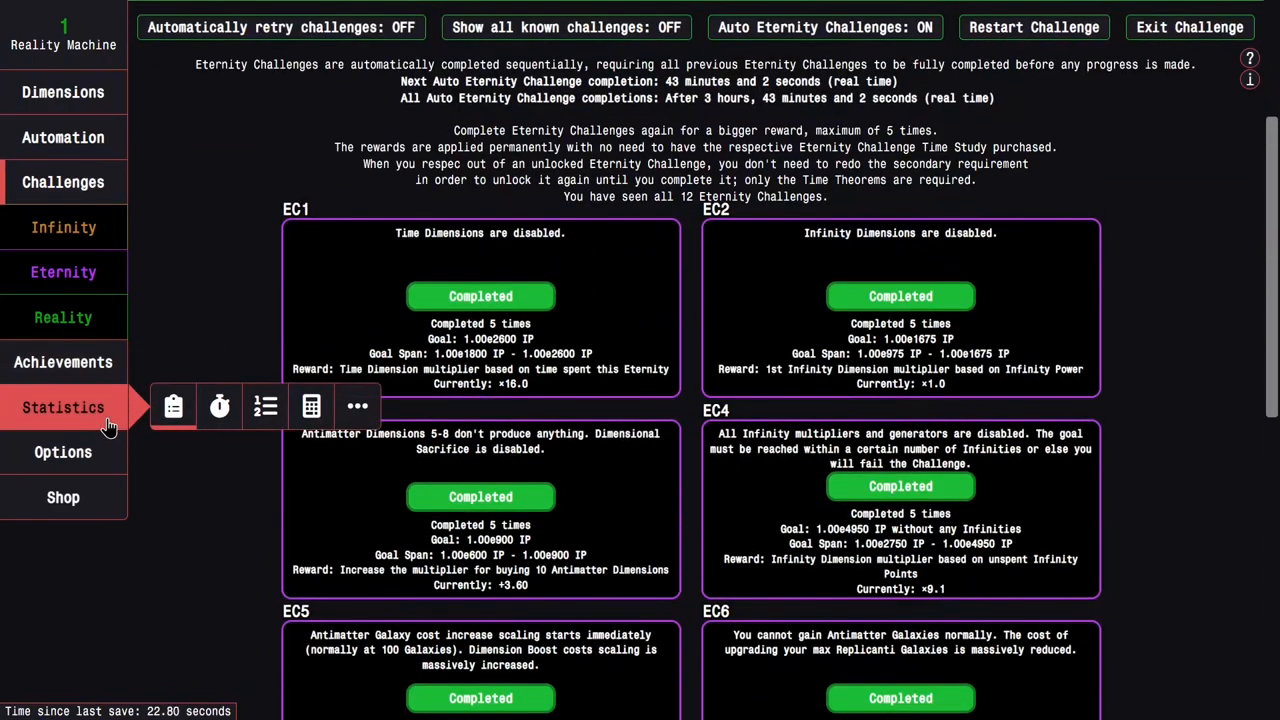
click(63, 407)
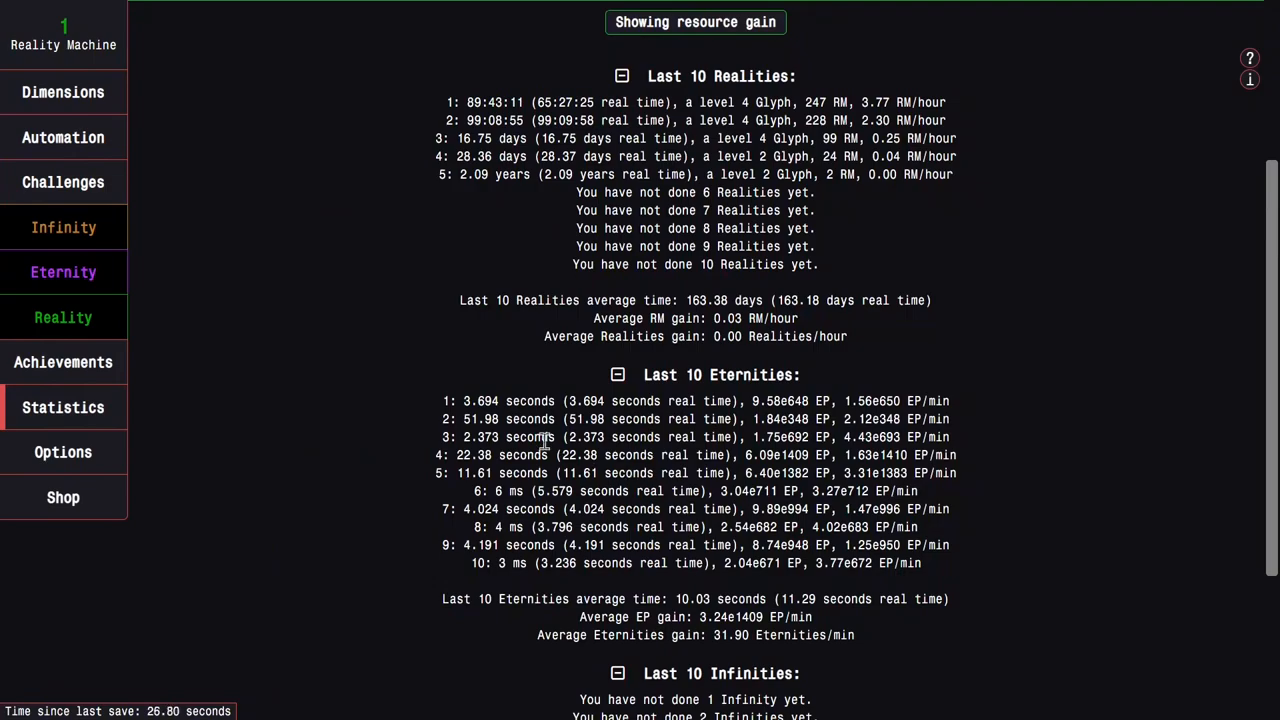
triple_click(695, 419)
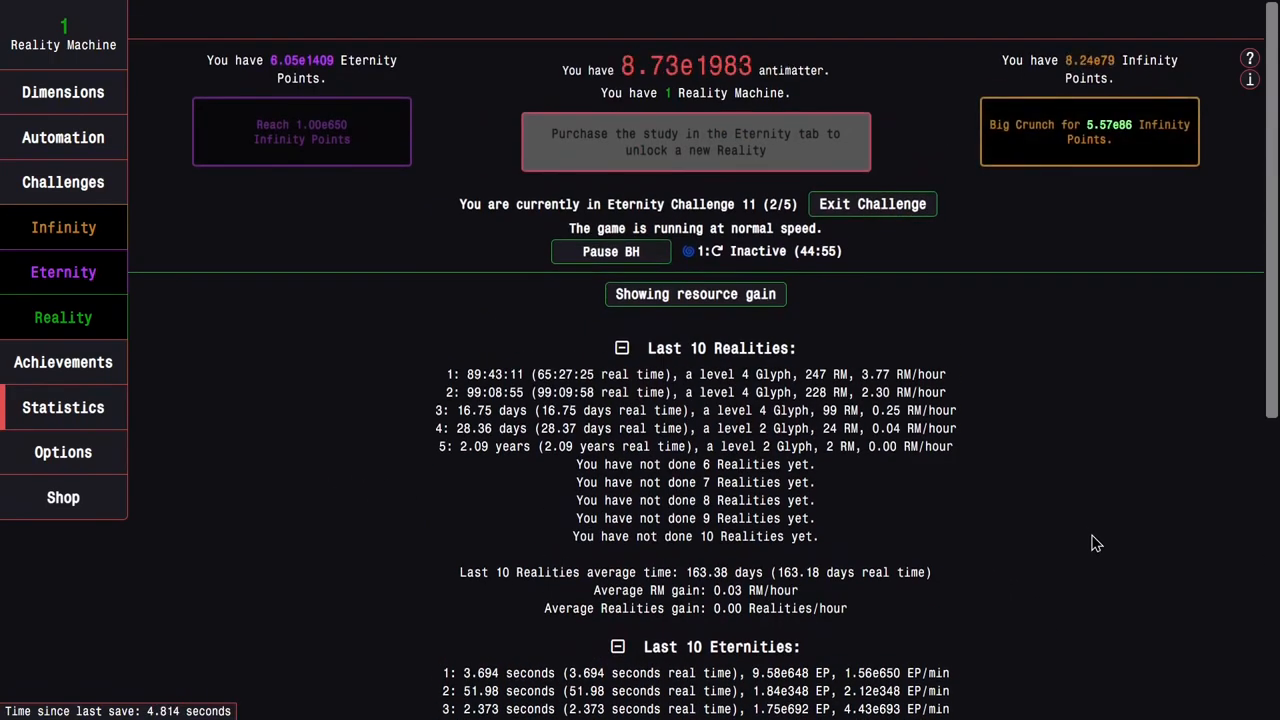
mouse_move(997, 551)
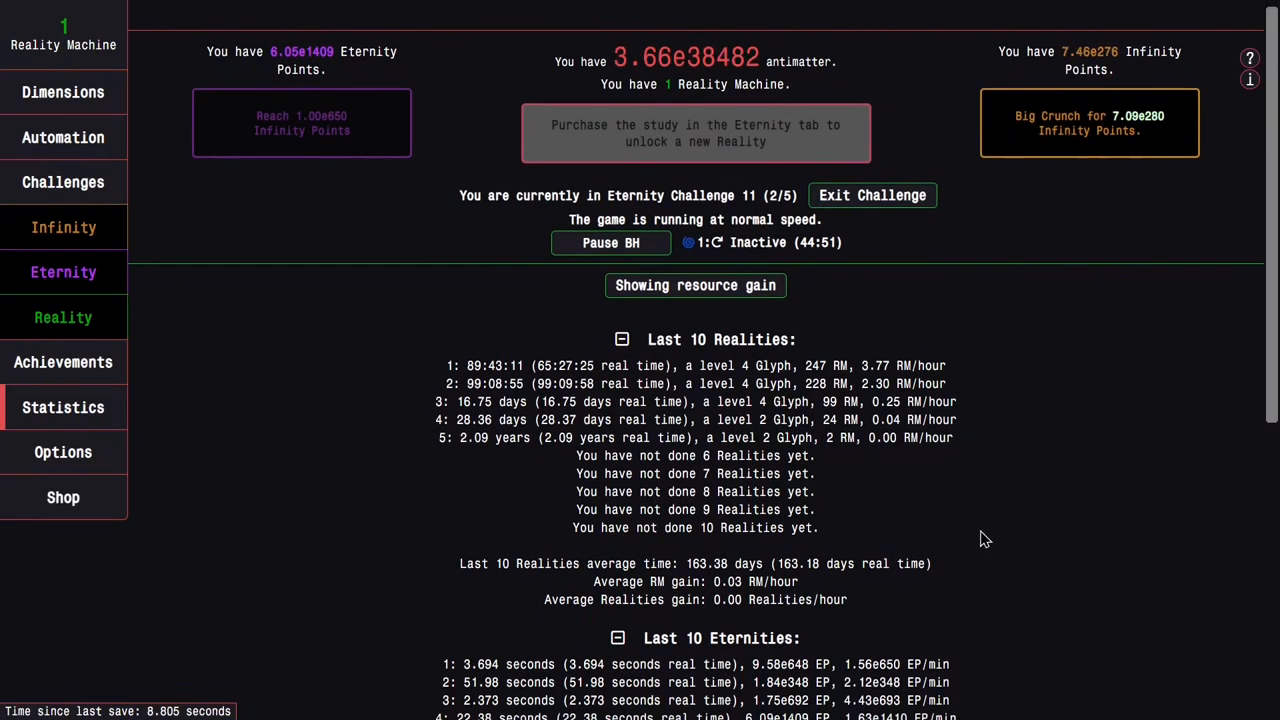
mouse_move(63, 317)
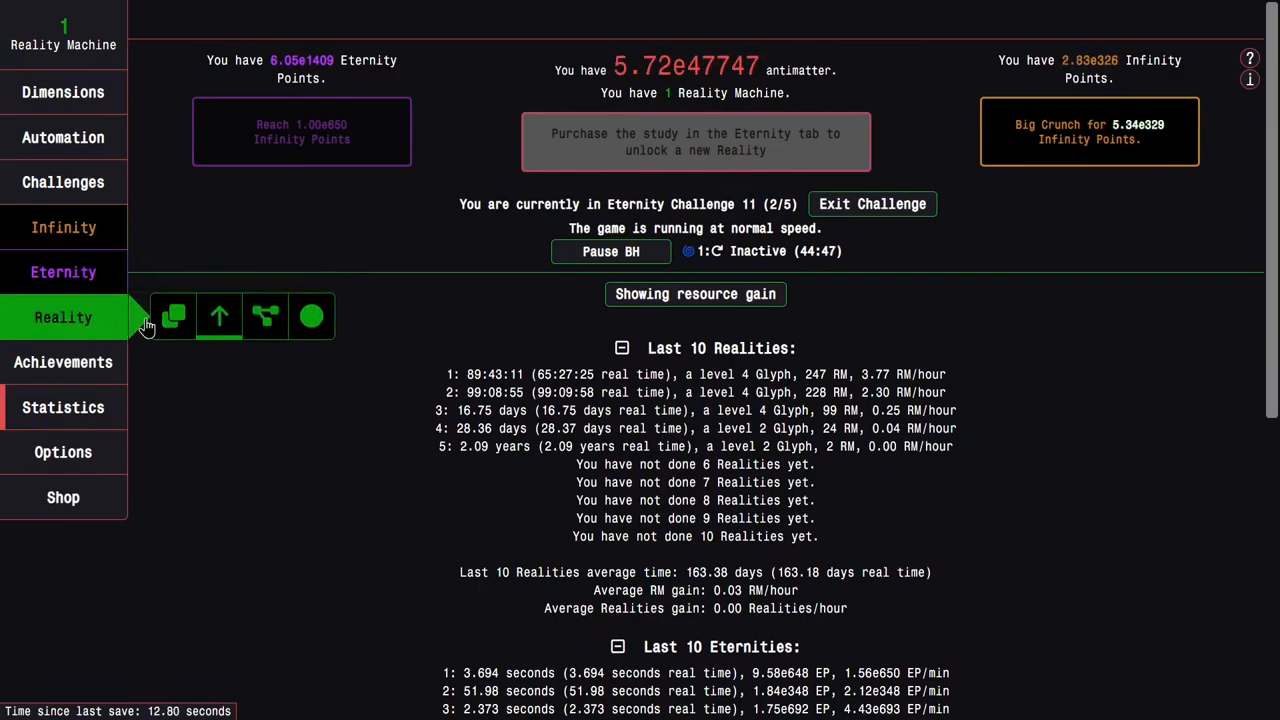
mouse_move(174, 316)
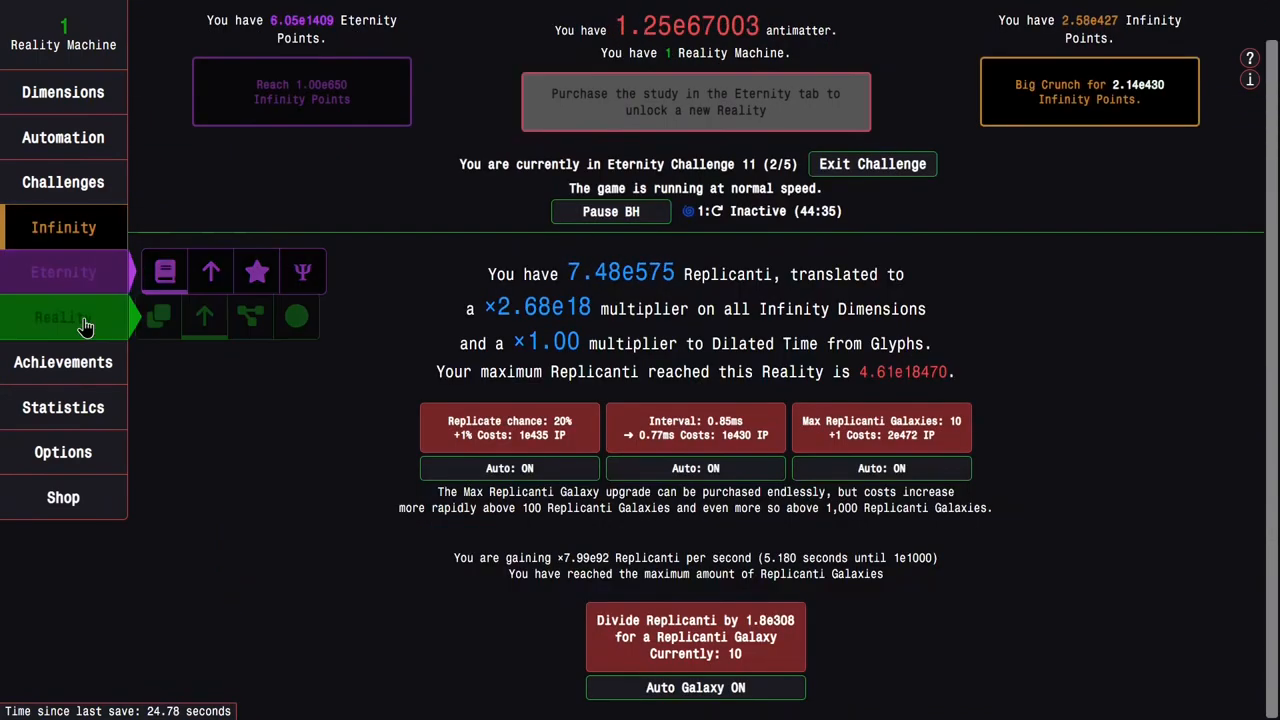
Step: Show the equipped glyphs and their active effects during Eternity Challenge 11
click(63, 317)
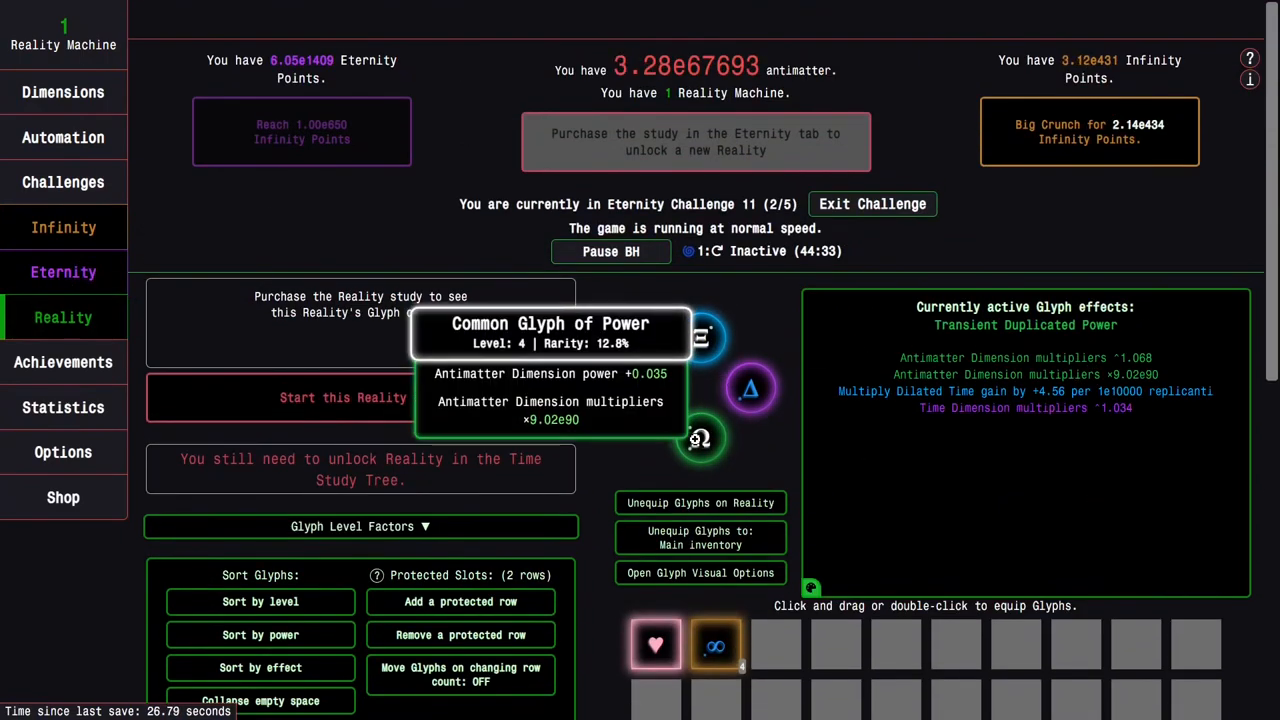
mouse_move(983, 474)
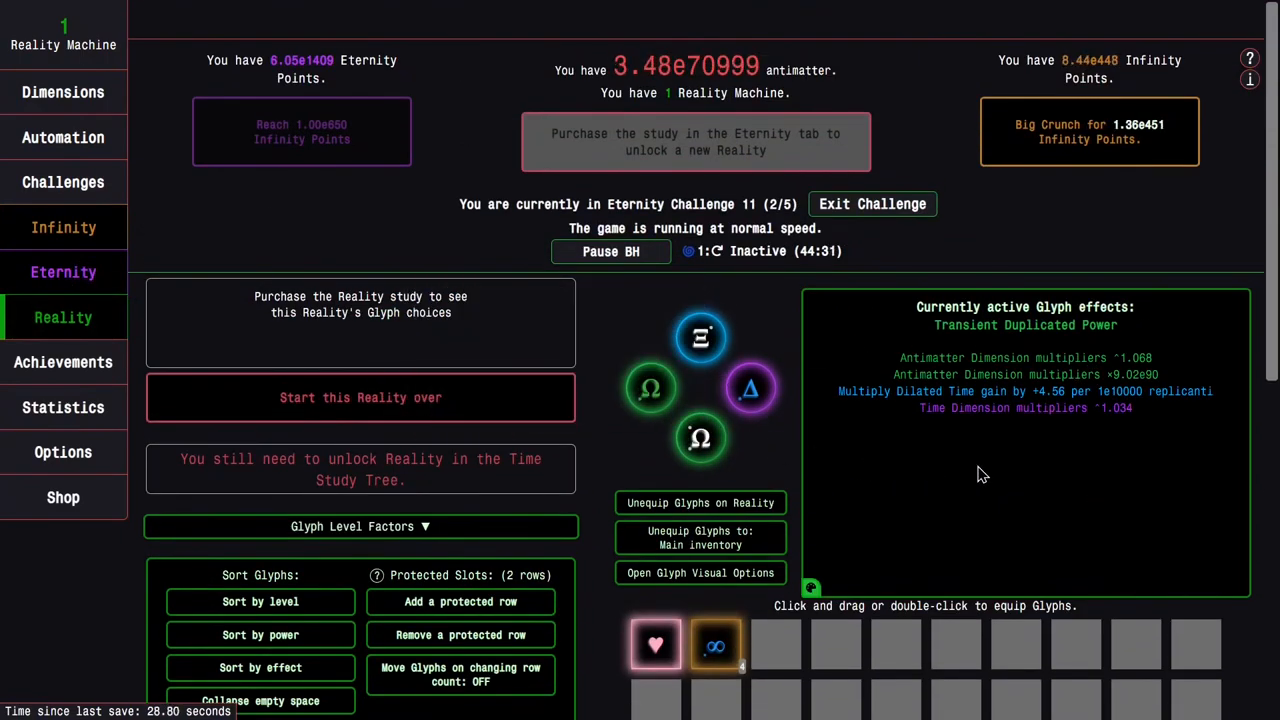